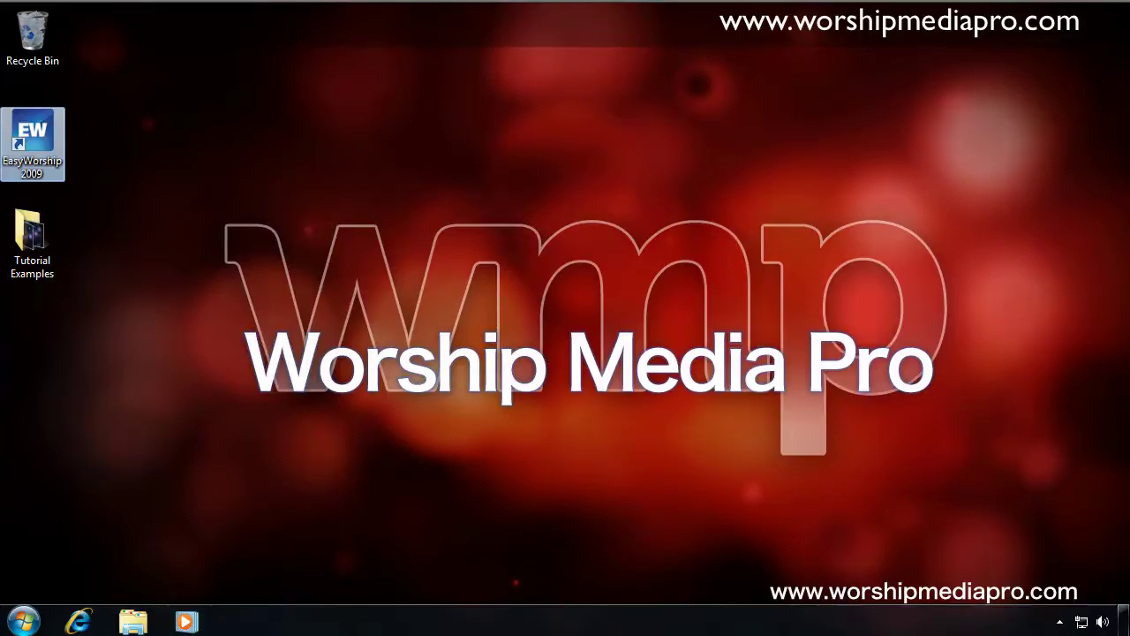
mouse_move(813, 103)
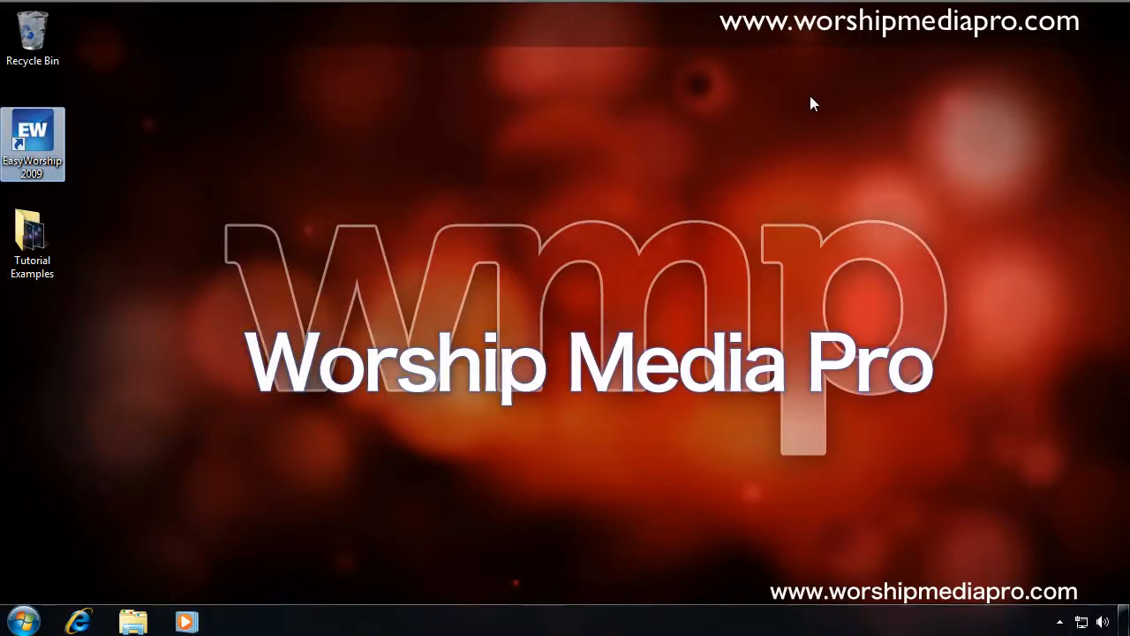
mouse_move(757, 111)
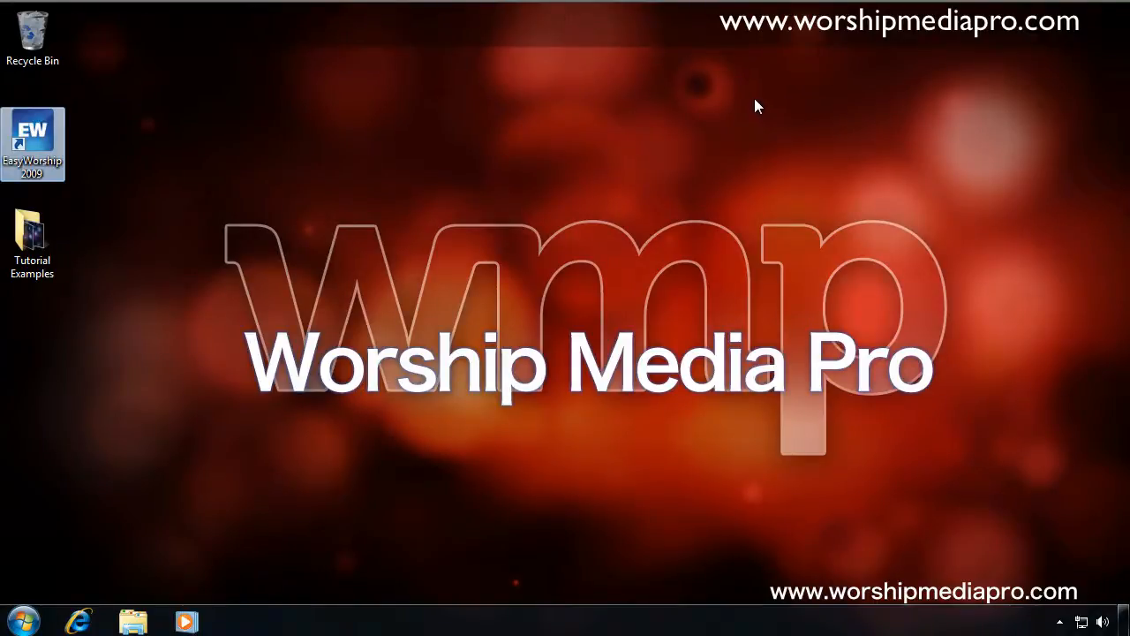
Open the Tutorial Examples desktop folder with its six example images, videos and zips.
double_click(32, 238)
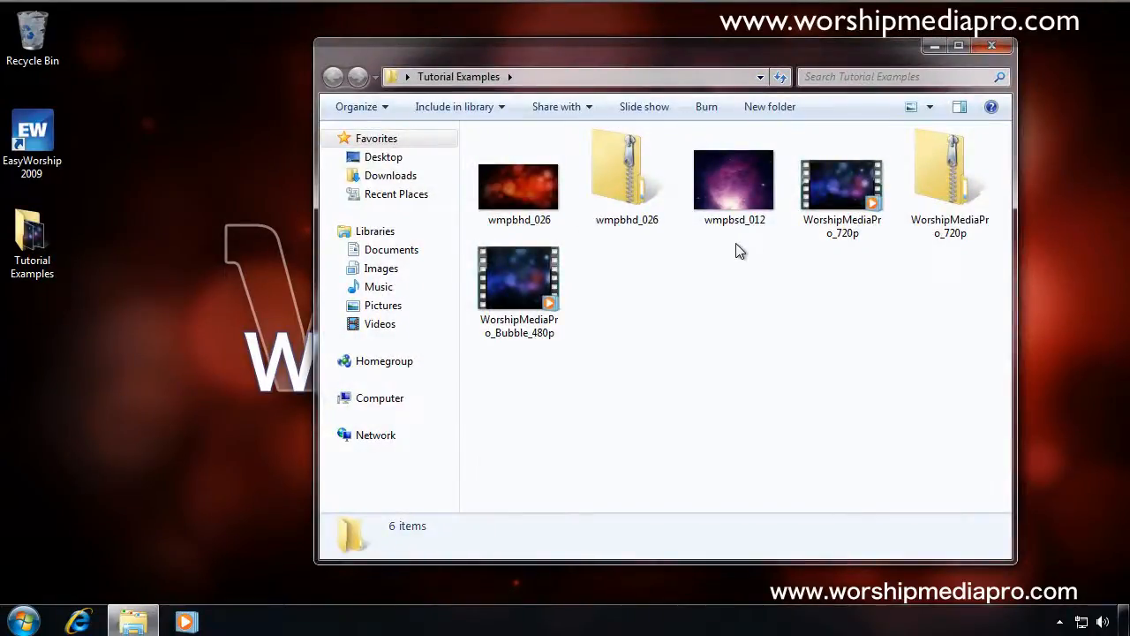
mouse_move(740, 254)
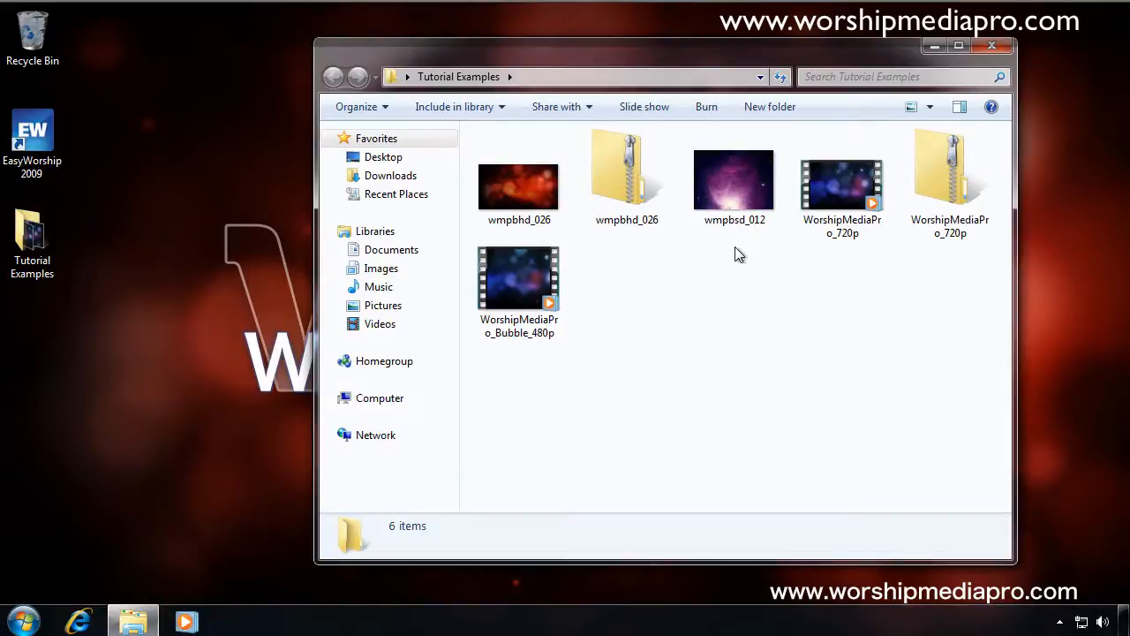
mouse_move(730, 263)
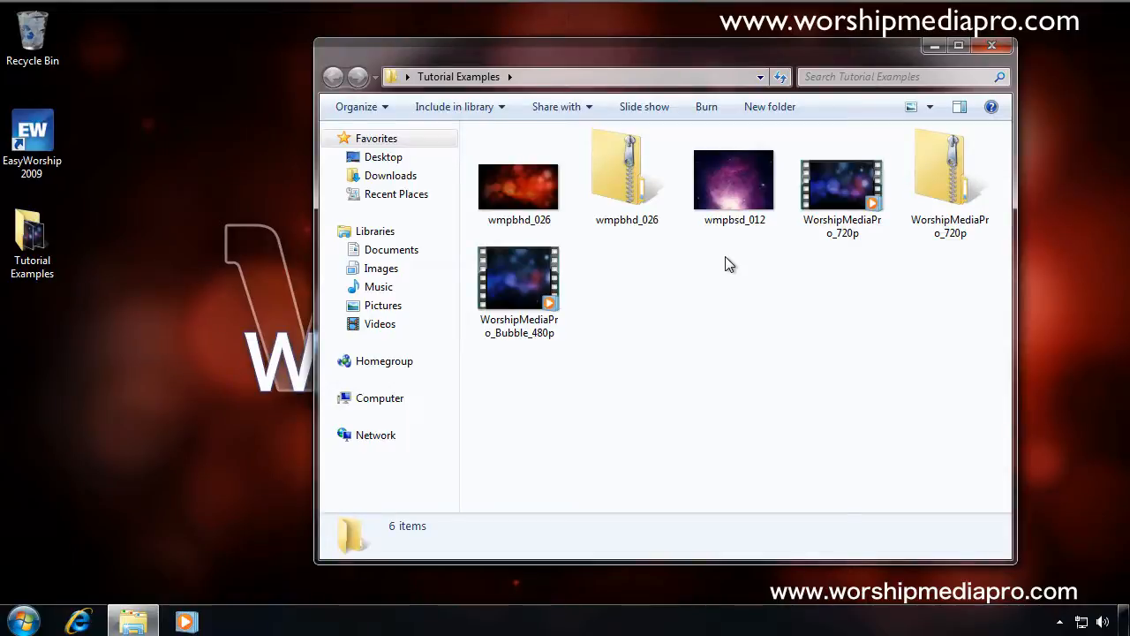
mouse_move(655, 253)
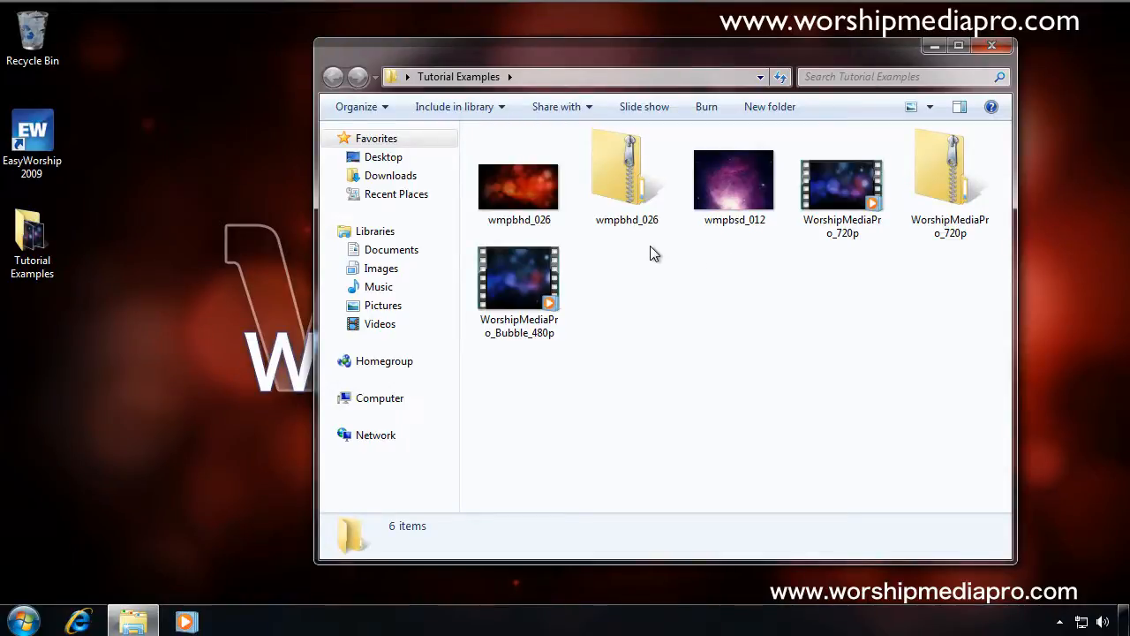
mouse_move(647, 275)
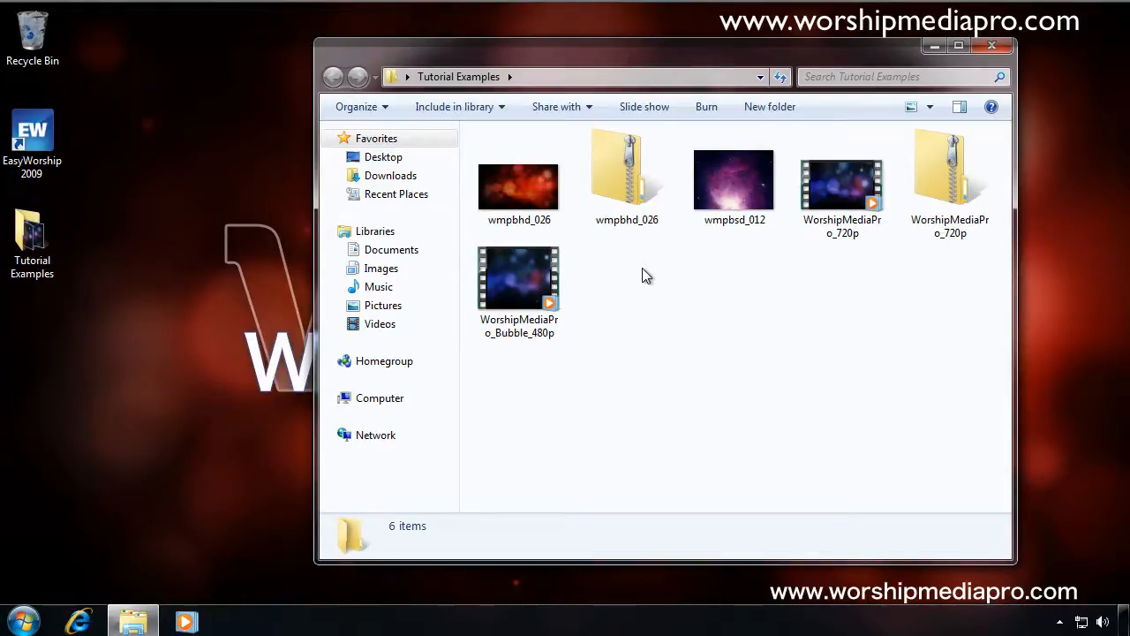
mouse_move(632, 275)
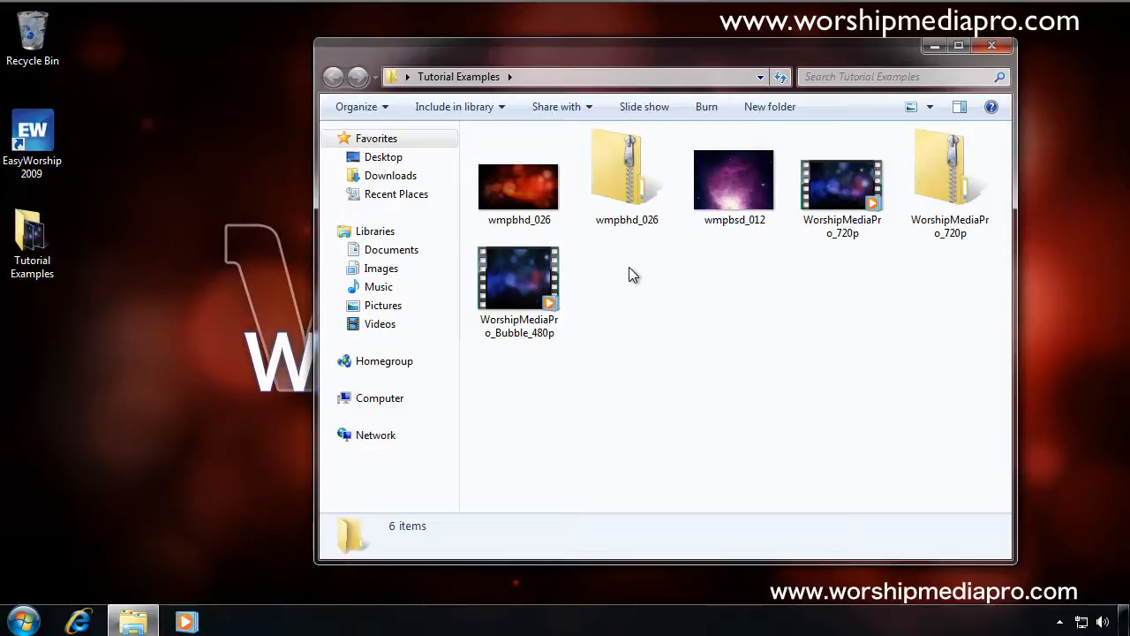
mouse_move(639, 271)
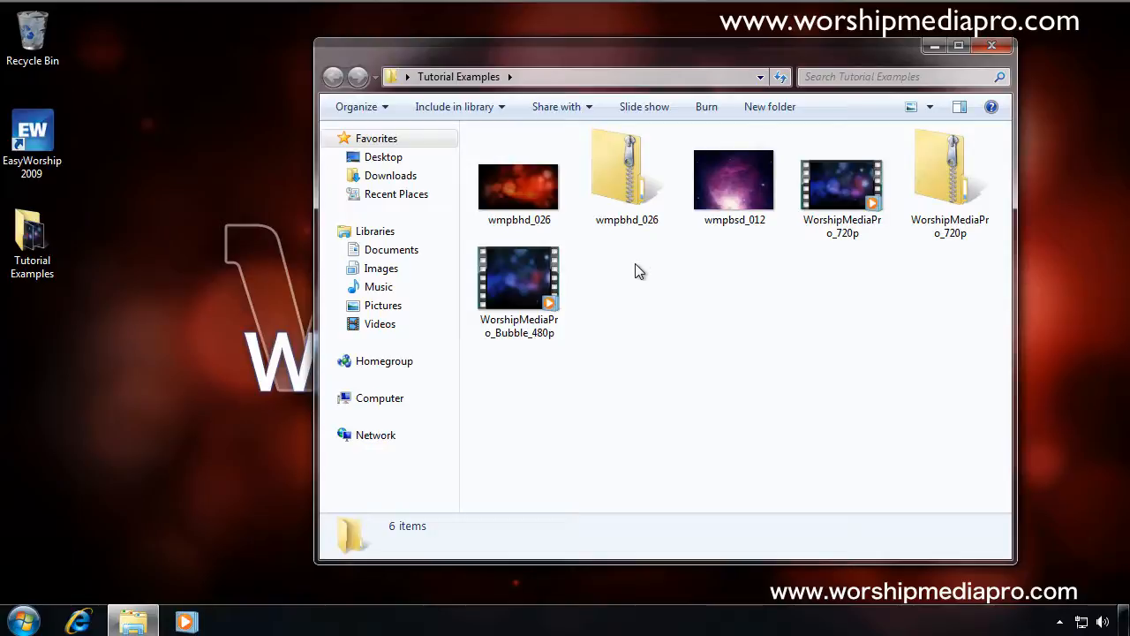
mouse_move(631, 272)
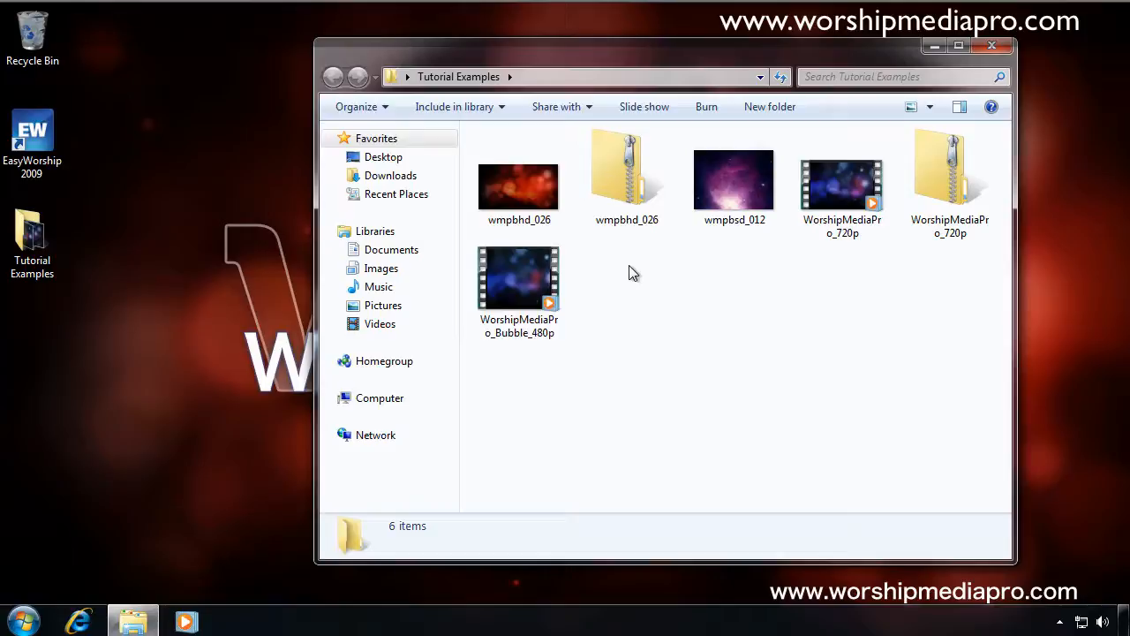
mouse_move(671, 272)
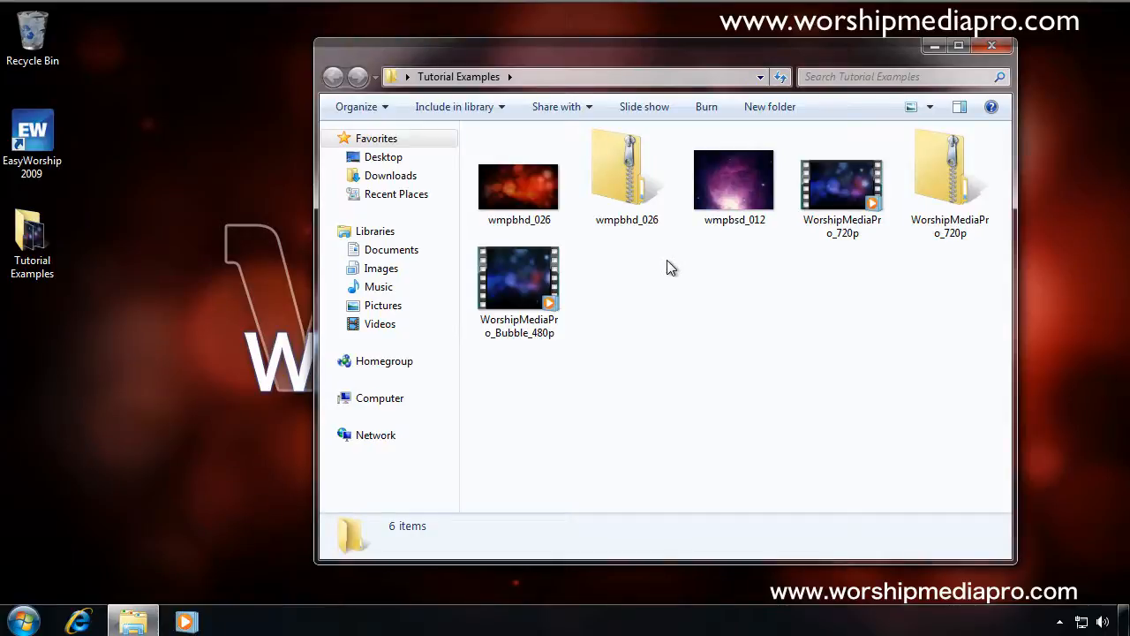
mouse_move(700, 272)
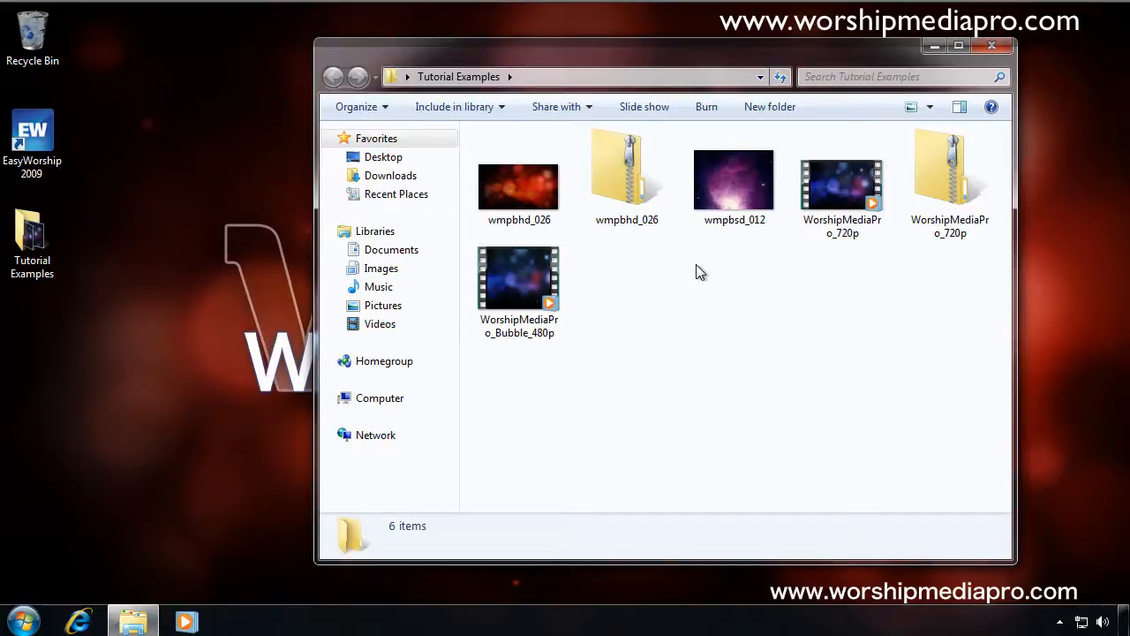
mouse_move(635, 274)
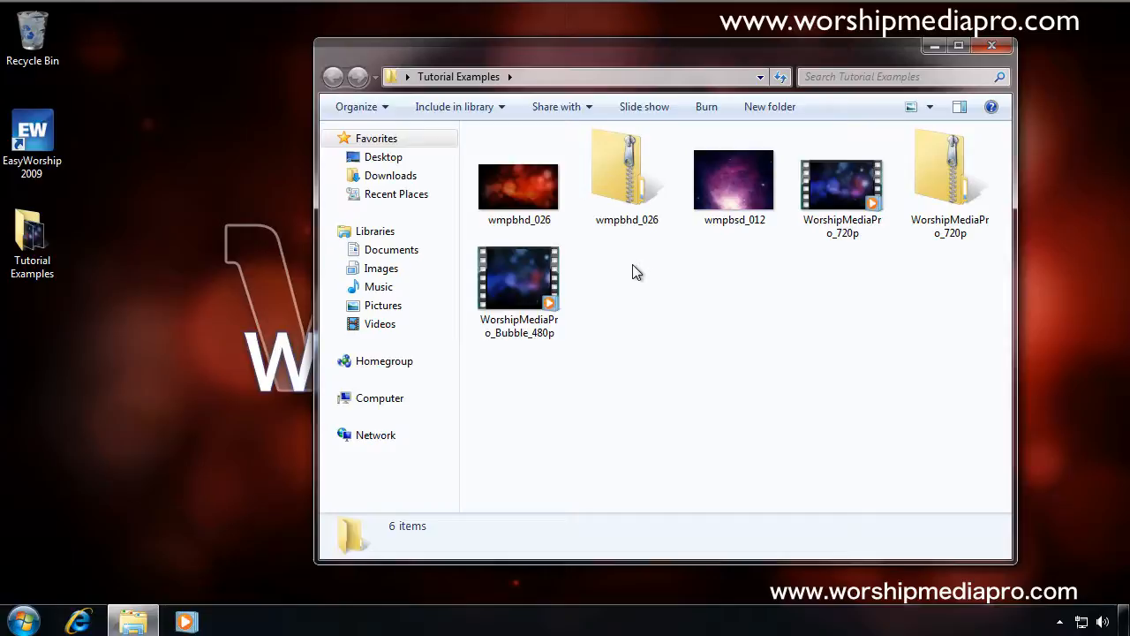
left_click(519, 185)
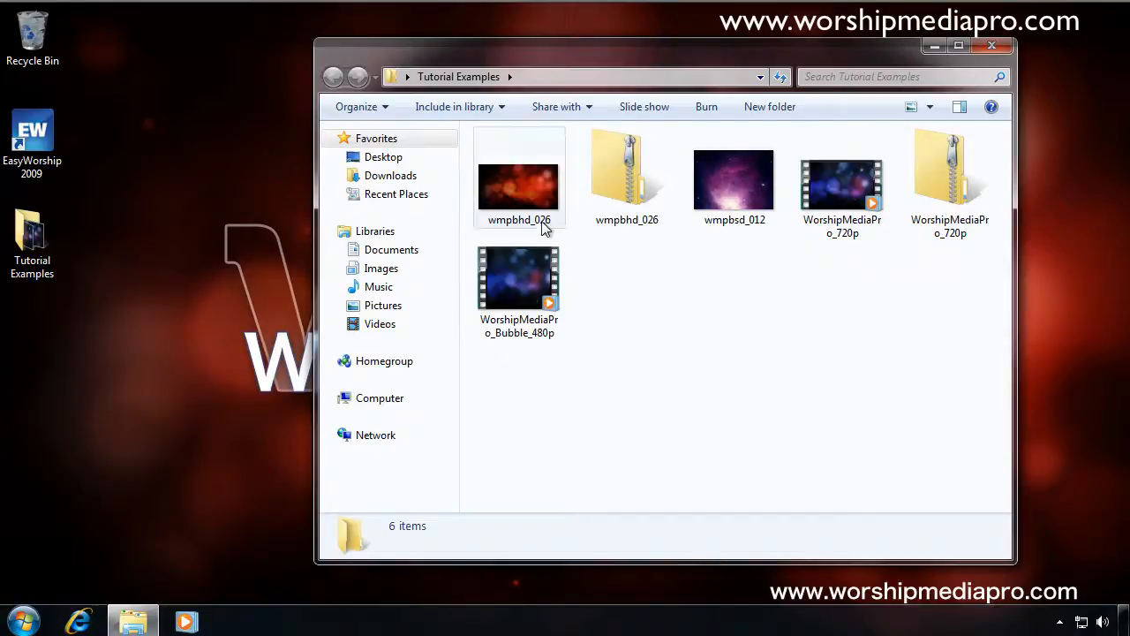
mouse_move(516, 233)
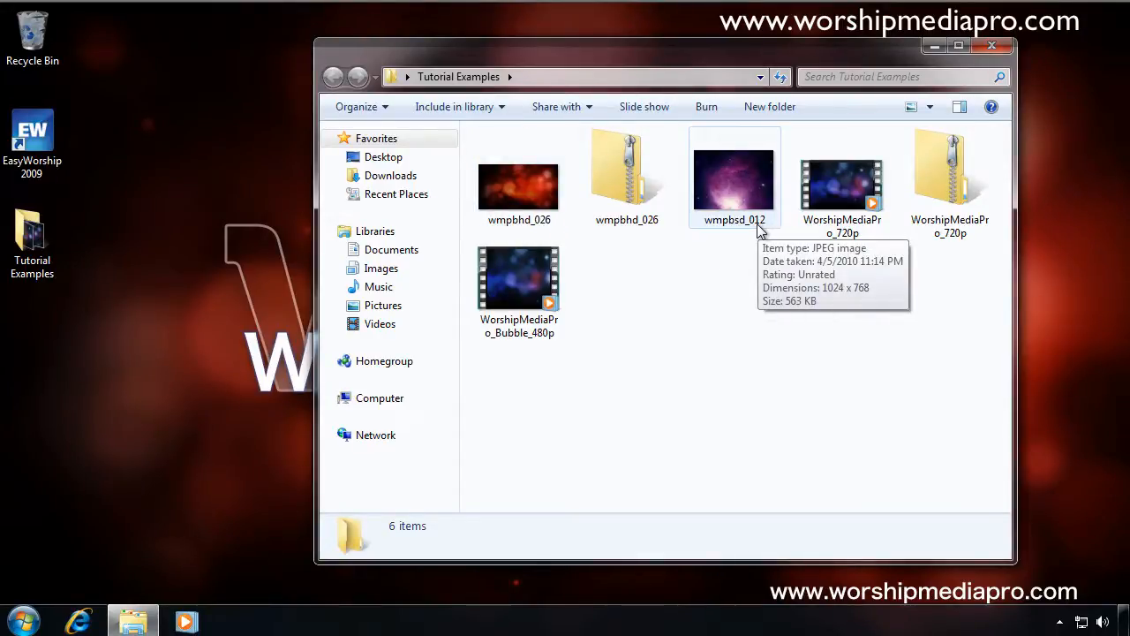
mouse_move(751, 233)
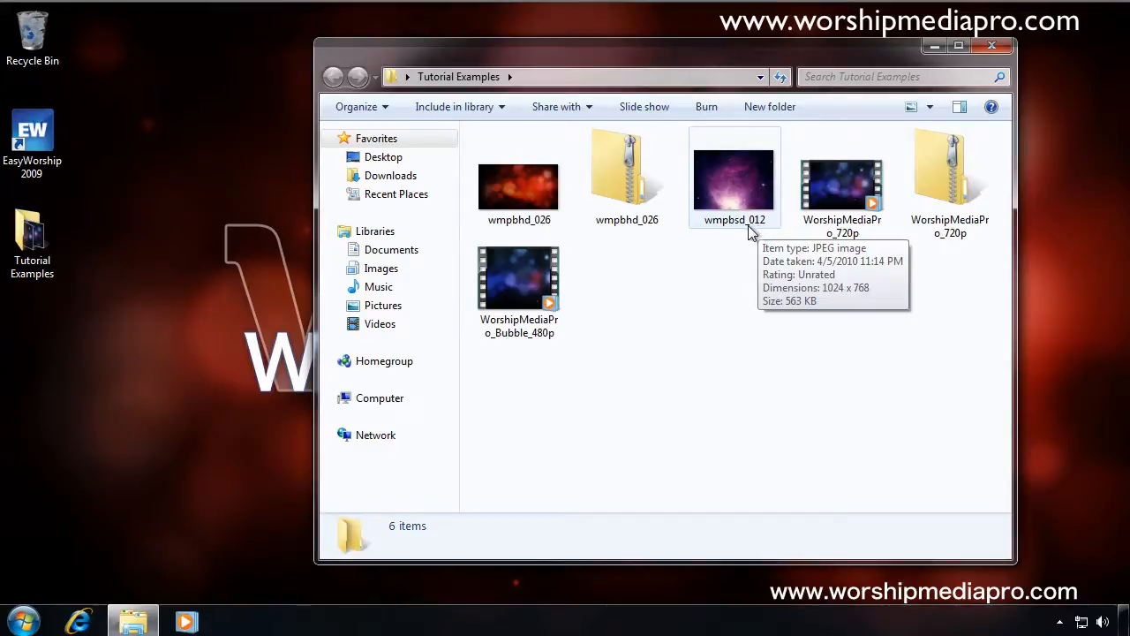
mouse_move(842, 225)
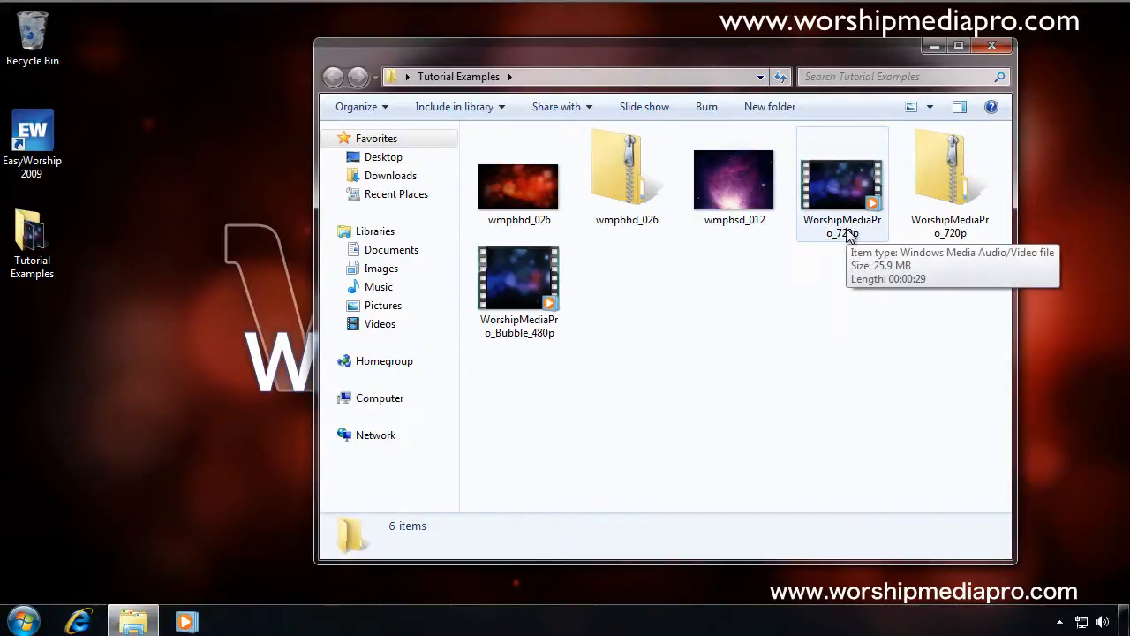
mouse_move(520, 278)
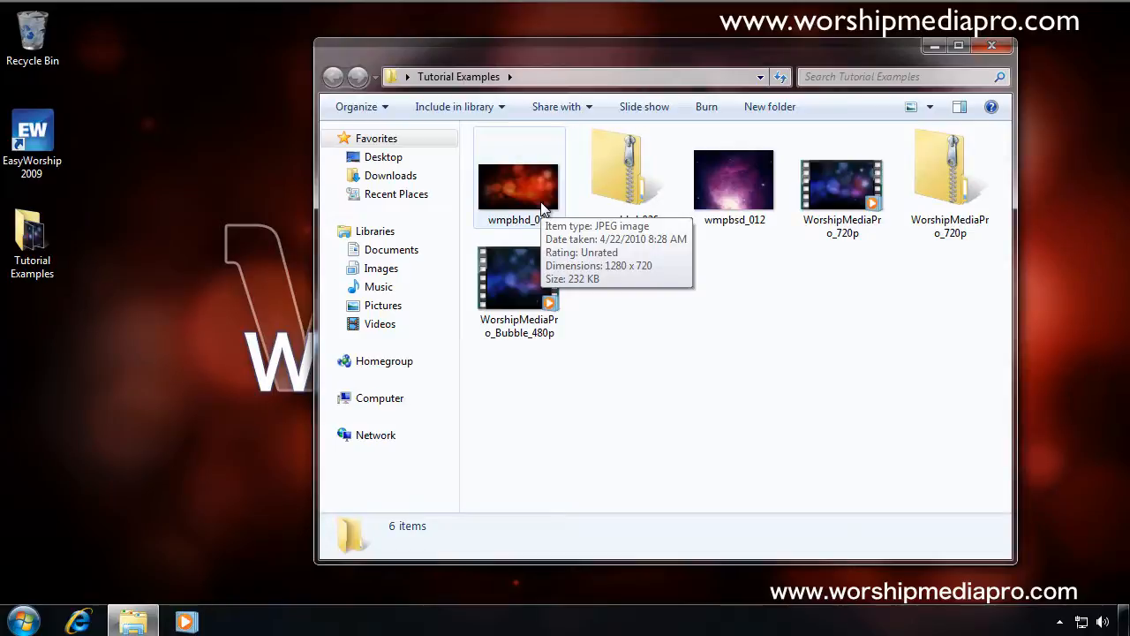
mouse_move(734, 183)
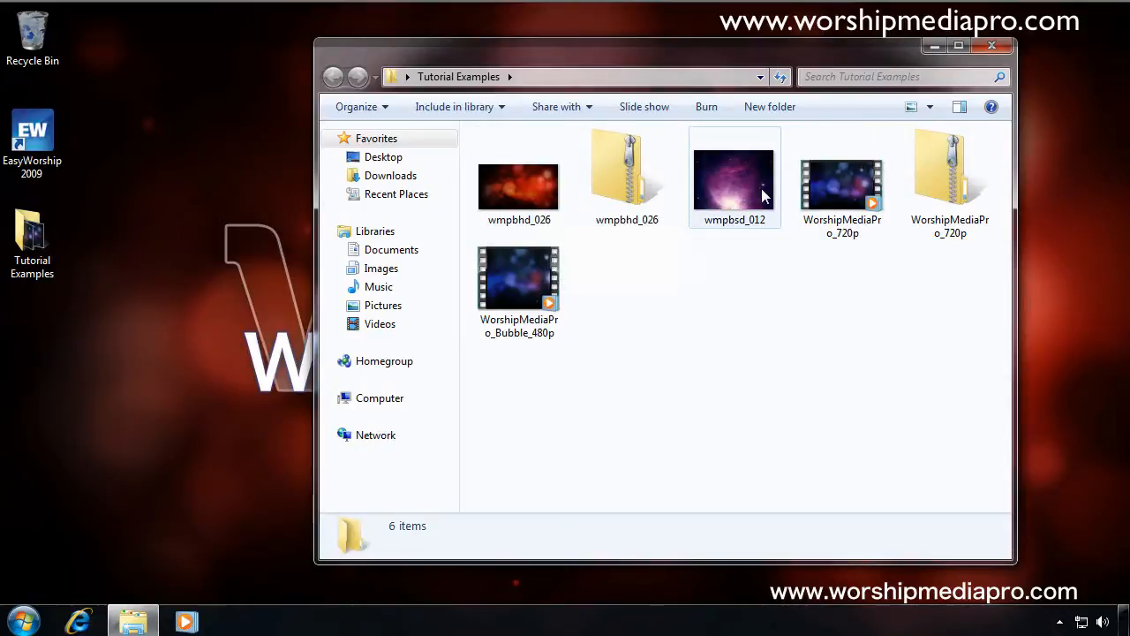
mouse_move(734, 185)
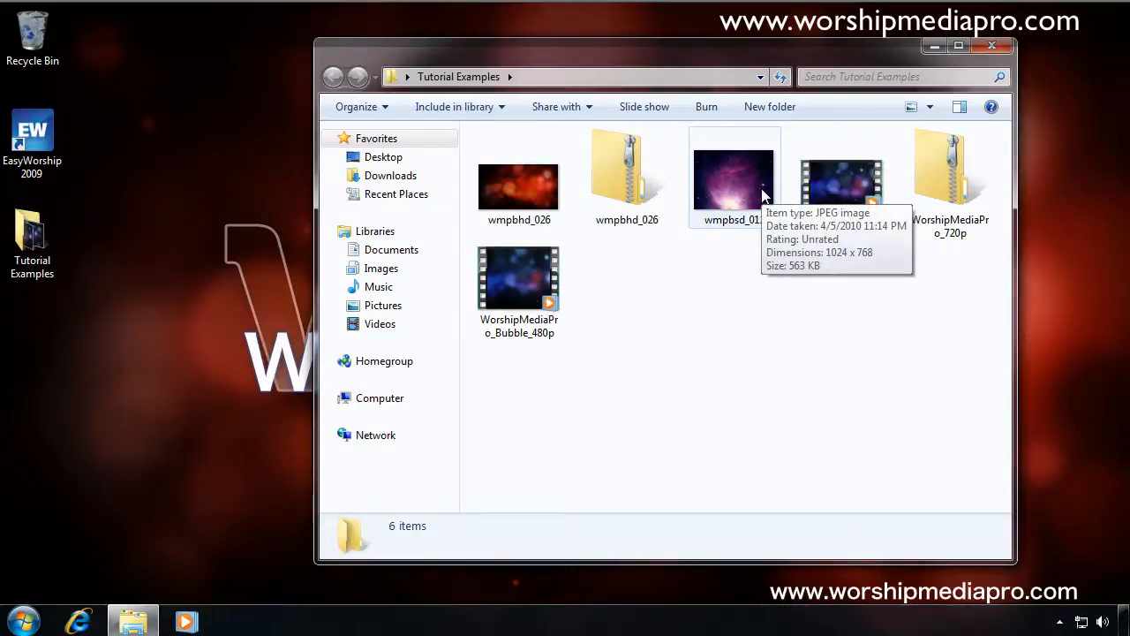
mouse_move(483, 334)
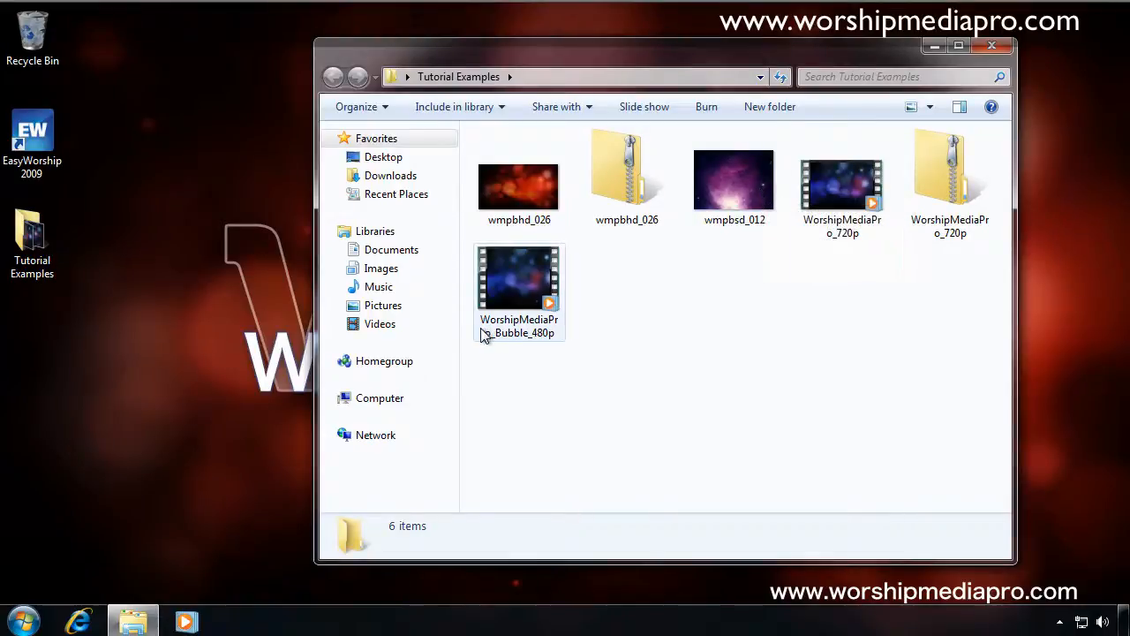
View the aspect-ratio picture in Photo Viewer, close it, and reopen Tutorial Examples.
left_click(382, 305)
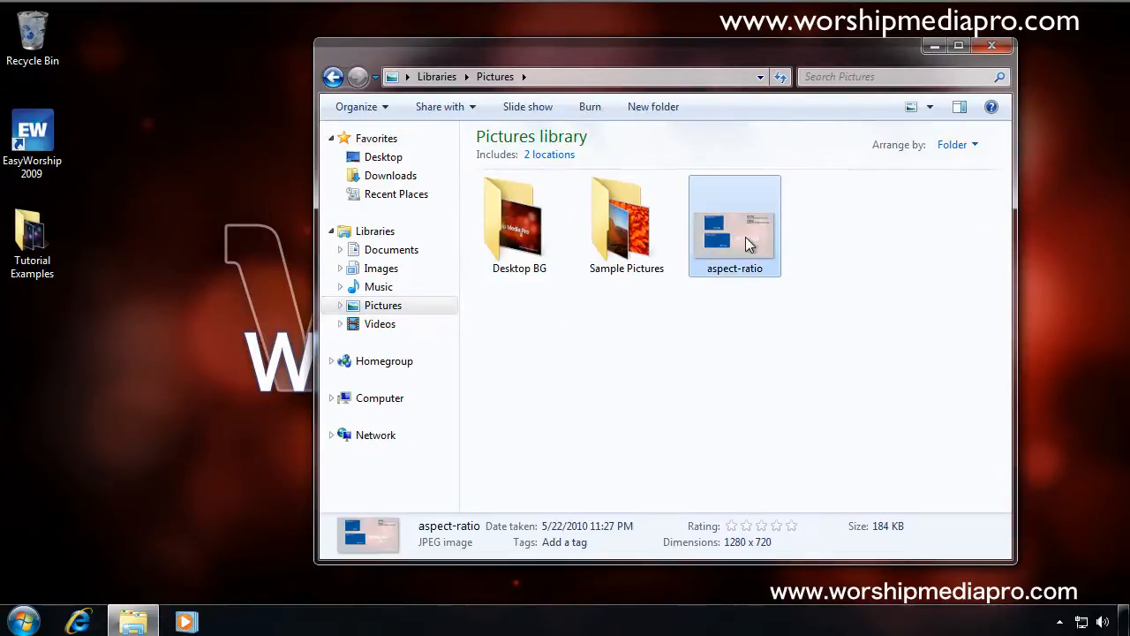
double_click(735, 221)
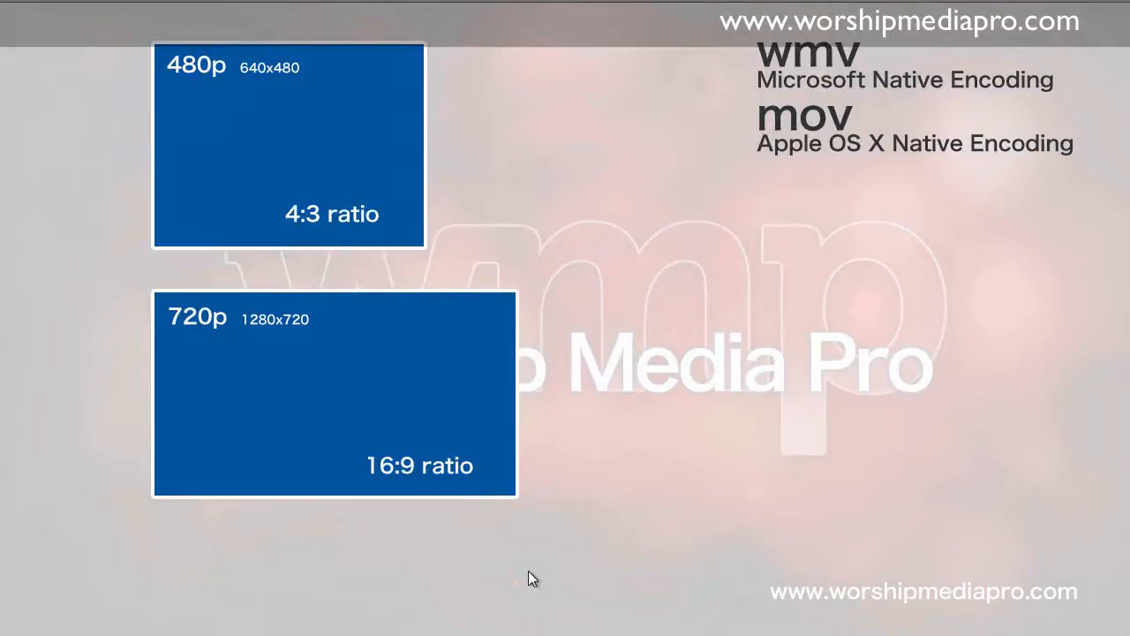
mouse_move(207, 95)
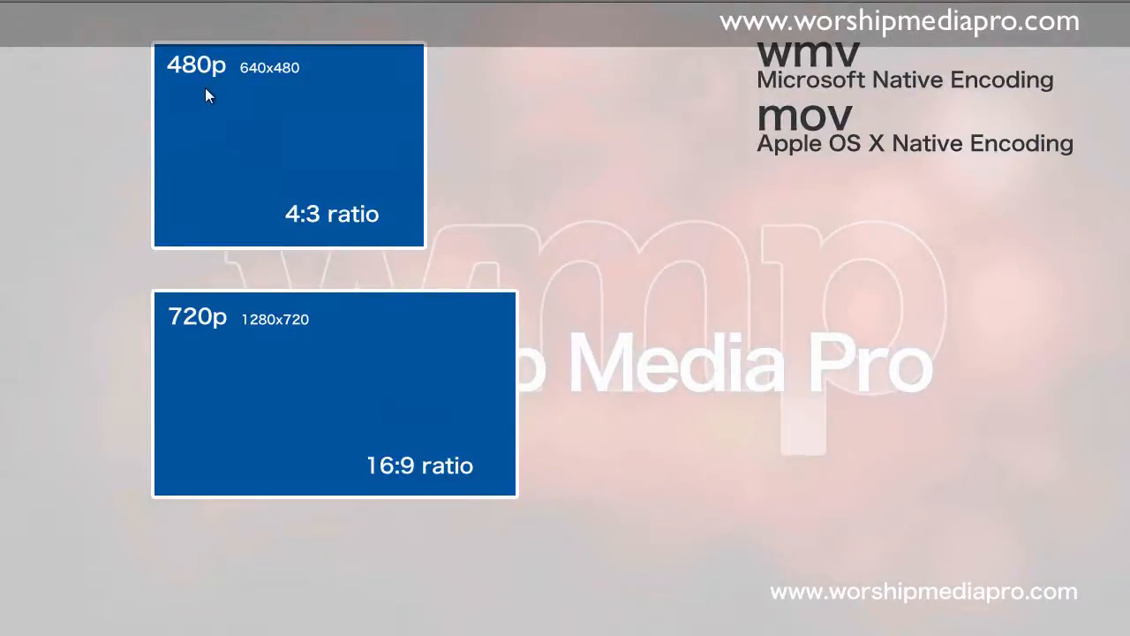
mouse_move(296, 80)
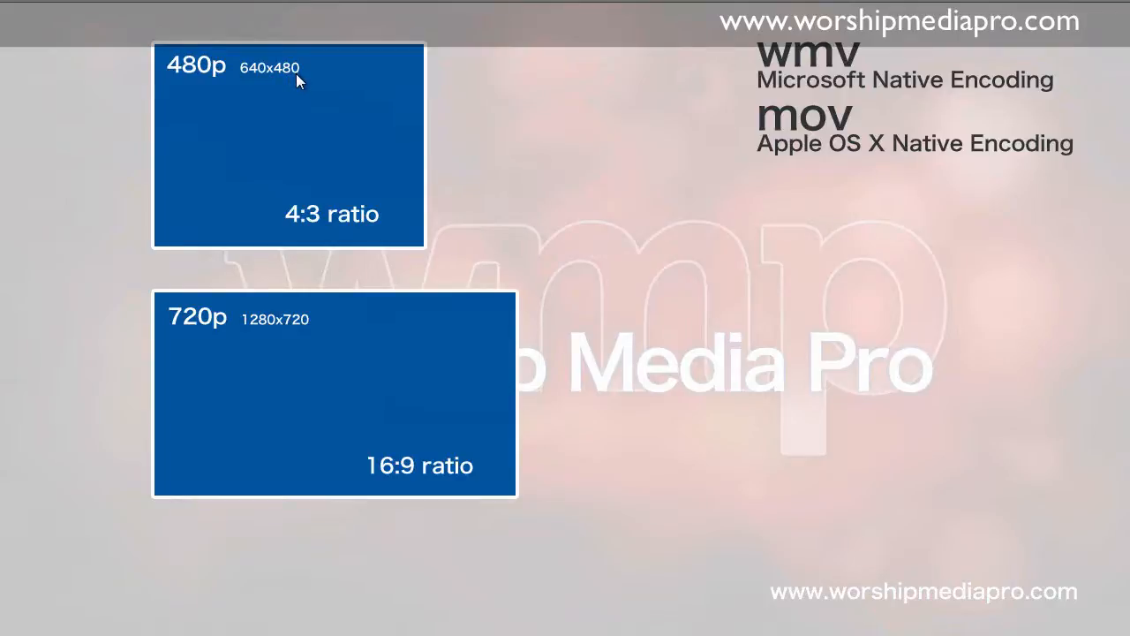
mouse_move(307, 228)
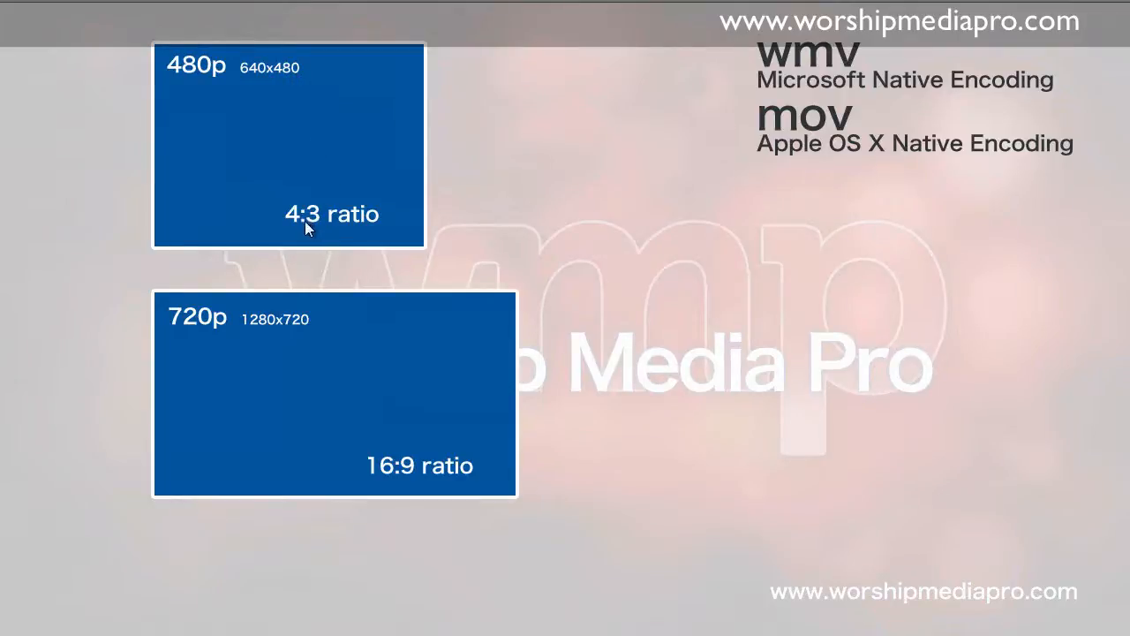
mouse_move(351, 246)
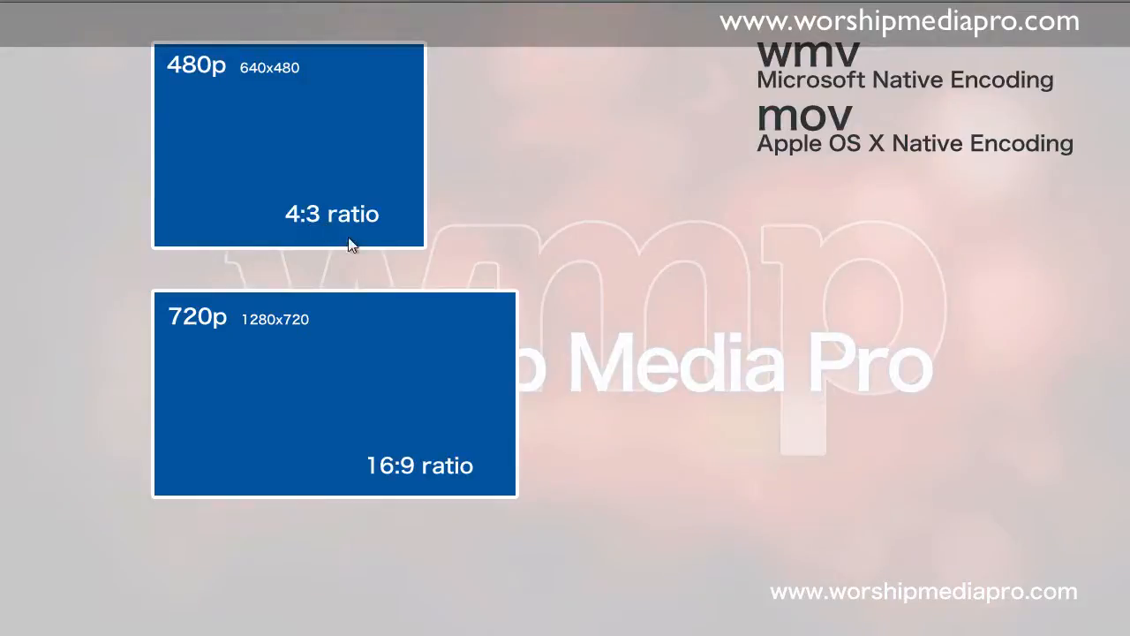
mouse_move(422, 53)
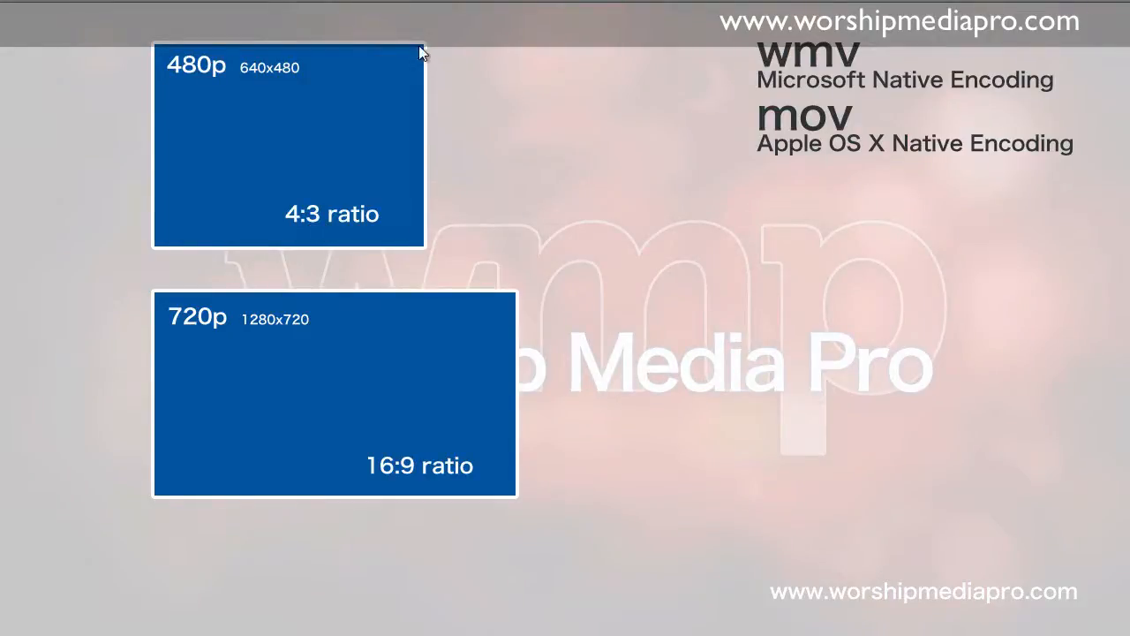
mouse_move(161, 228)
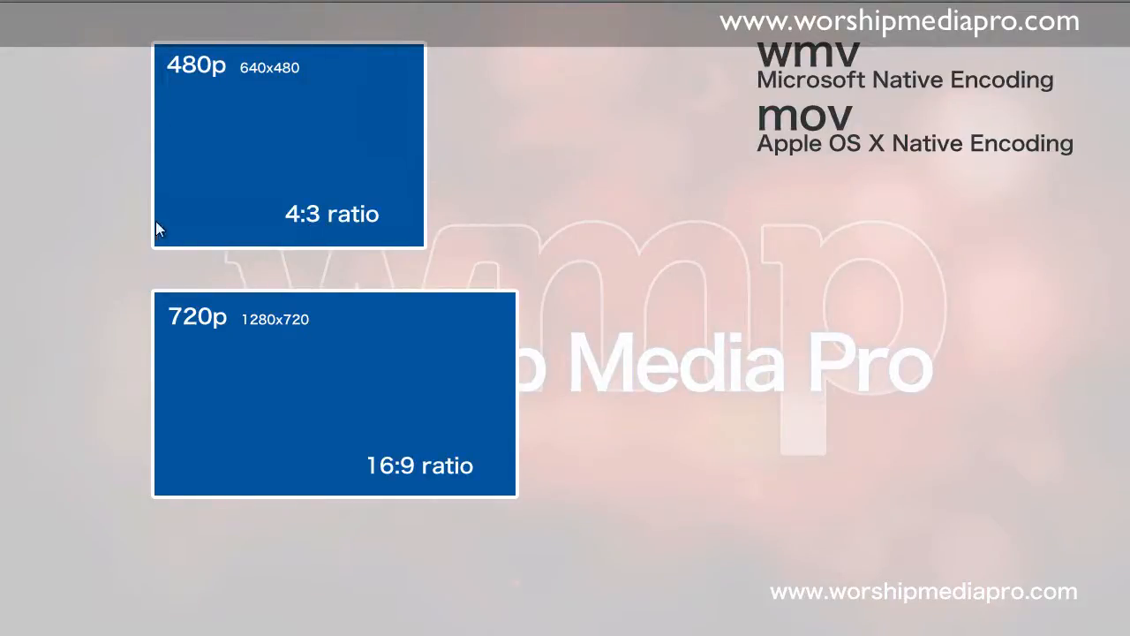
mouse_move(264, 95)
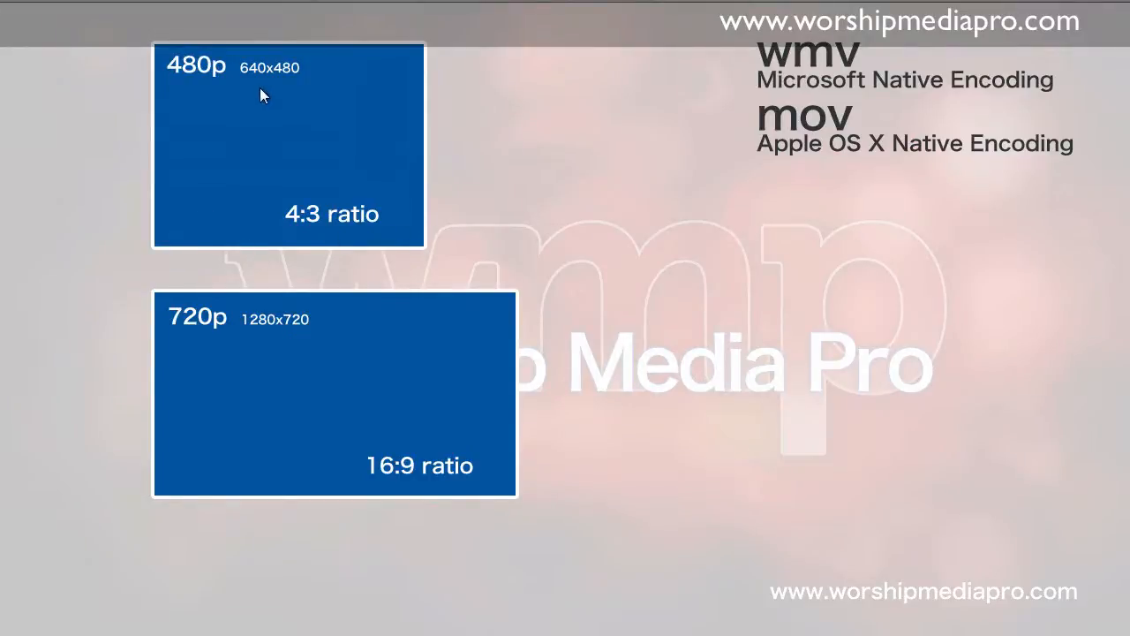
mouse_move(375, 237)
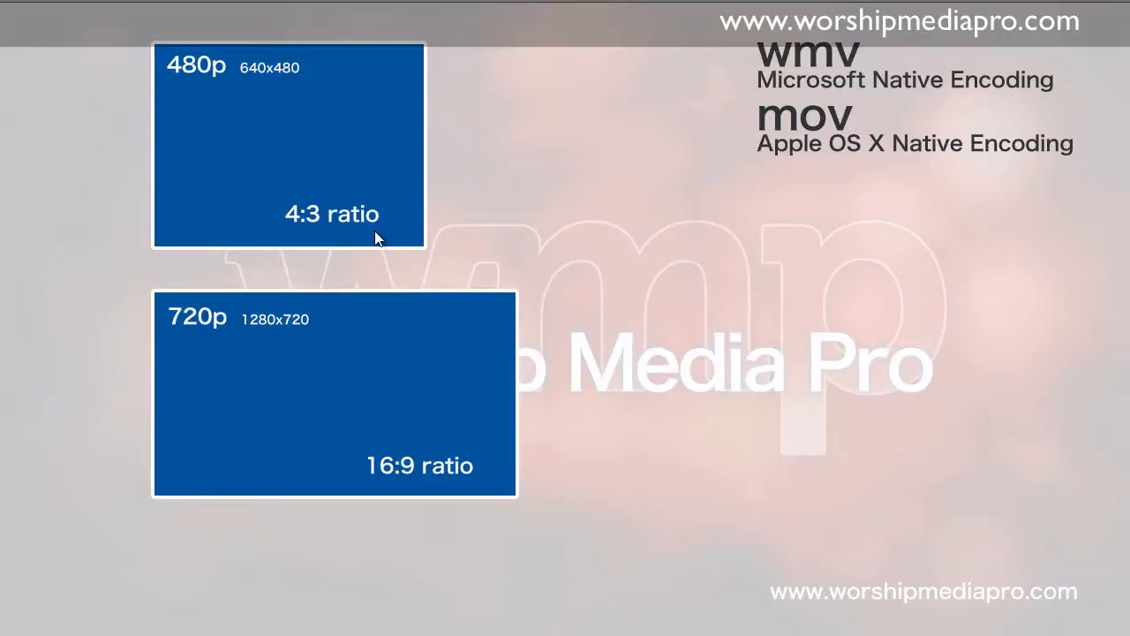
mouse_move(499, 362)
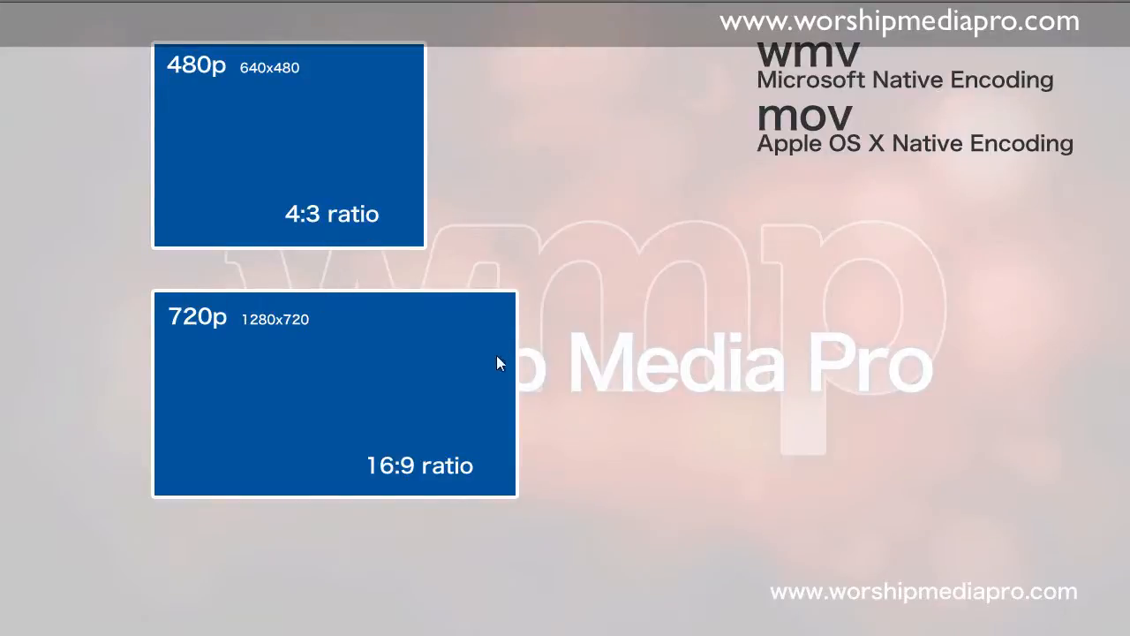
mouse_move(226, 345)
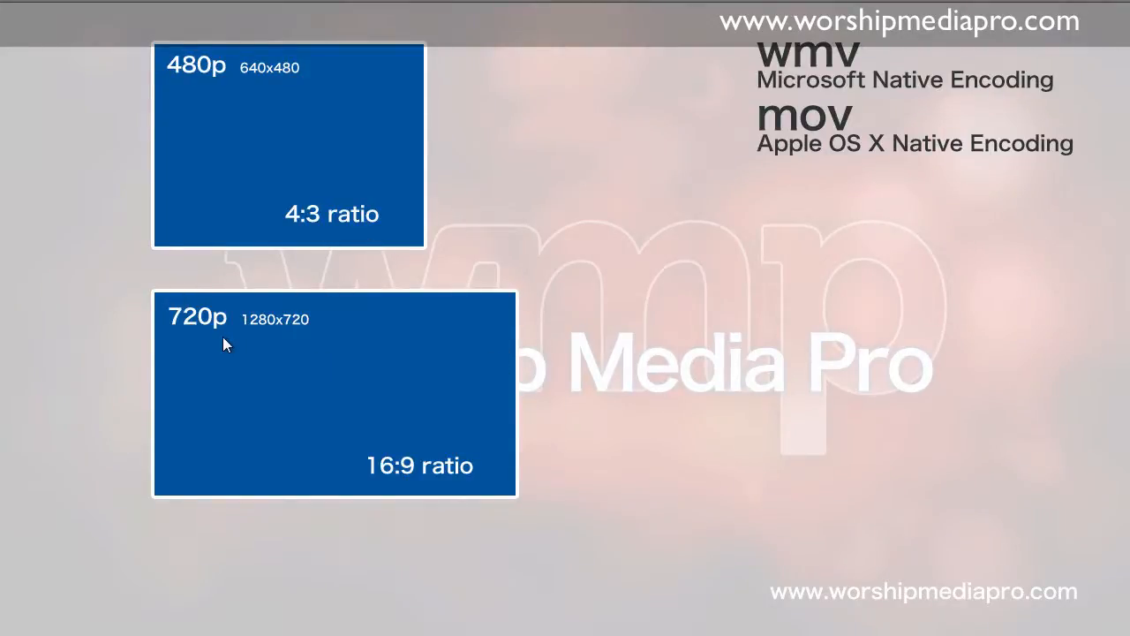
mouse_move(285, 338)
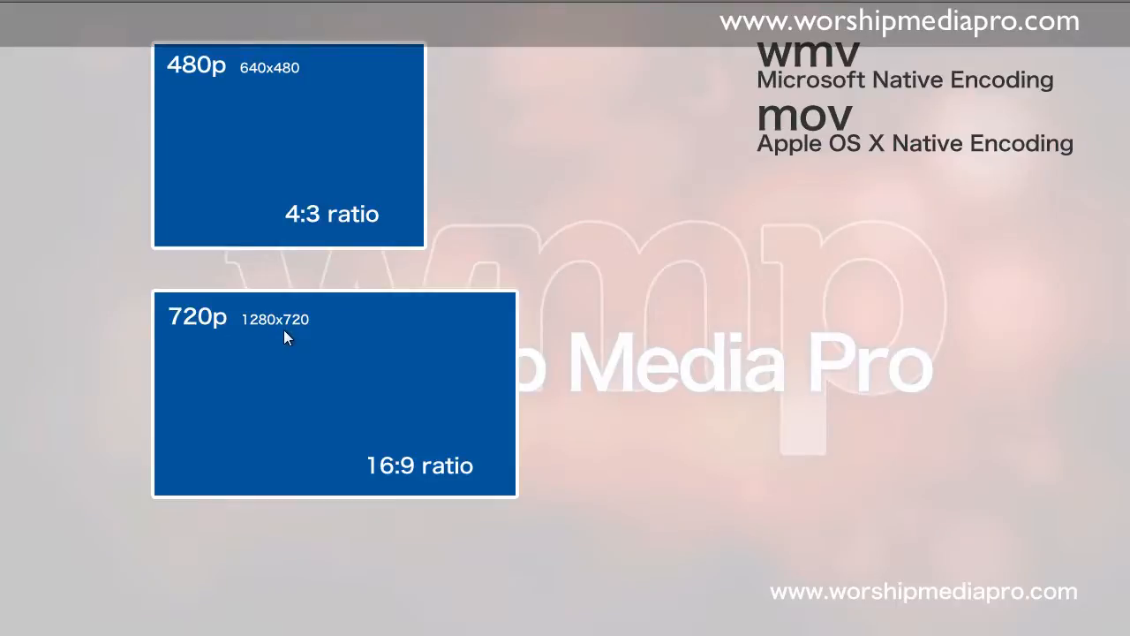
mouse_move(201, 341)
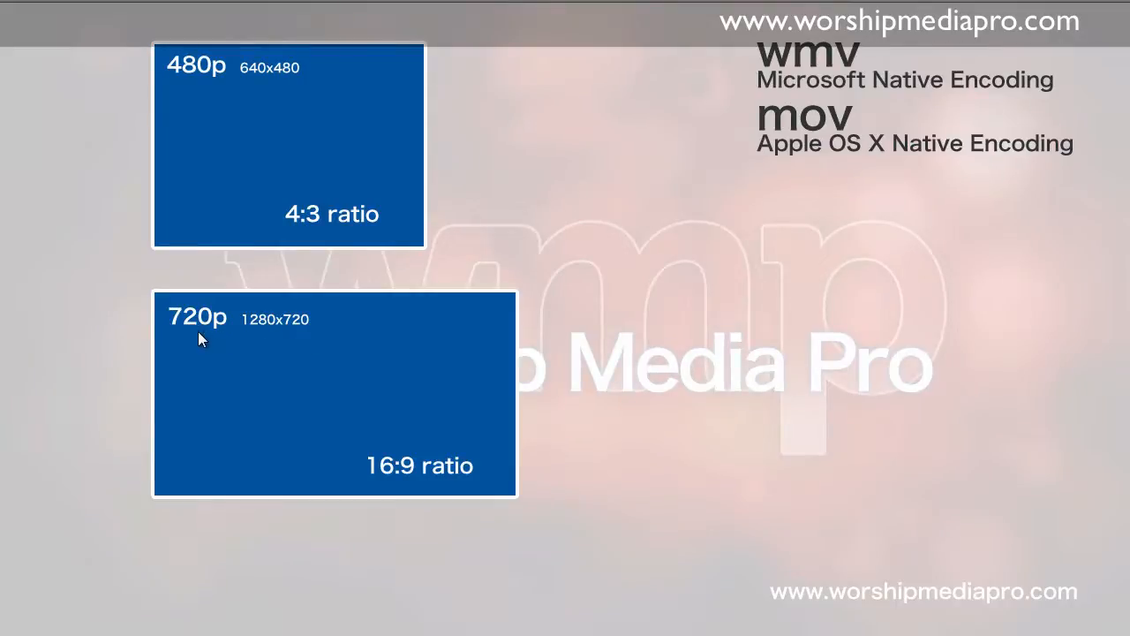
mouse_move(393, 433)
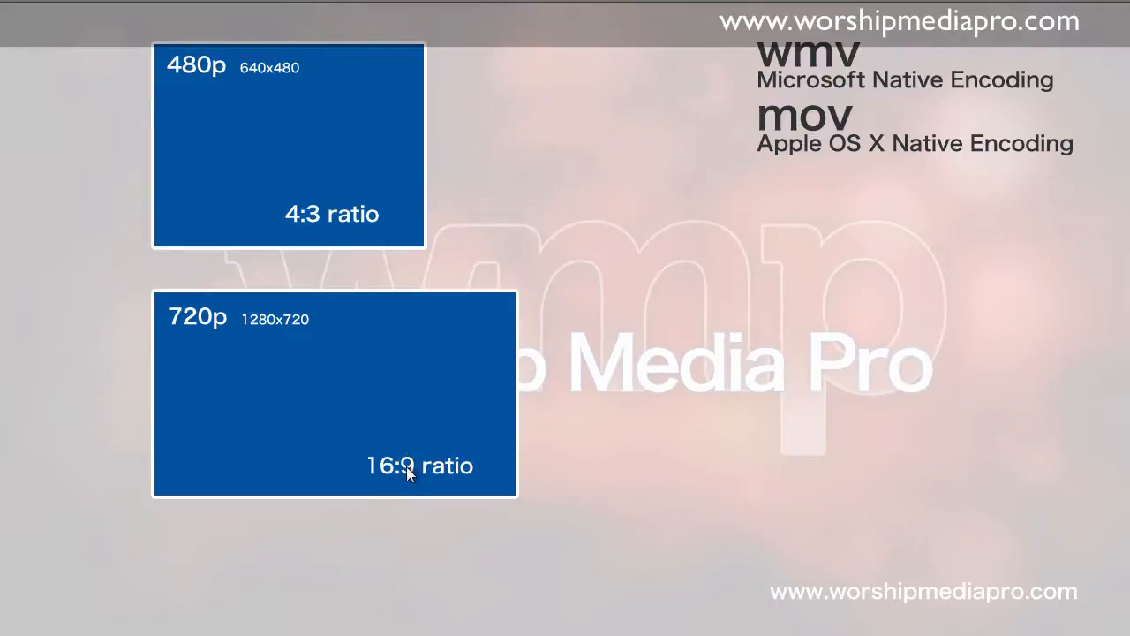
mouse_move(603, 308)
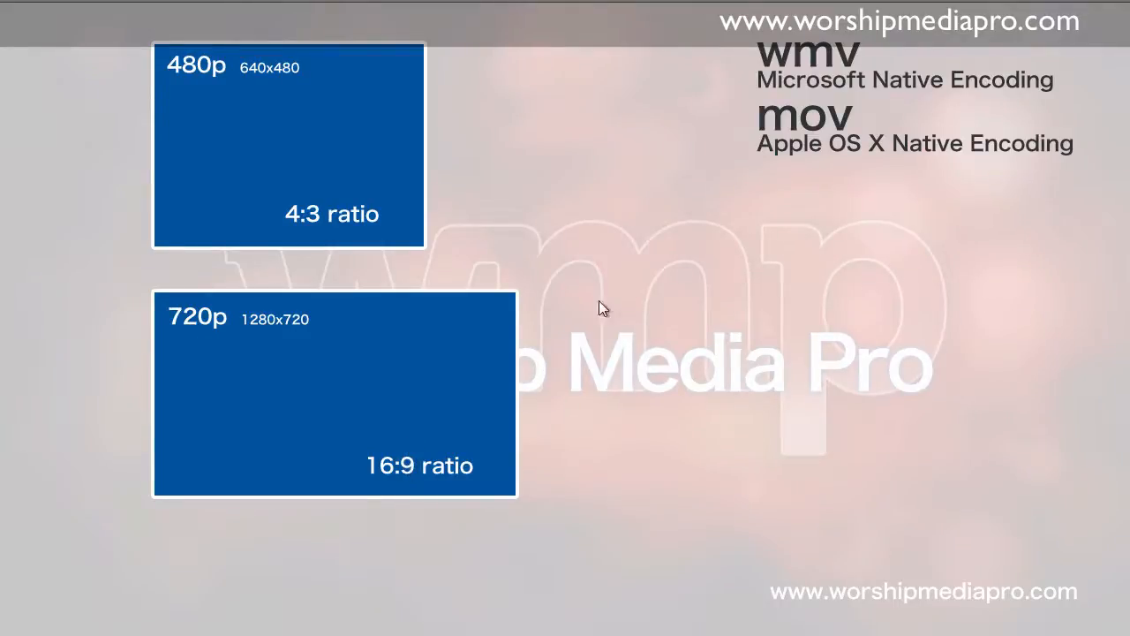
mouse_move(815, 61)
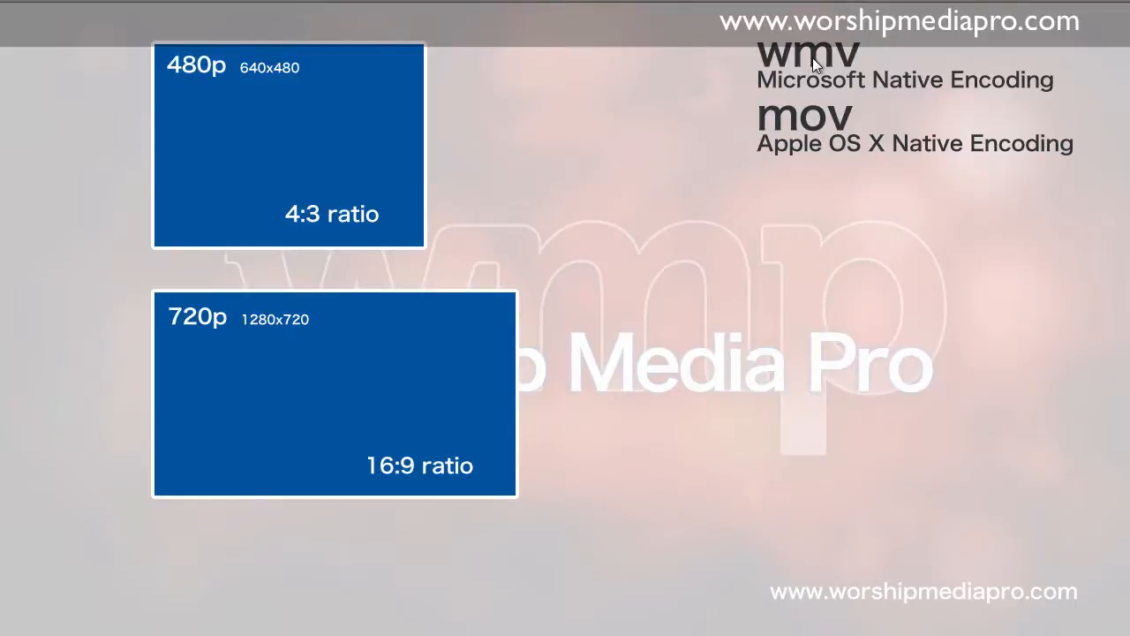
mouse_move(846, 75)
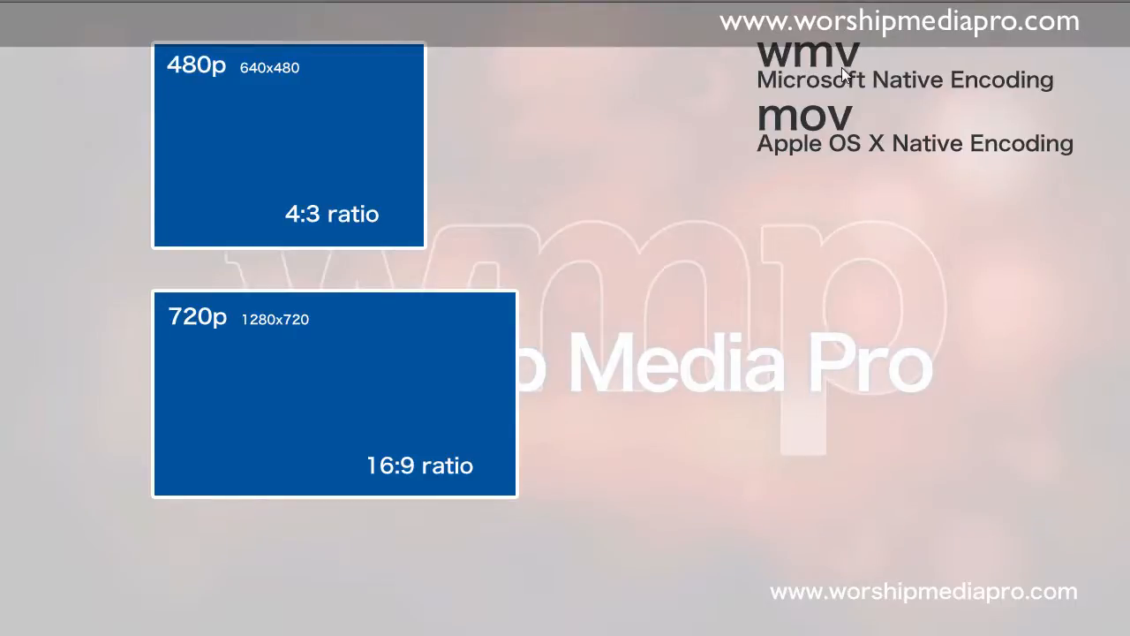
mouse_move(878, 94)
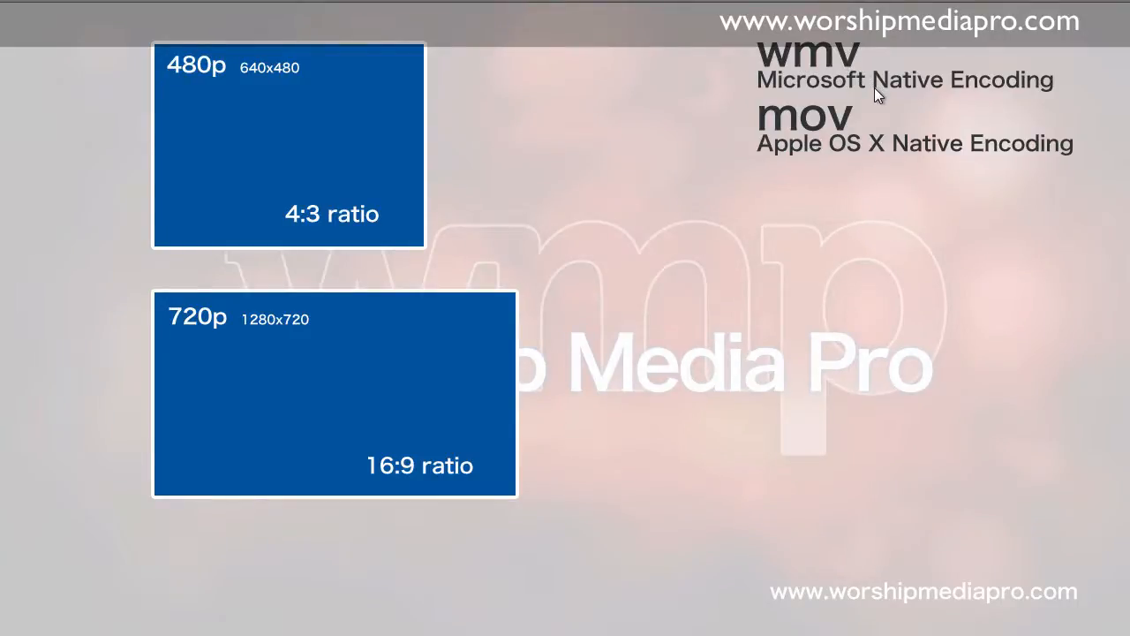
mouse_move(819, 125)
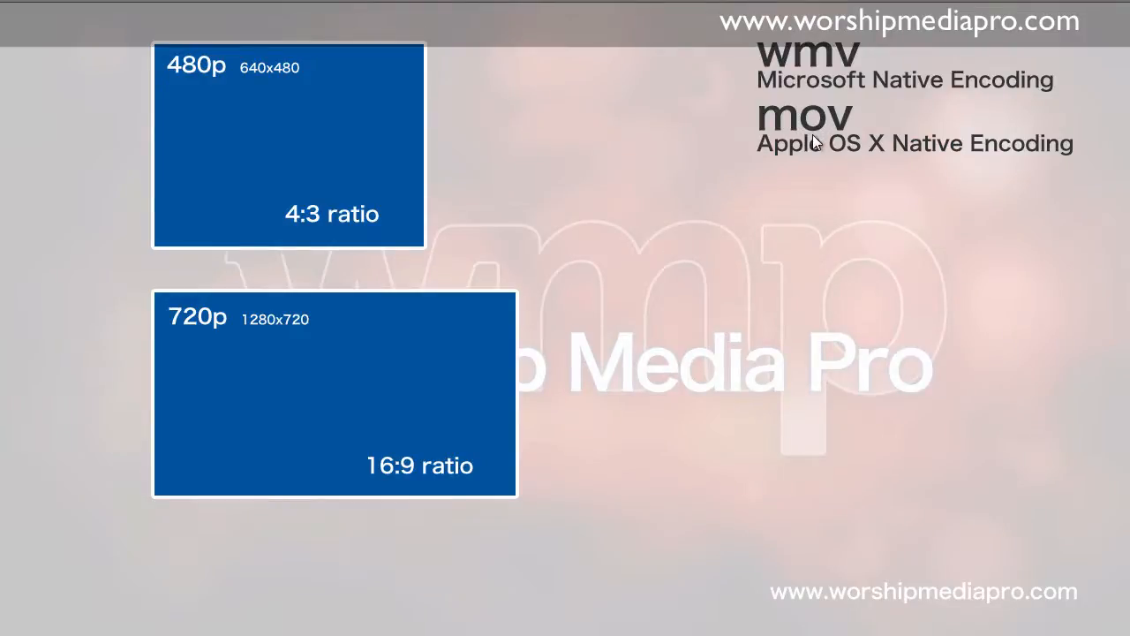
mouse_move(803, 141)
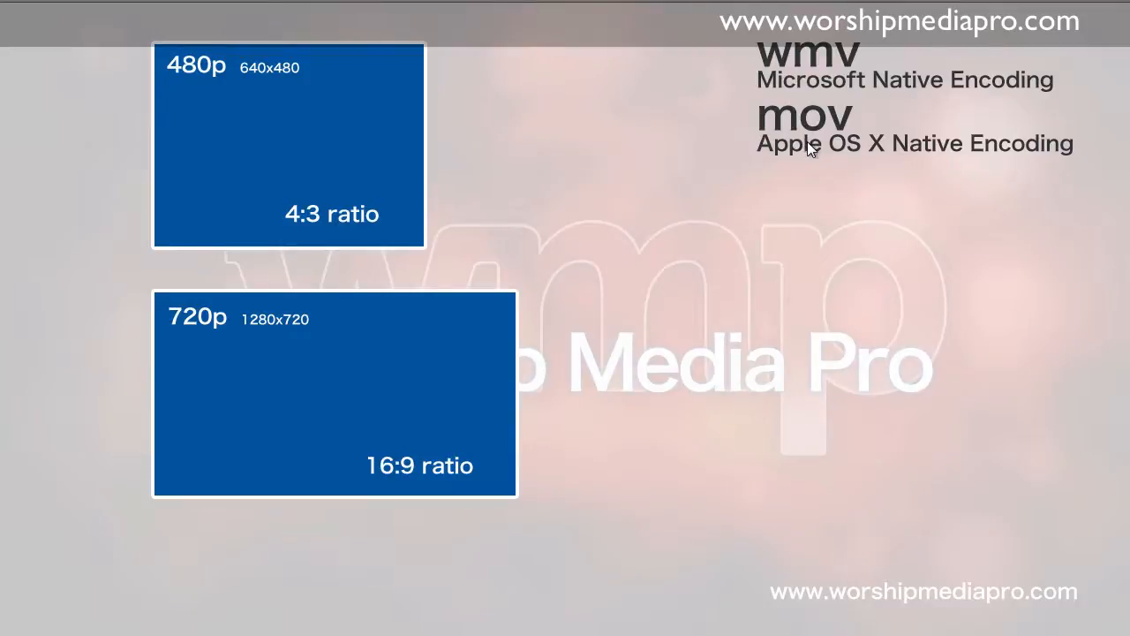
mouse_move(797, 78)
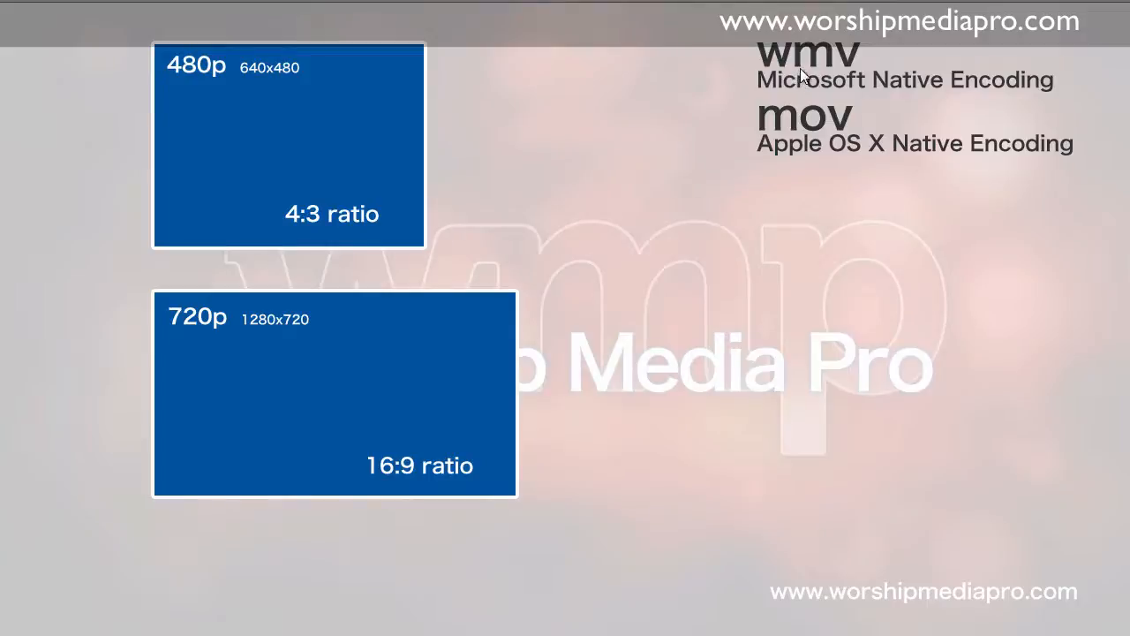
mouse_move(814, 79)
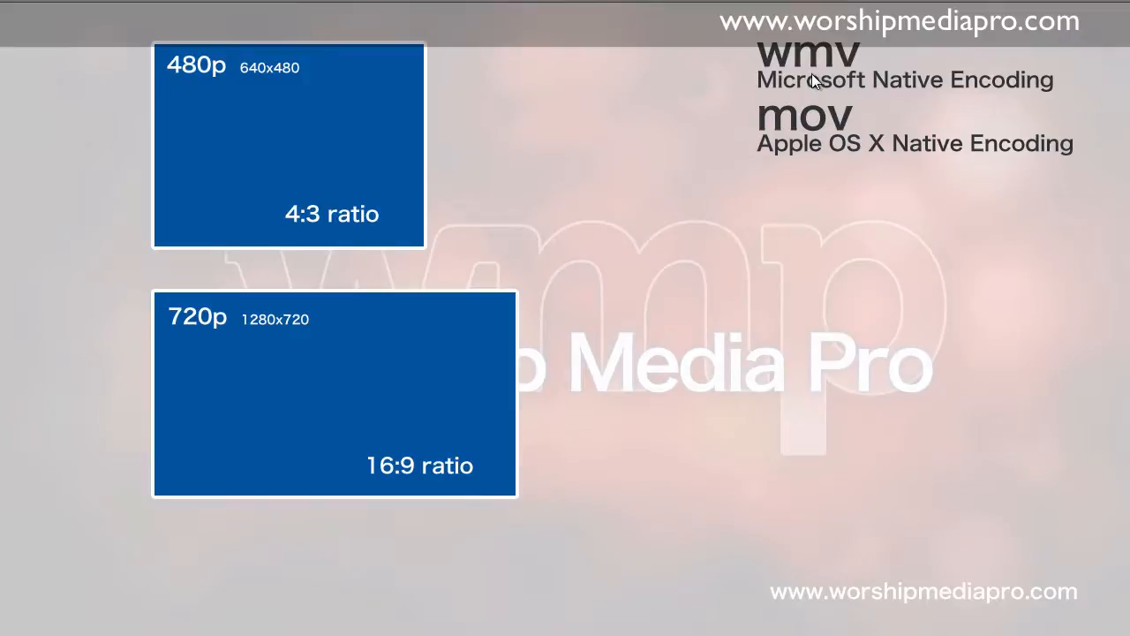
mouse_move(804, 84)
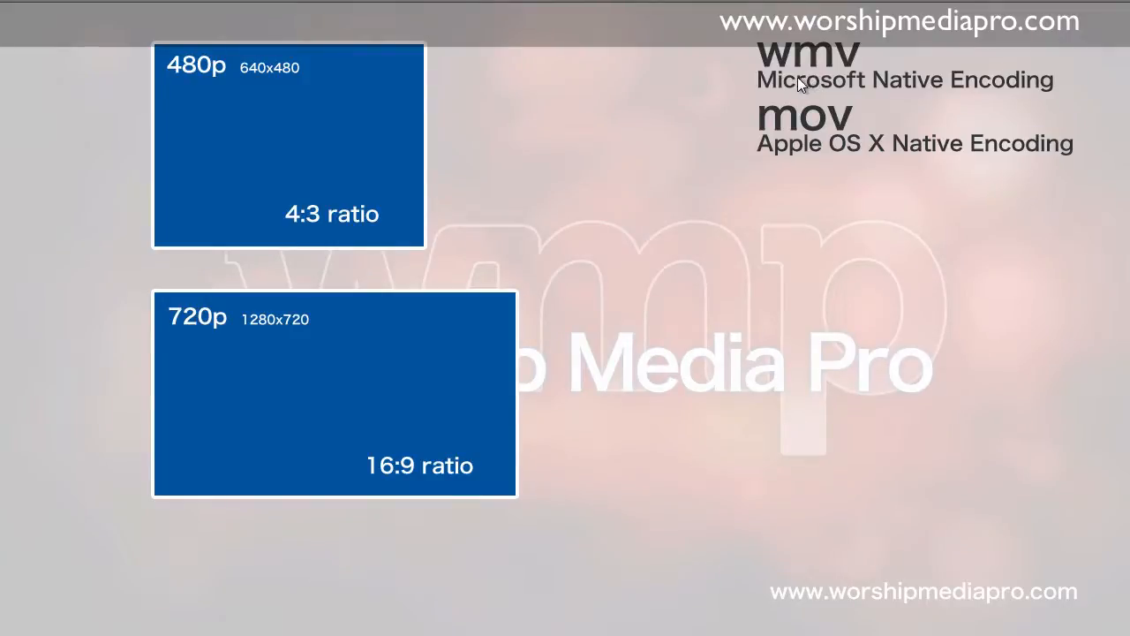
mouse_move(569, 223)
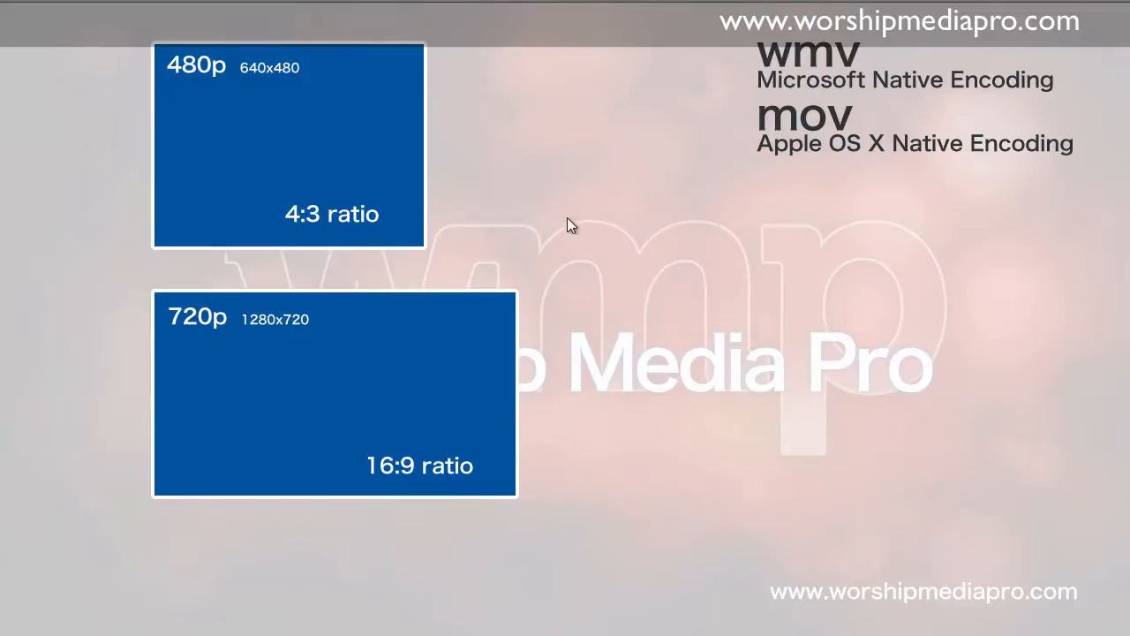
mouse_move(507, 367)
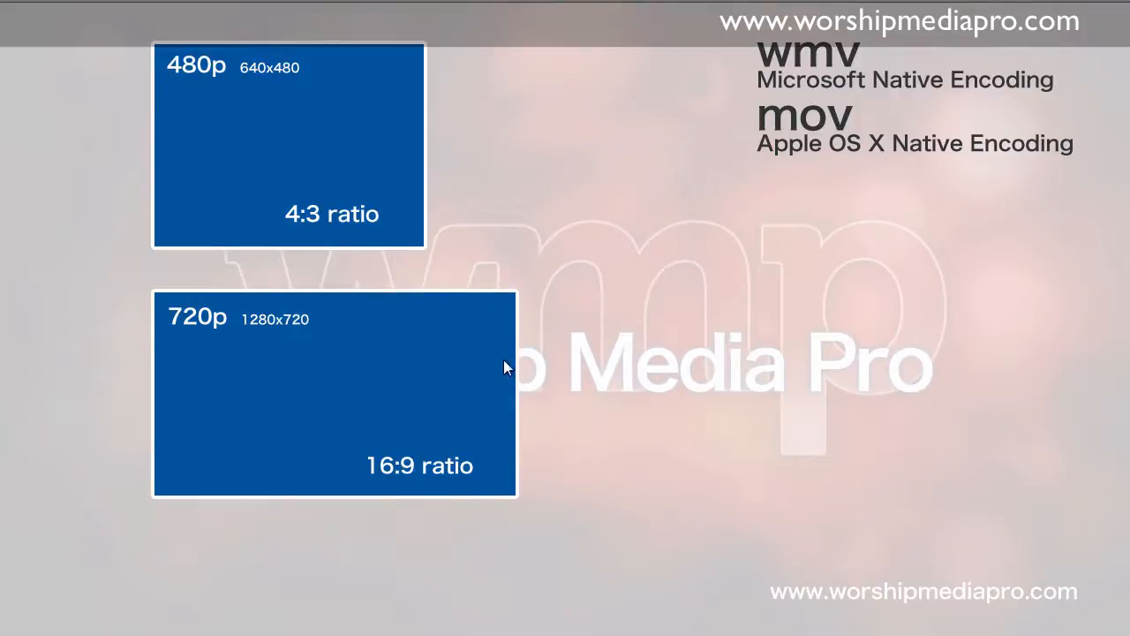
mouse_move(582, 238)
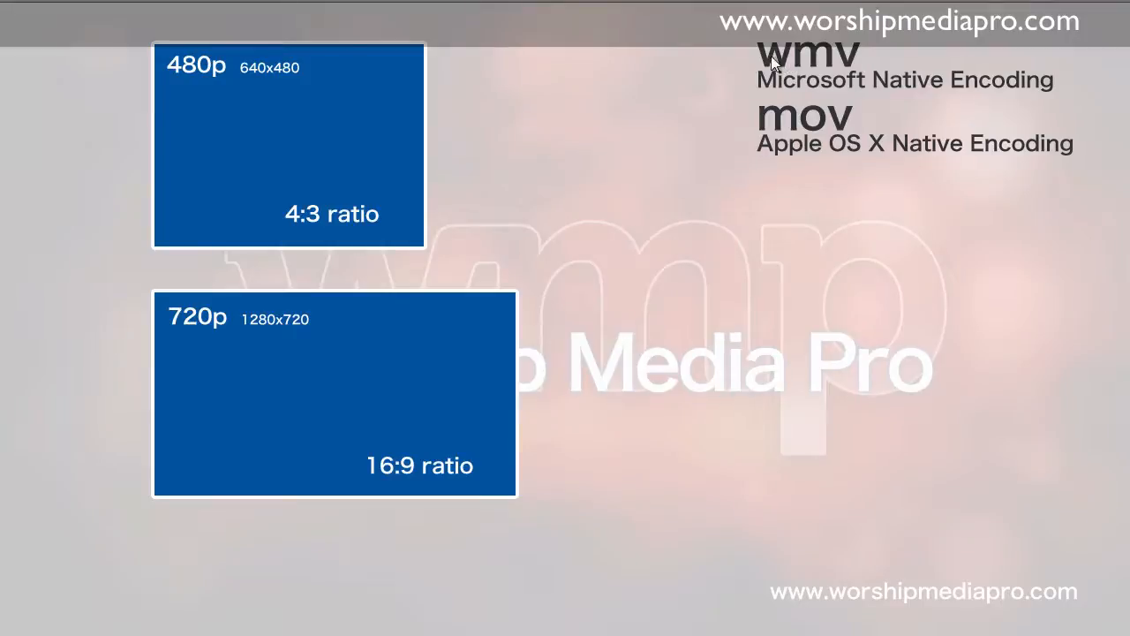
mouse_move(762, 154)
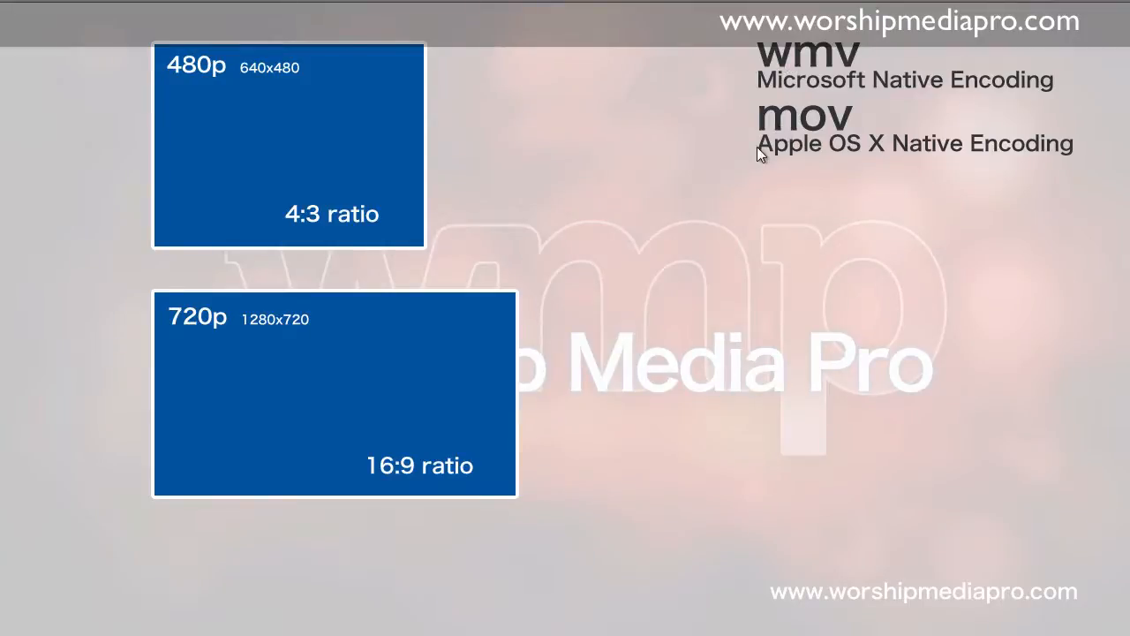
mouse_move(753, 159)
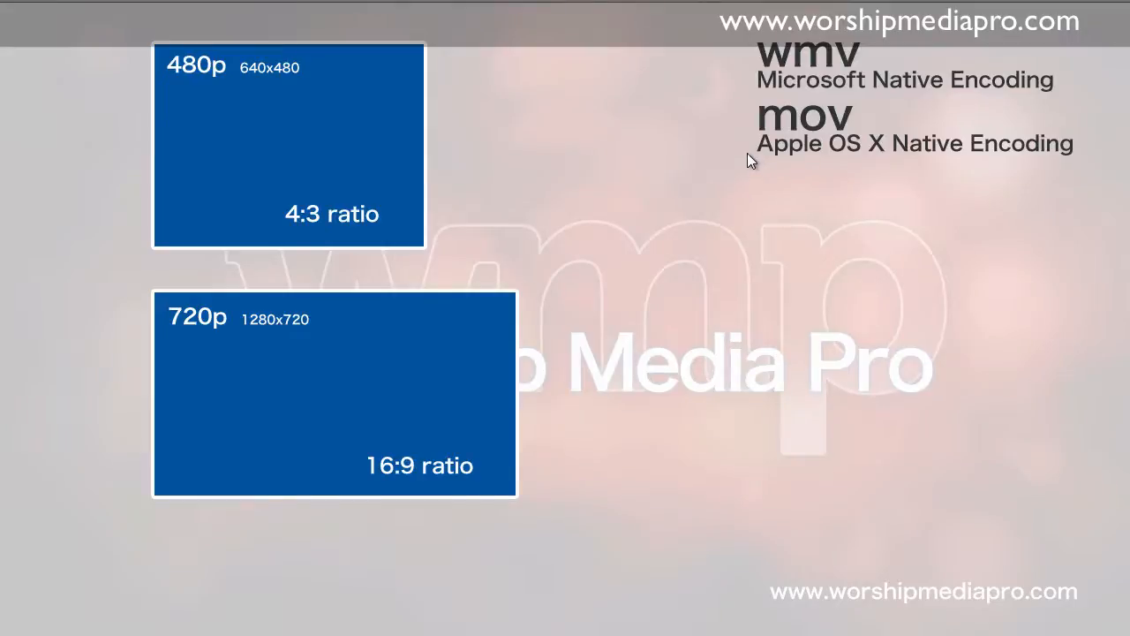
mouse_move(745, 182)
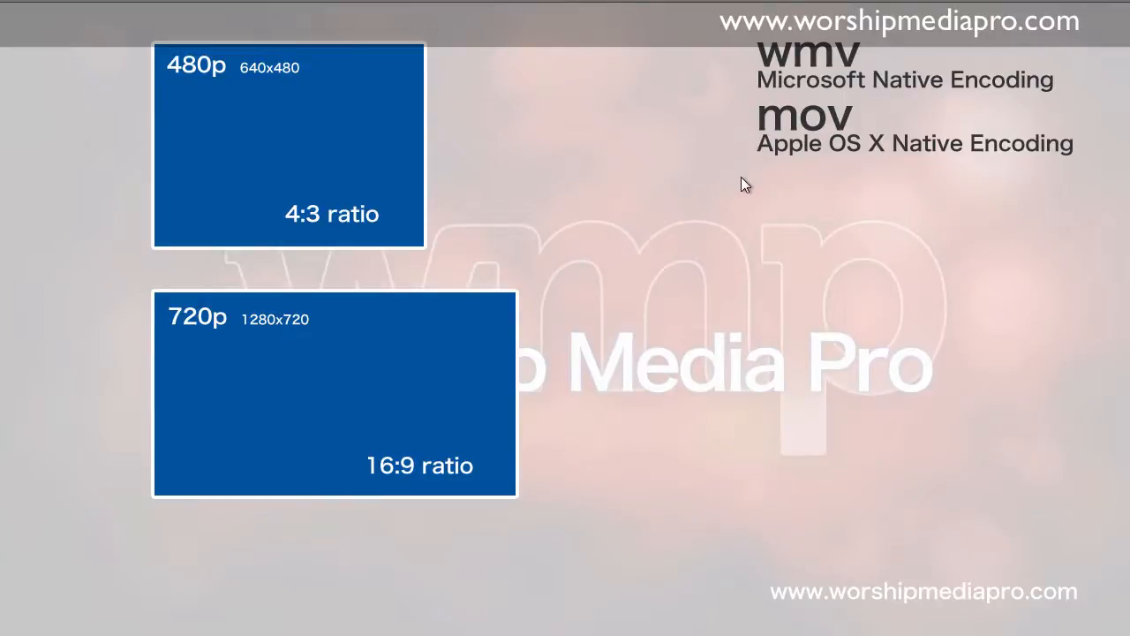
mouse_move(758, 183)
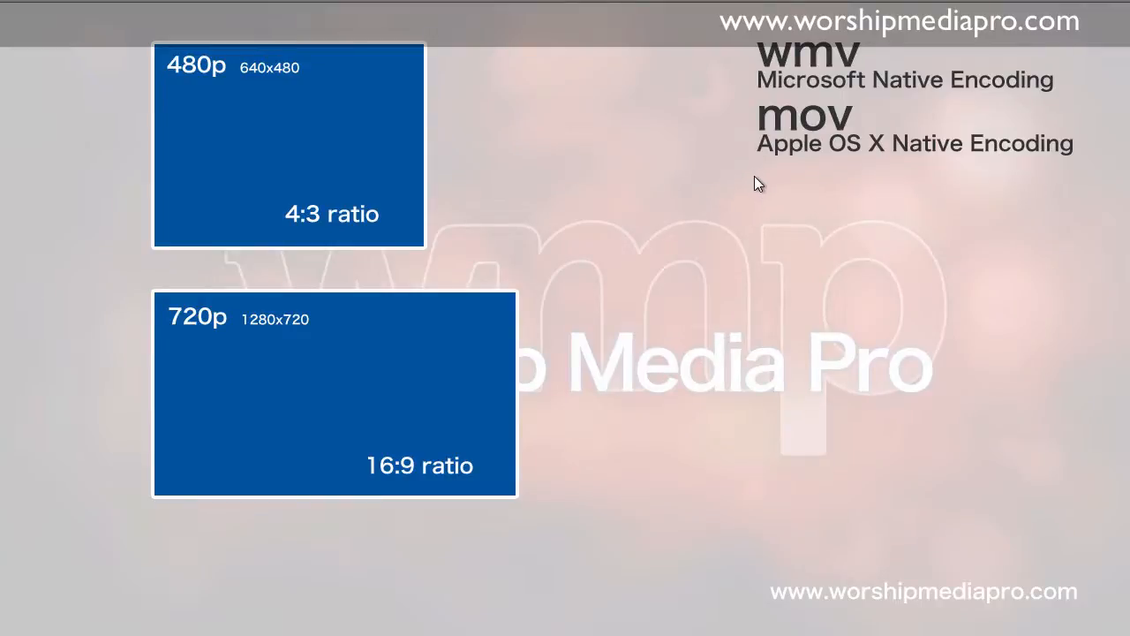
mouse_move(676, 254)
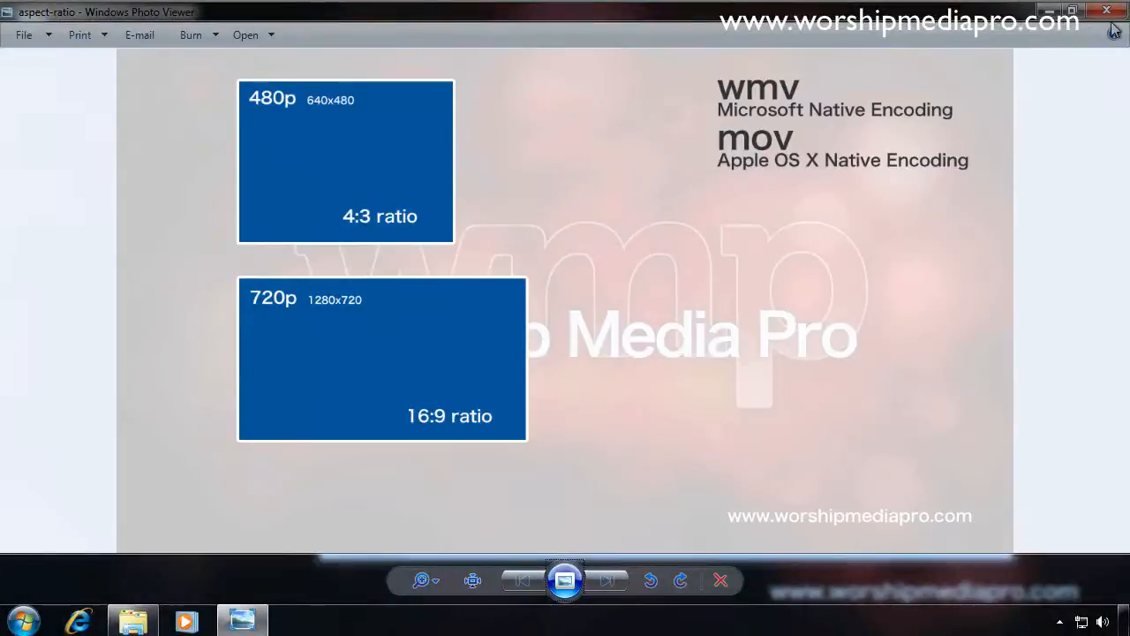
left_click(1109, 10)
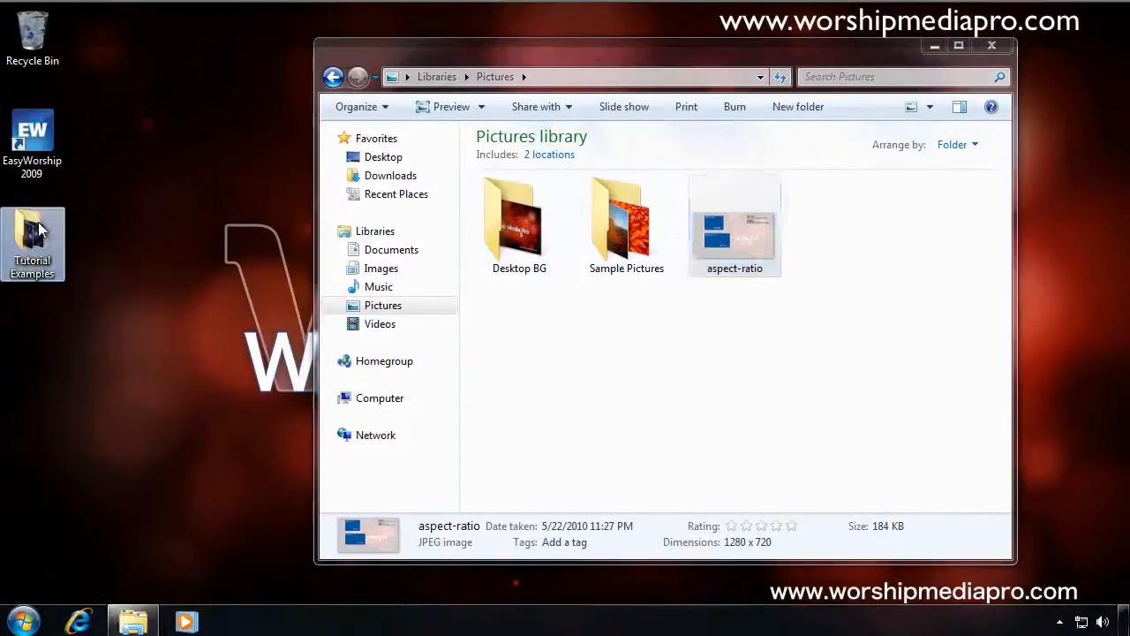
double_click(32, 245)
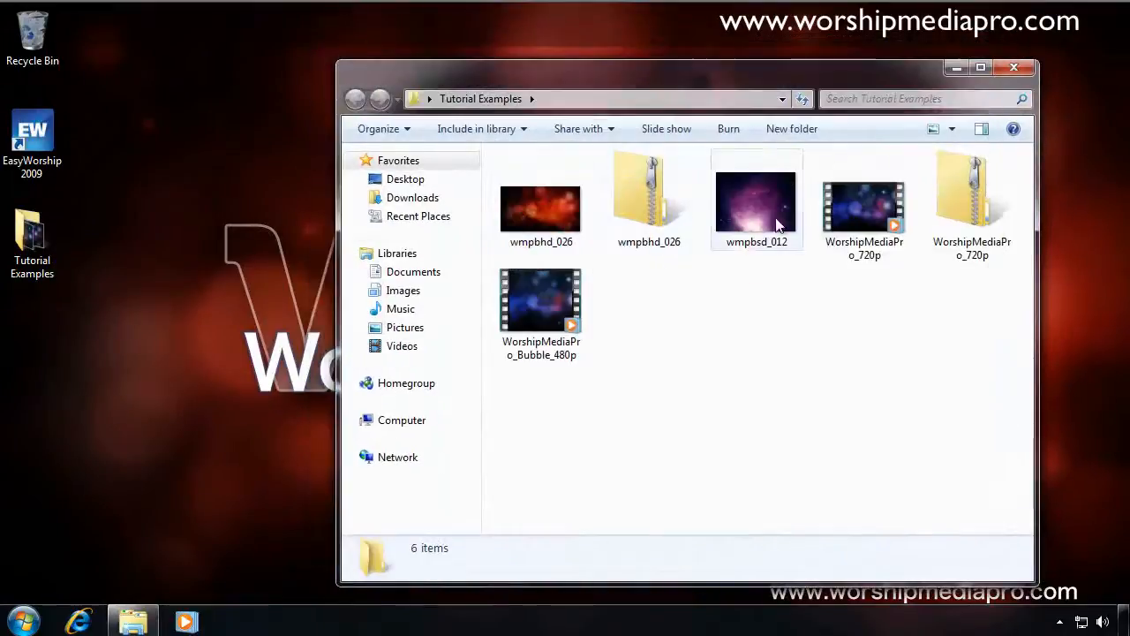
double_click(32, 132)
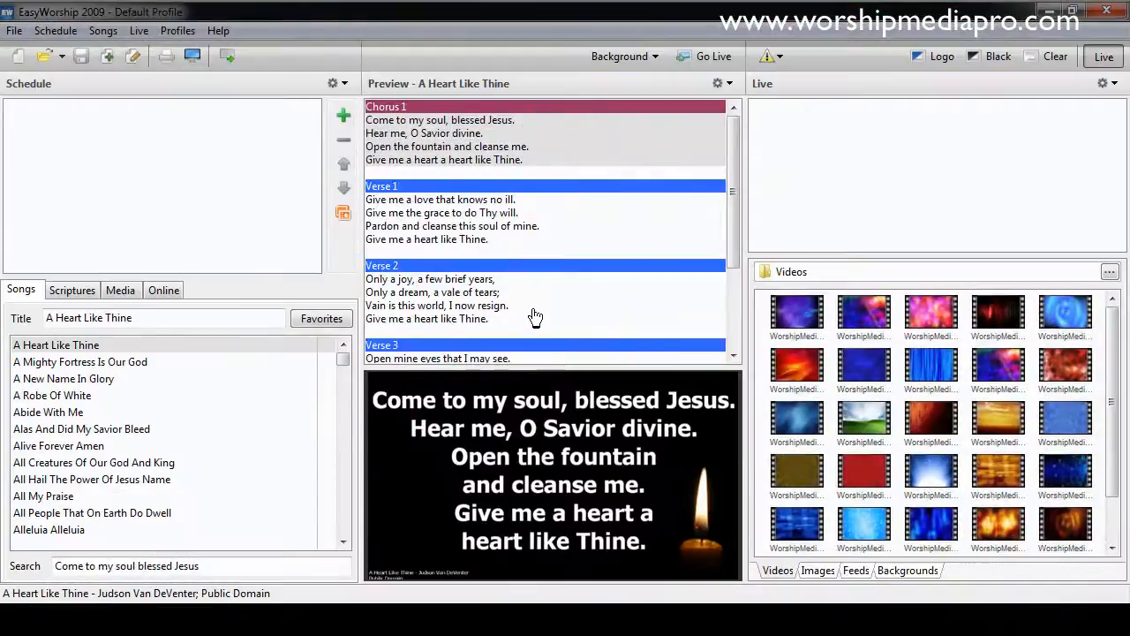
mouse_move(521, 349)
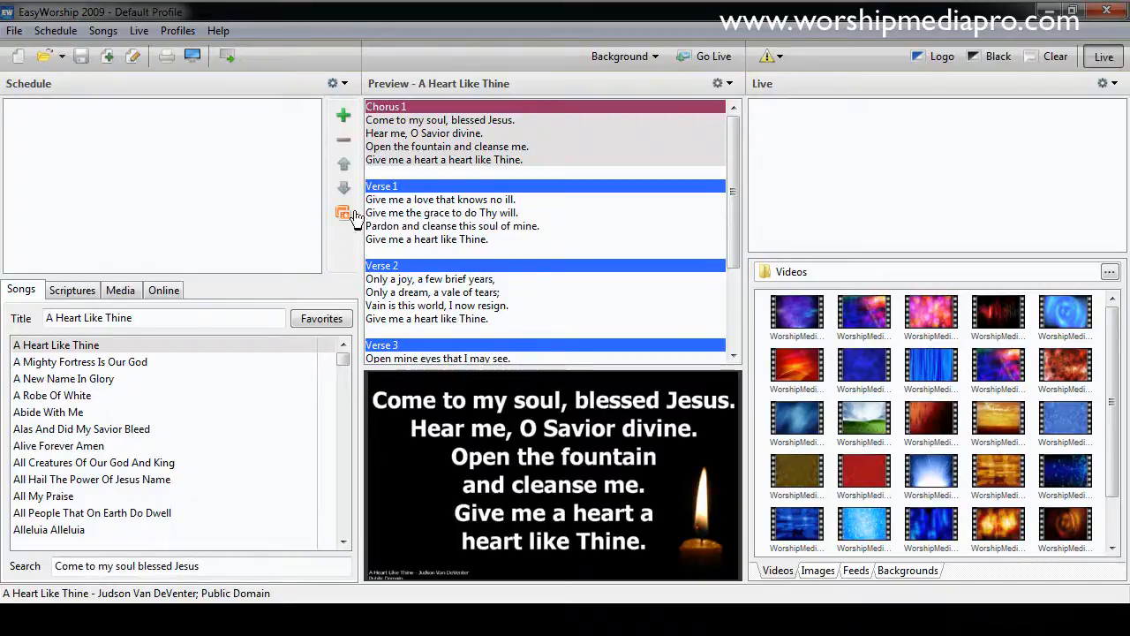
mouse_move(409, 237)
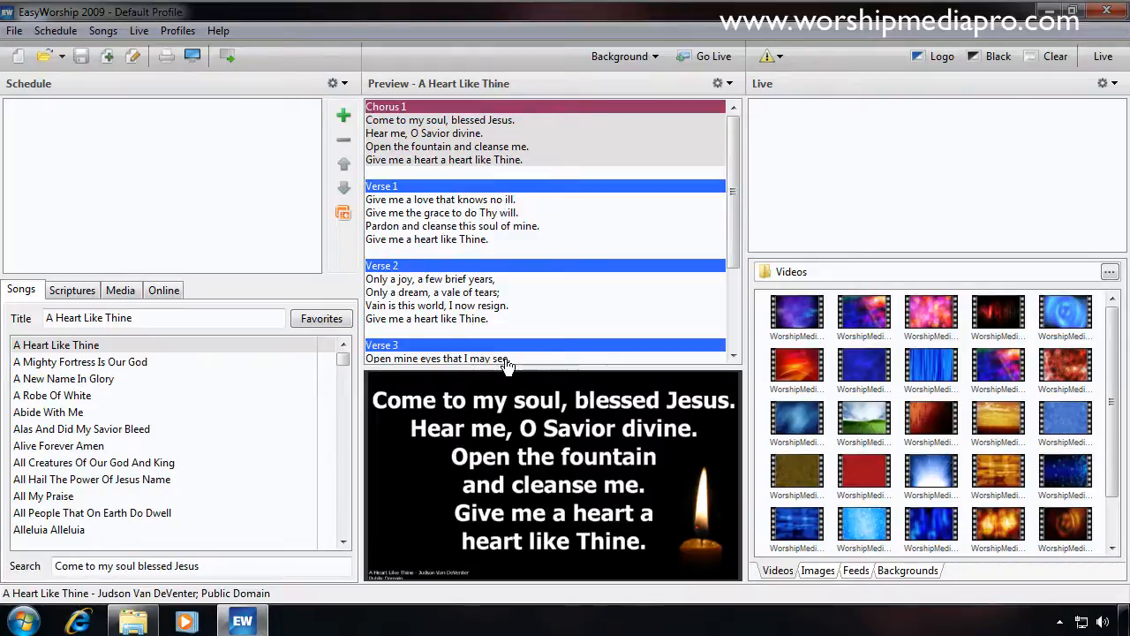
mouse_move(508, 357)
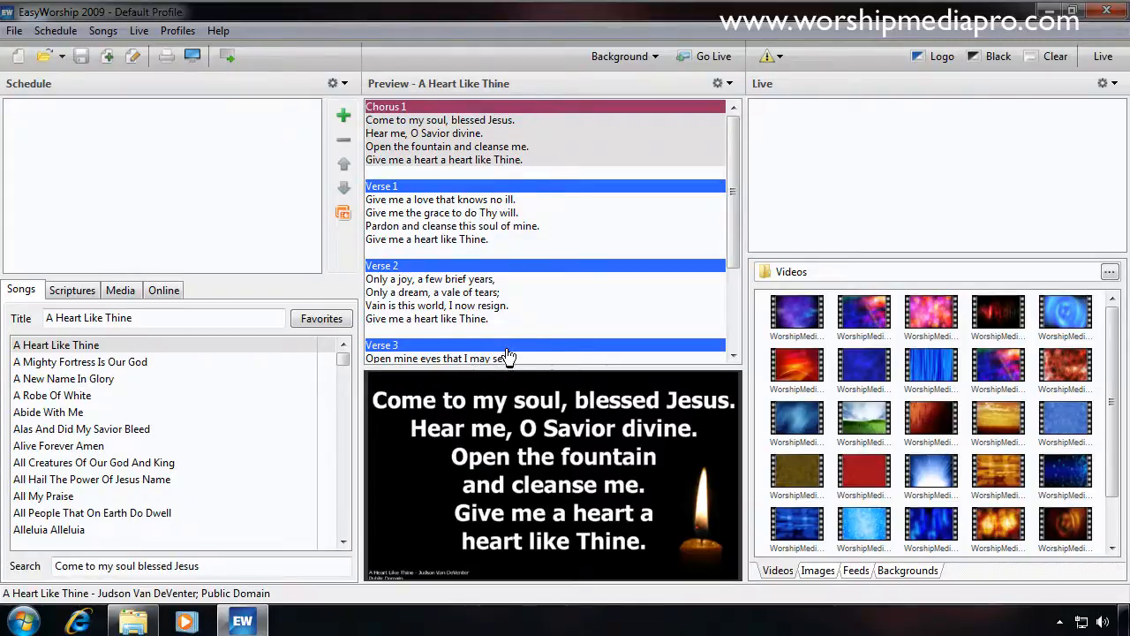
mouse_move(495, 358)
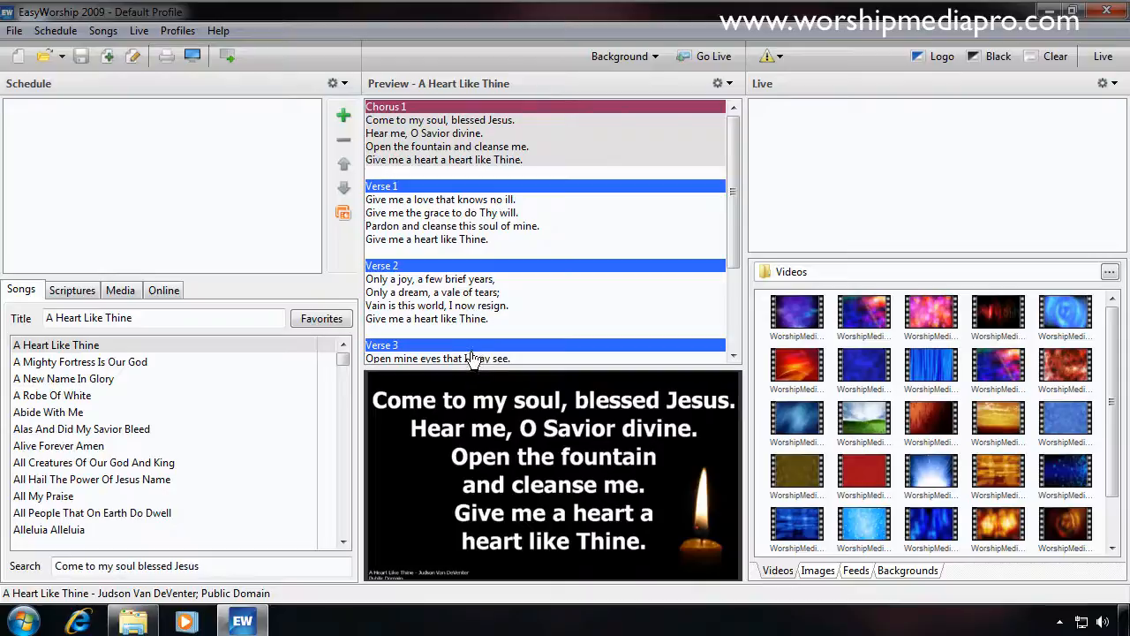
mouse_move(484, 355)
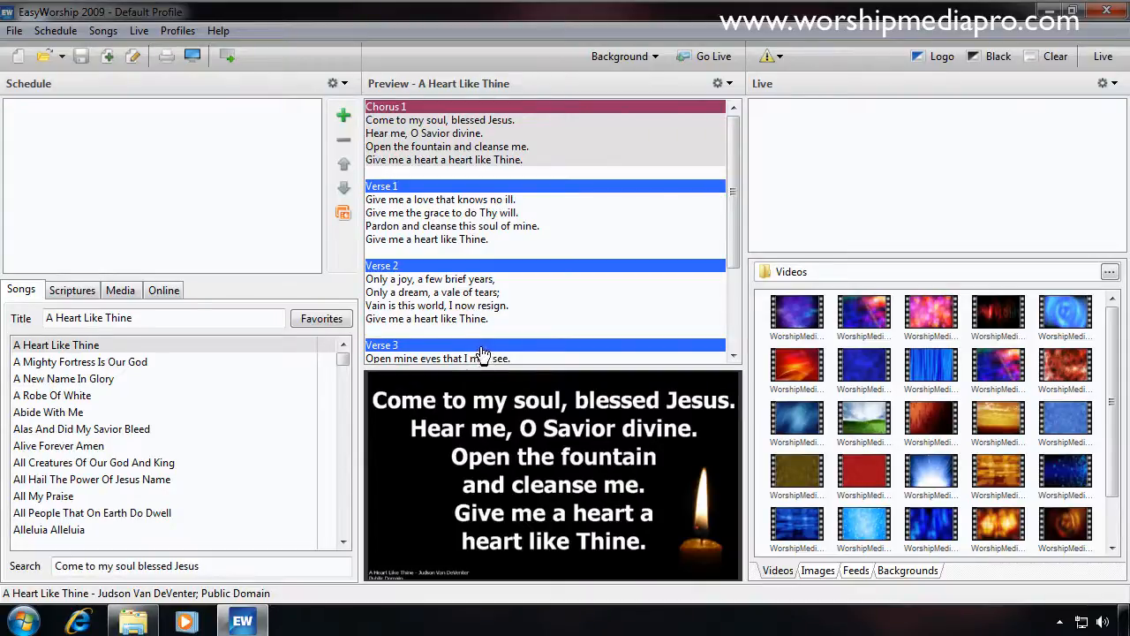
mouse_move(441, 362)
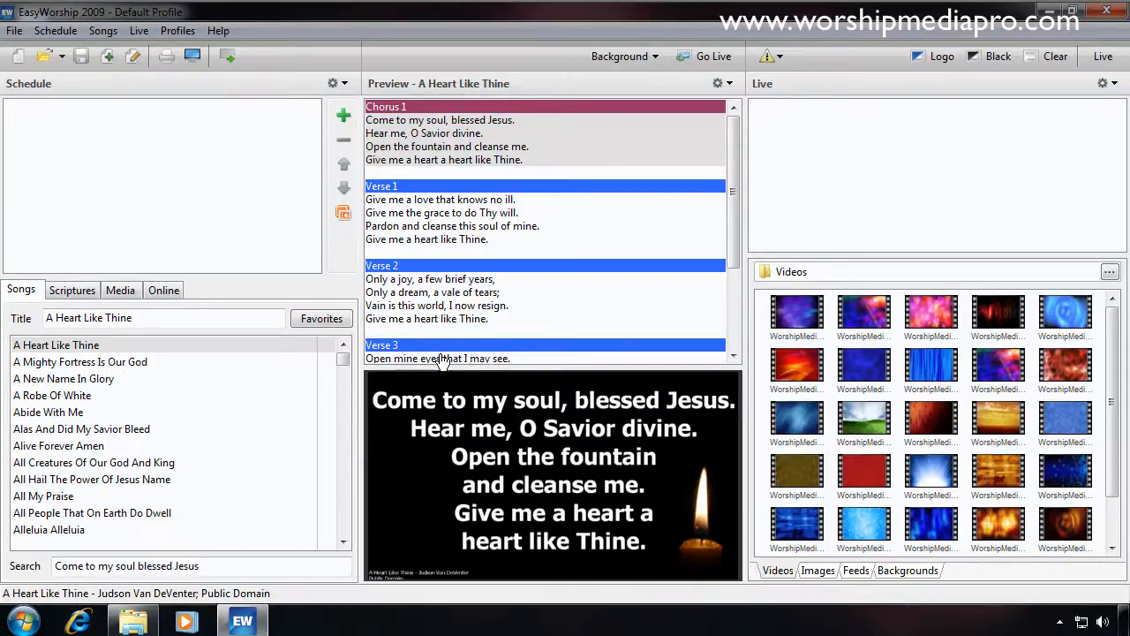
mouse_move(446, 362)
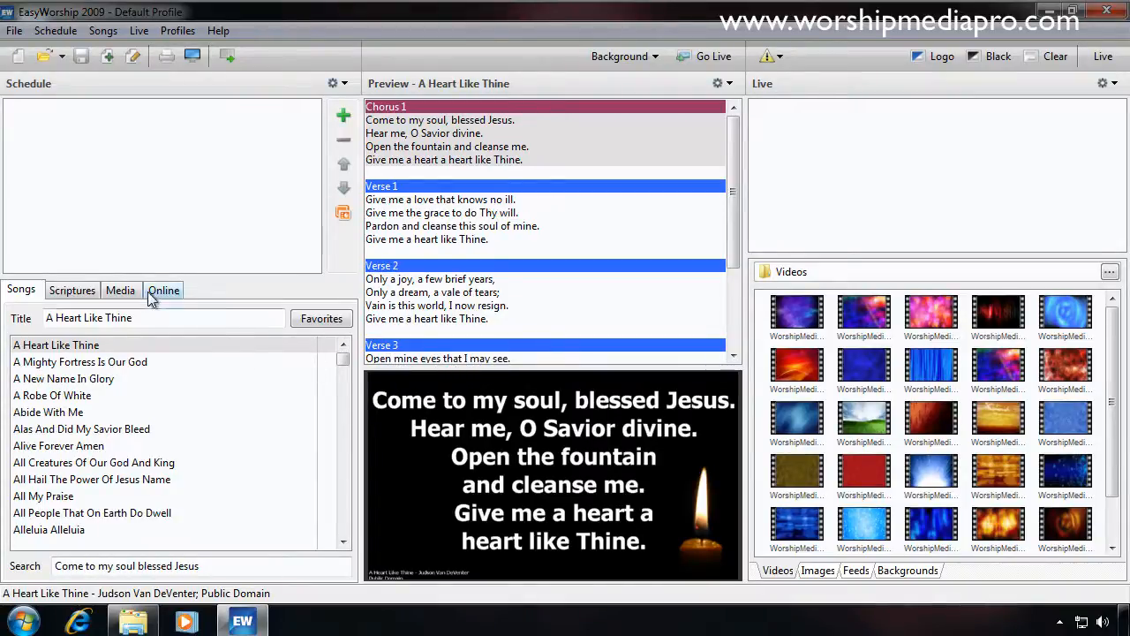
Show Media > Videos and scroll down to the last motion background thumbnails.
left_click(121, 290)
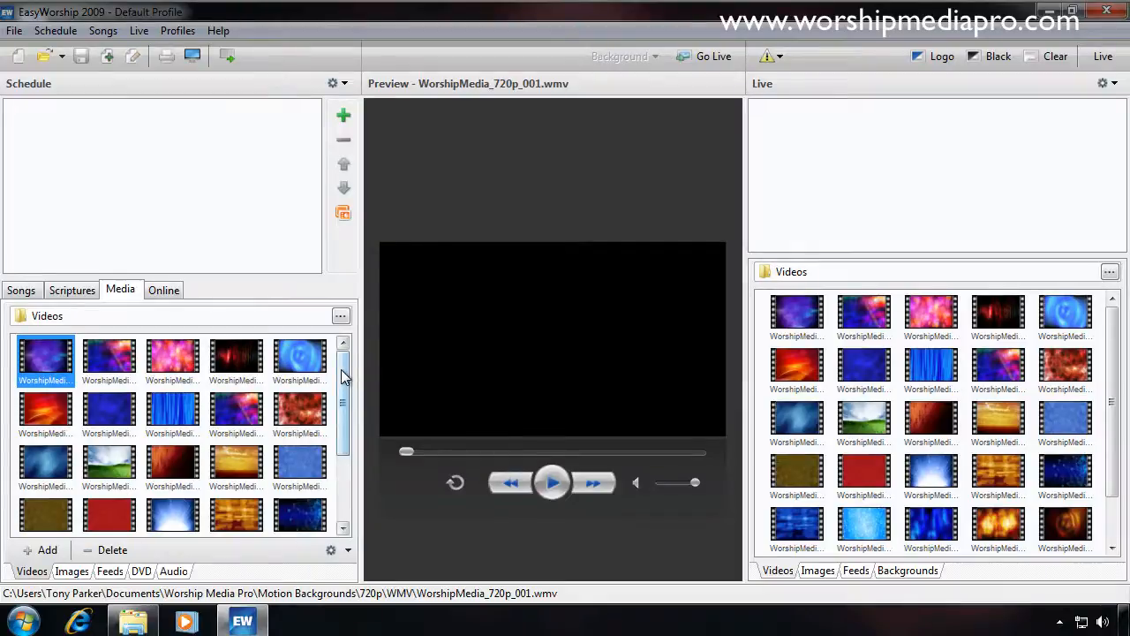
scroll("down", 3)
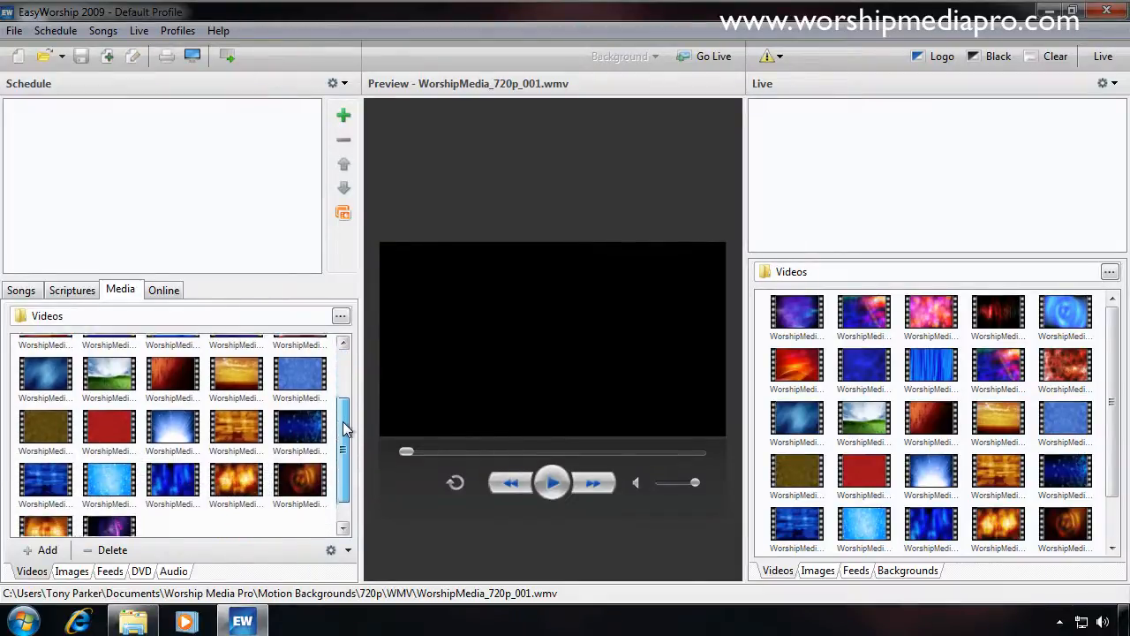
scroll("up", 3)
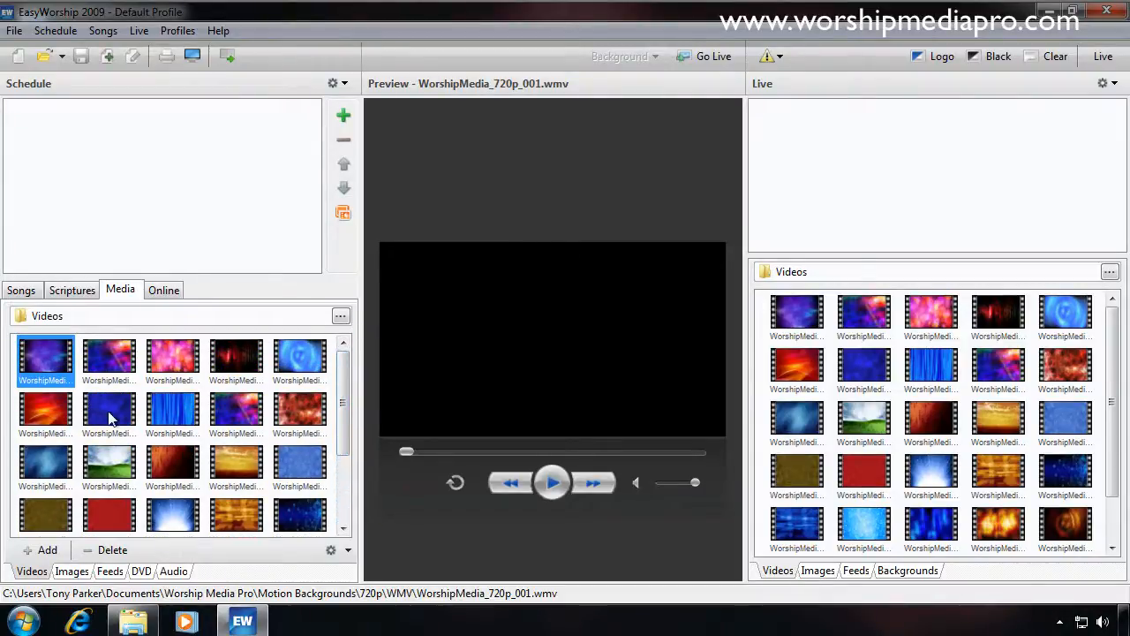
mouse_move(205, 430)
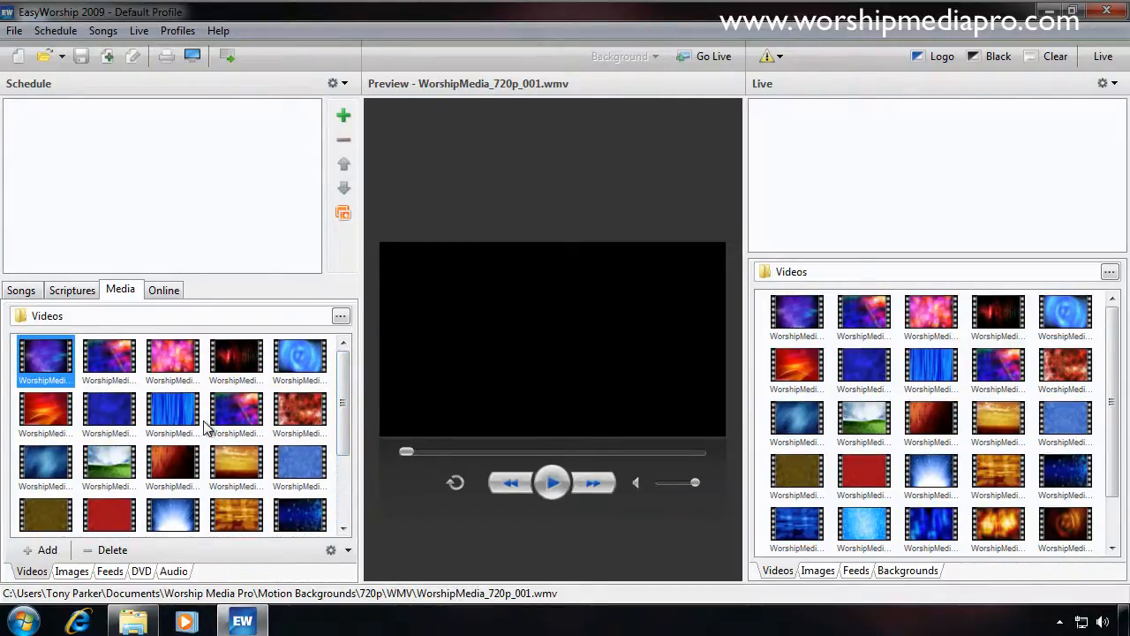
scroll("down", 3)
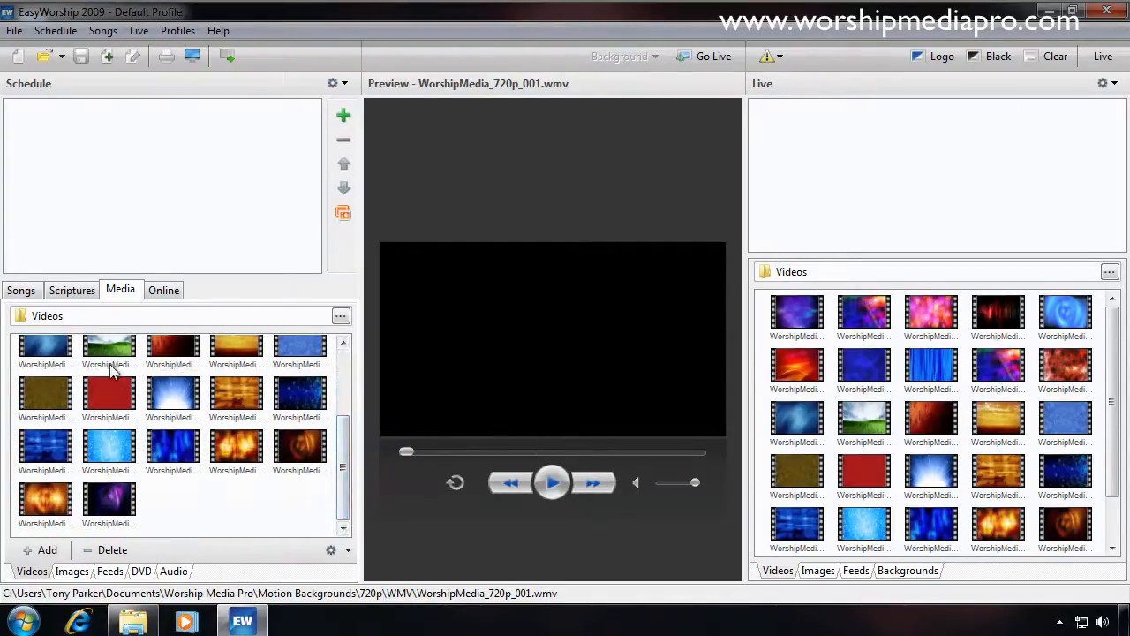
mouse_move(102, 412)
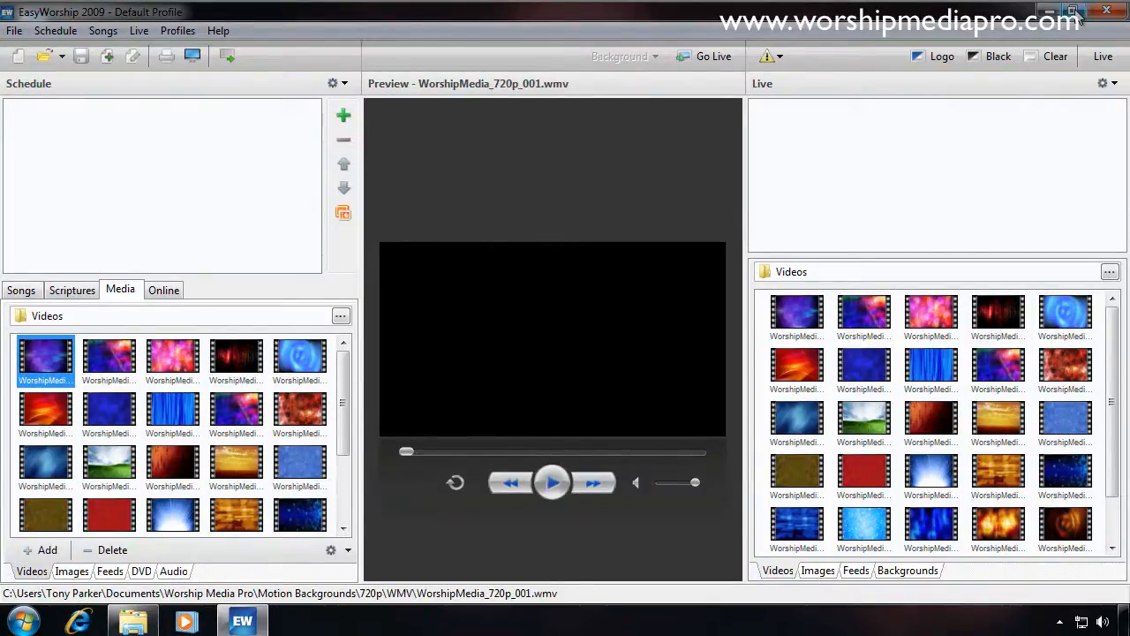
Drag WorshipMediaPro_720p.wmv into Media > Videos, then maximize EasyWorship and select it.
left_click(1074, 9)
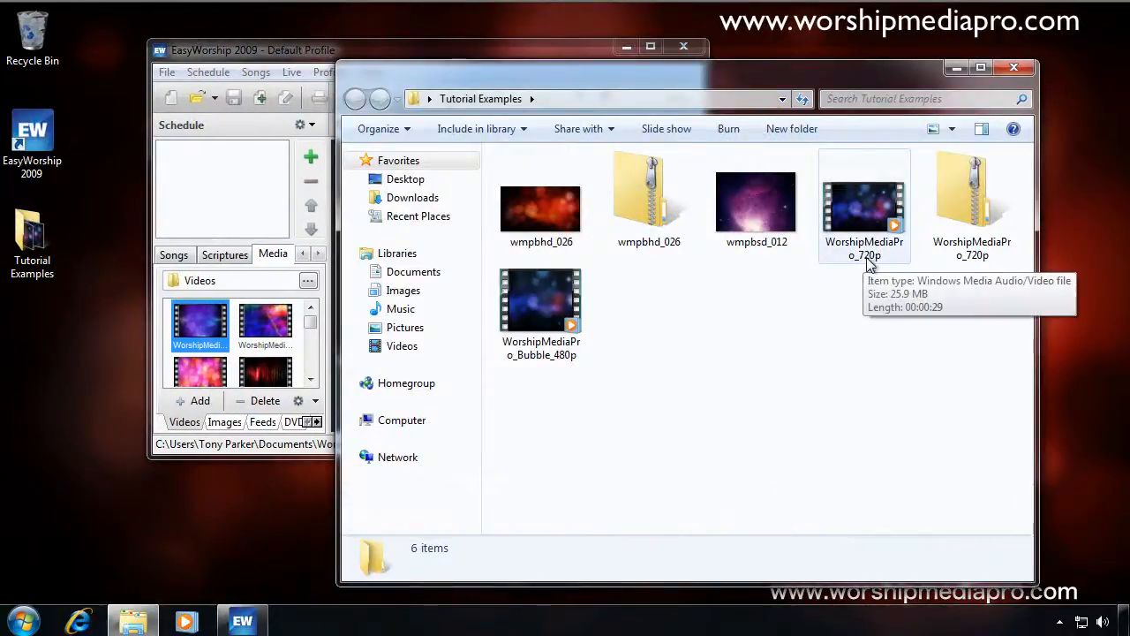
mouse_move(880, 267)
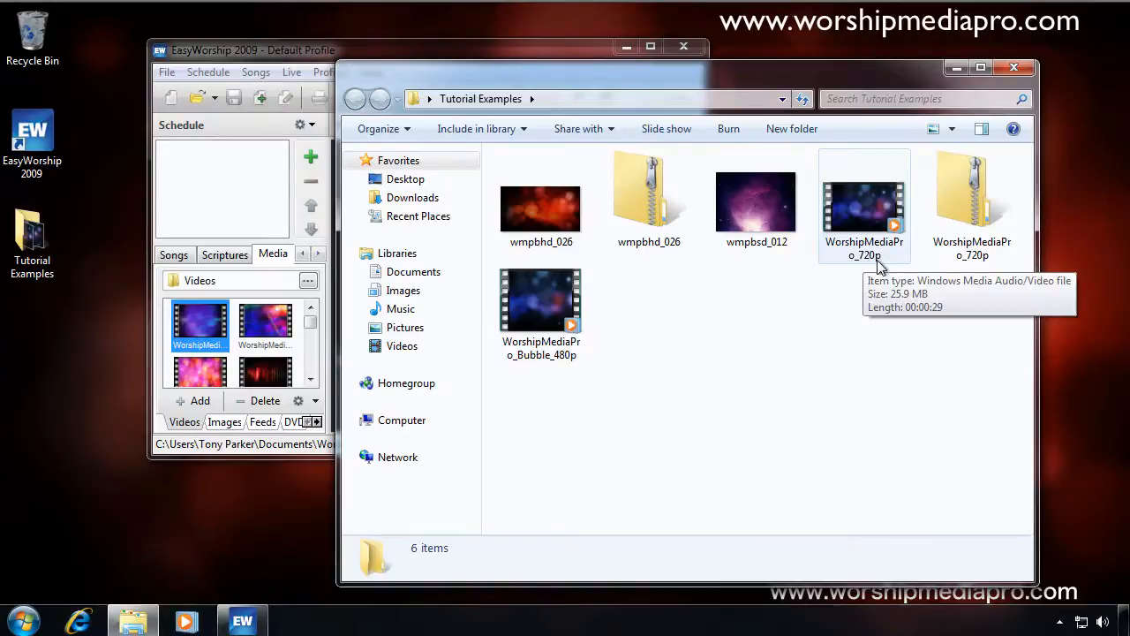
left_click(865, 208)
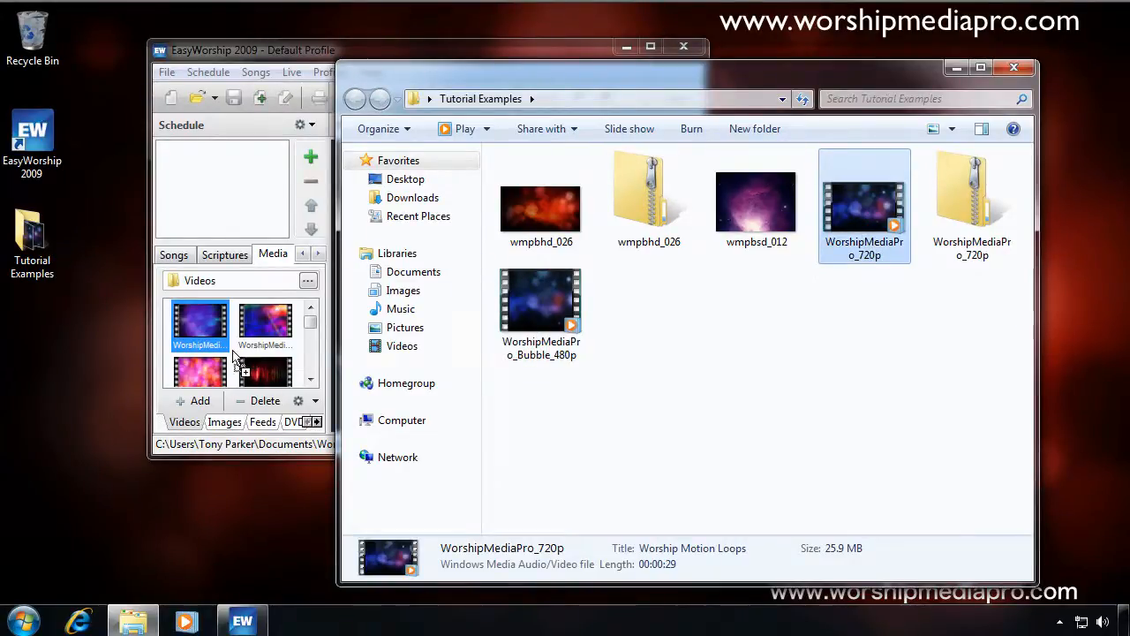
double_click(199, 327)
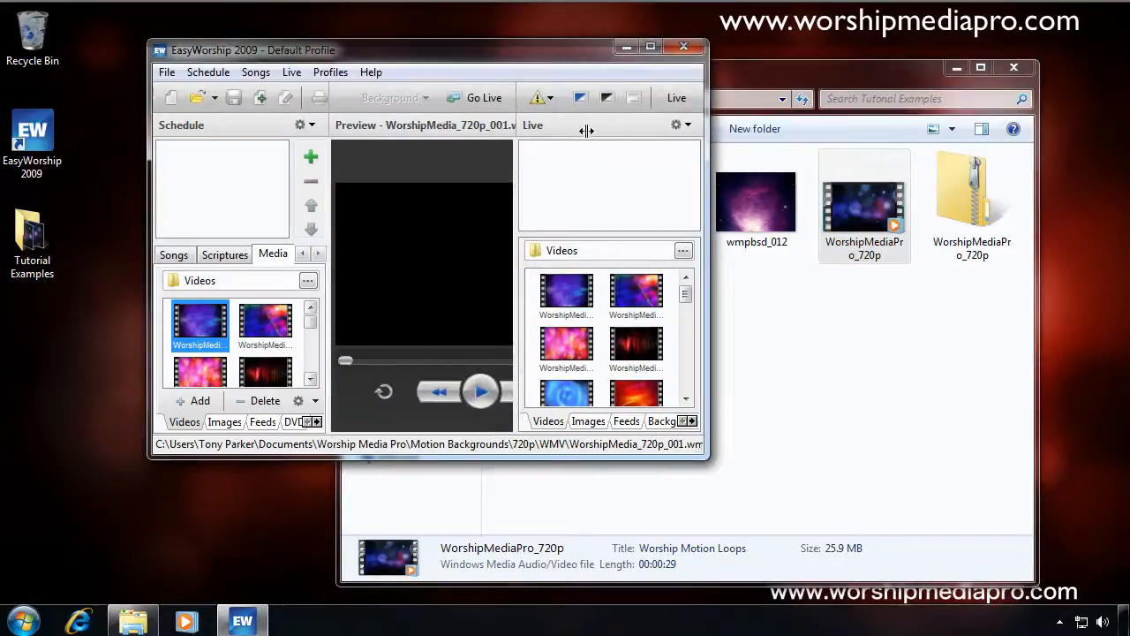
left_click(651, 46)
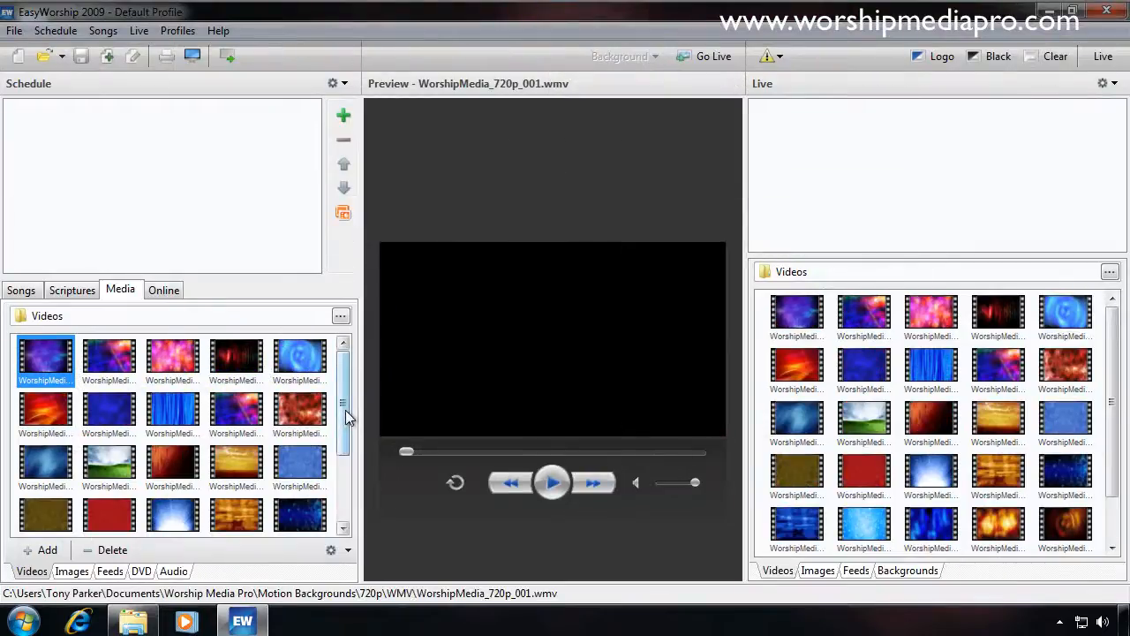
scroll("down", 3)
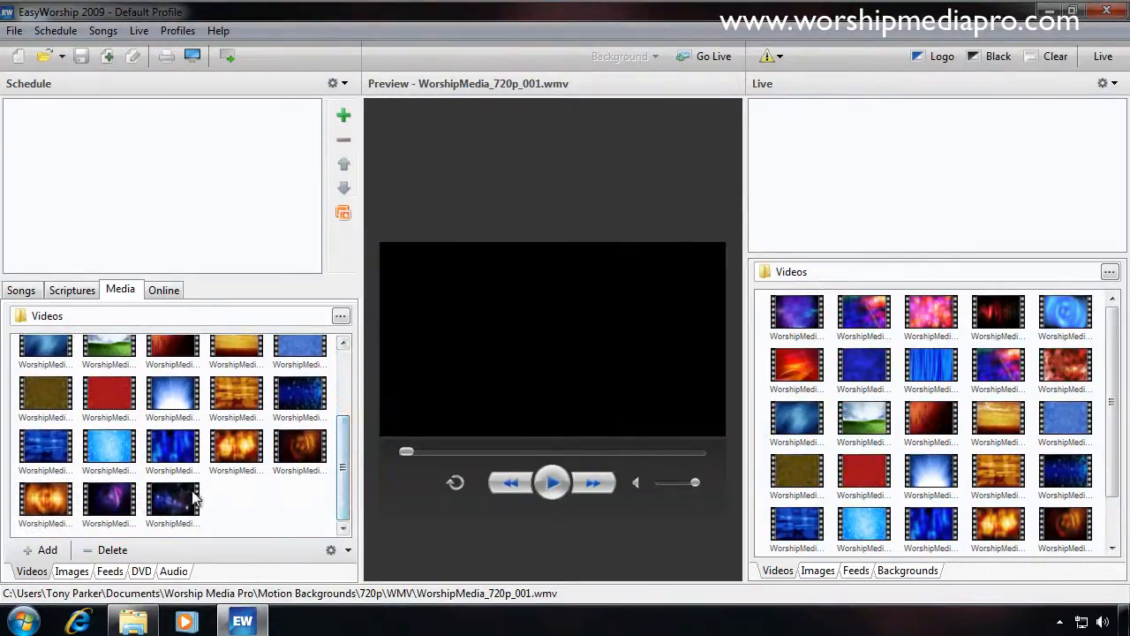
left_click(172, 499)
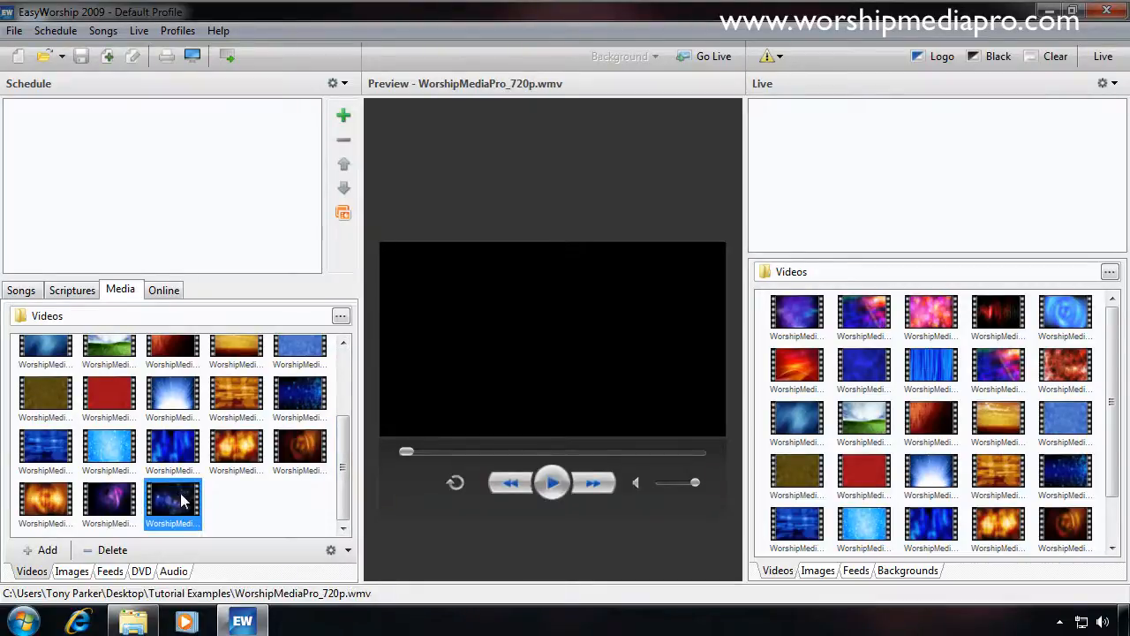
mouse_move(170, 510)
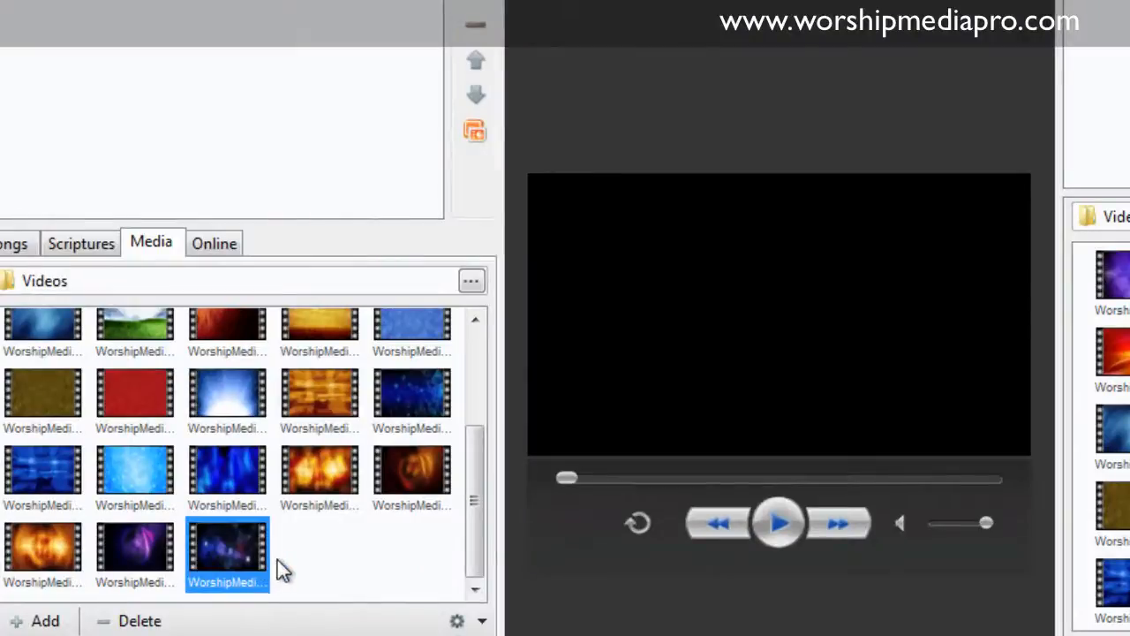
mouse_move(335, 567)
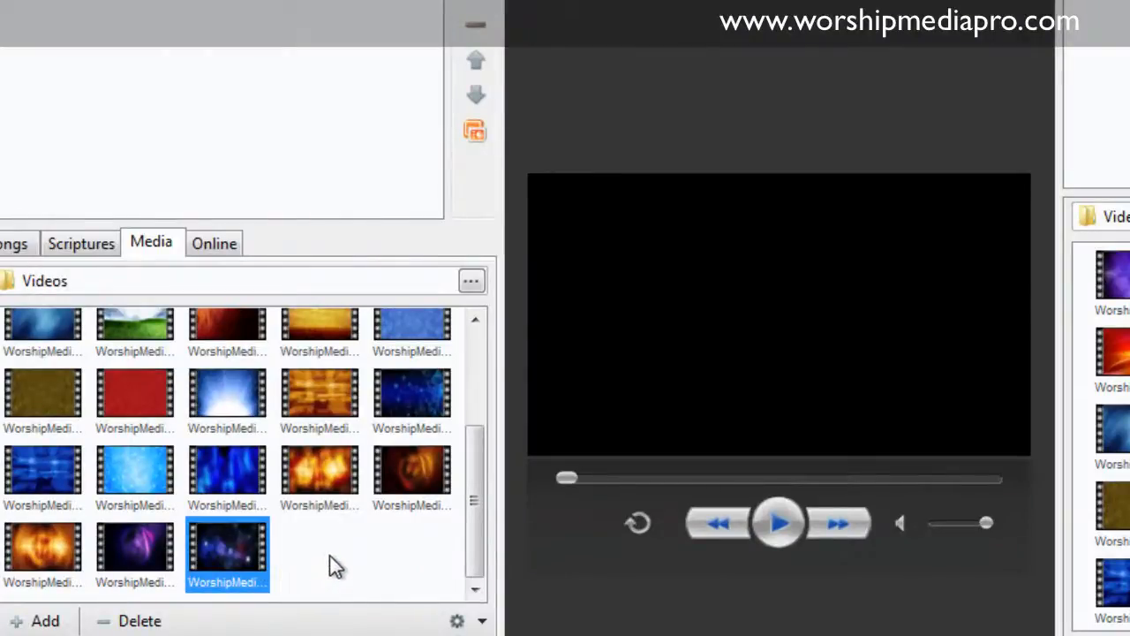
mouse_move(718, 522)
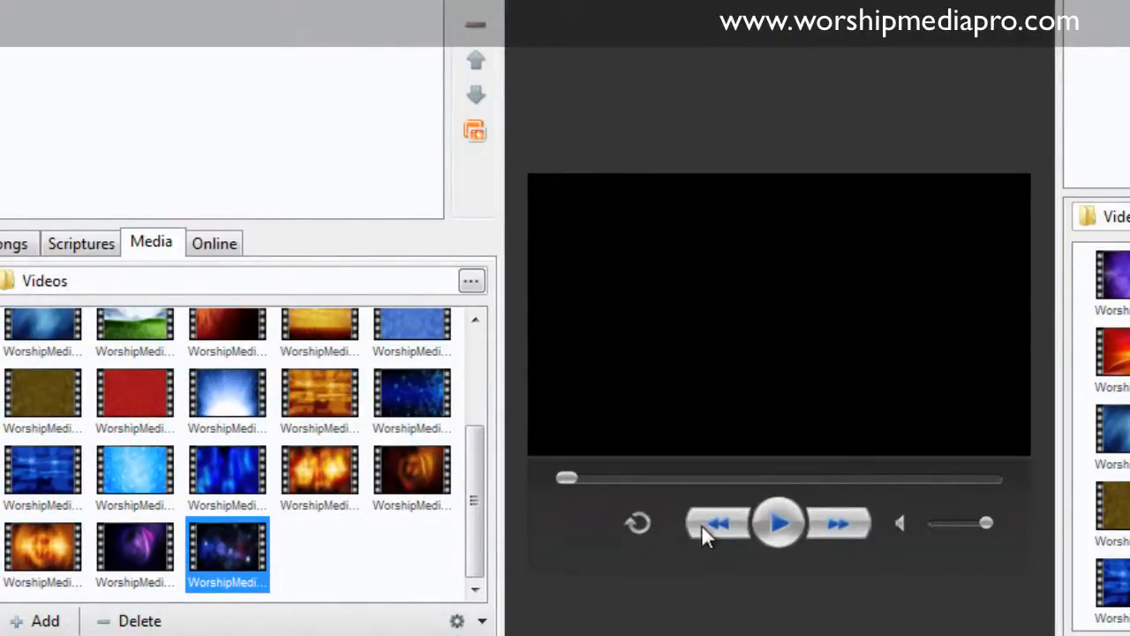
mouse_move(638, 530)
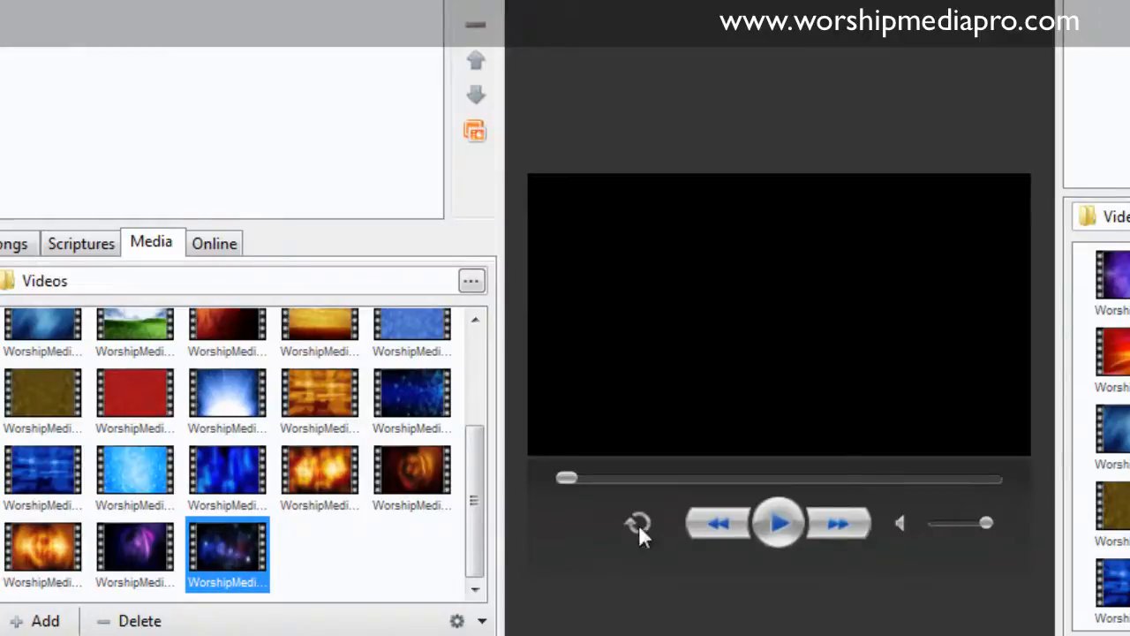
Play and pause the new bokeh video in the preview player, then scroll the library.
left_click(778, 522)
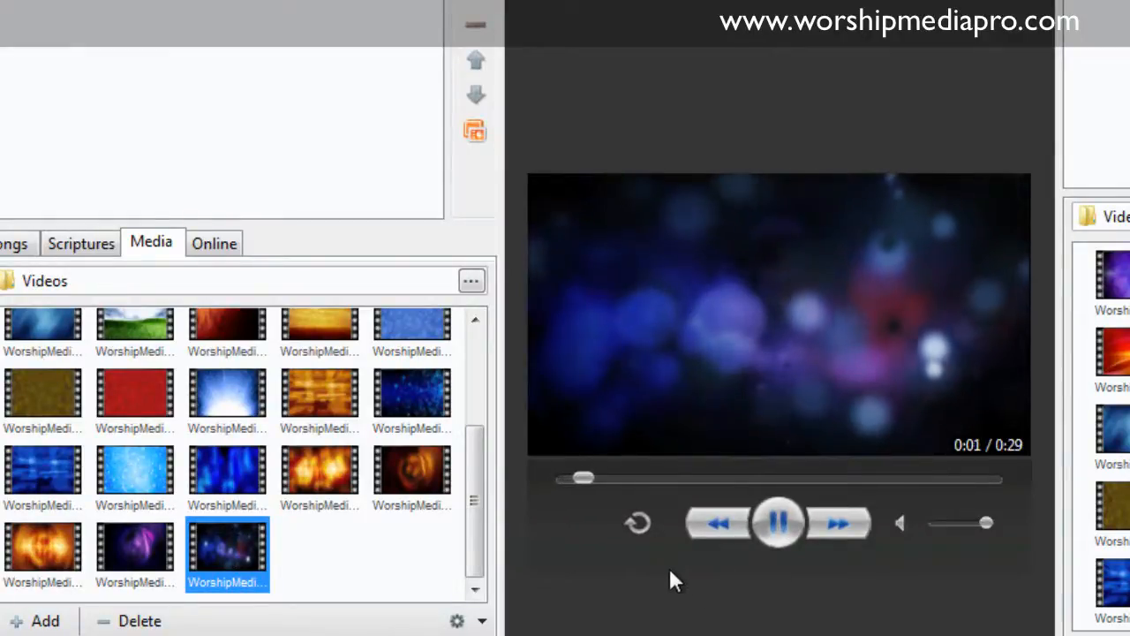
mouse_move(638, 523)
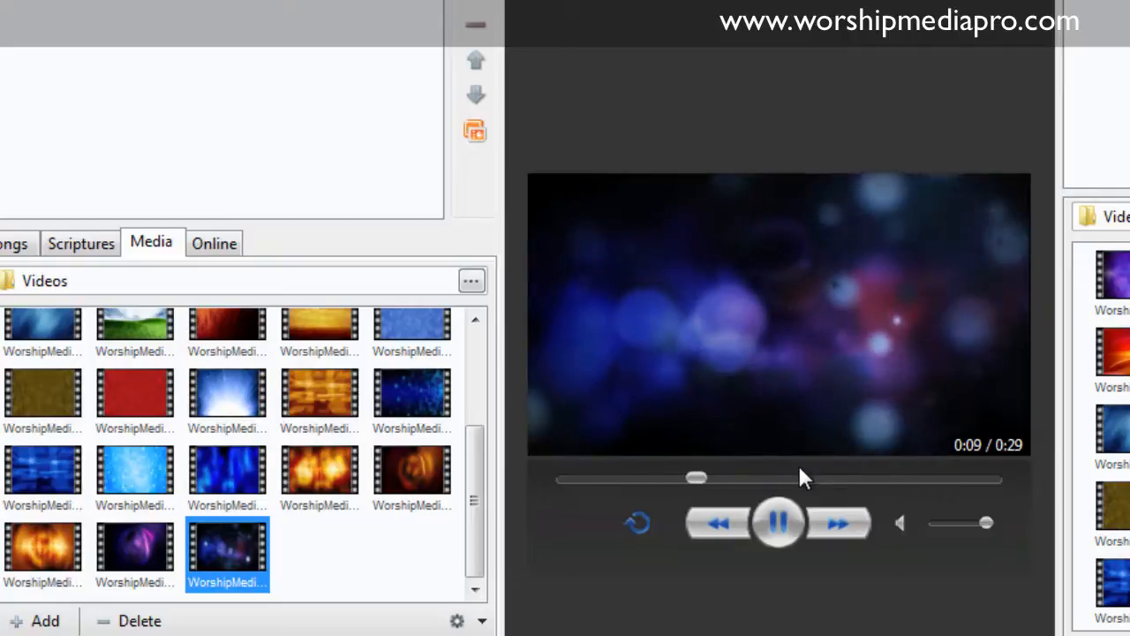
mouse_move(853, 479)
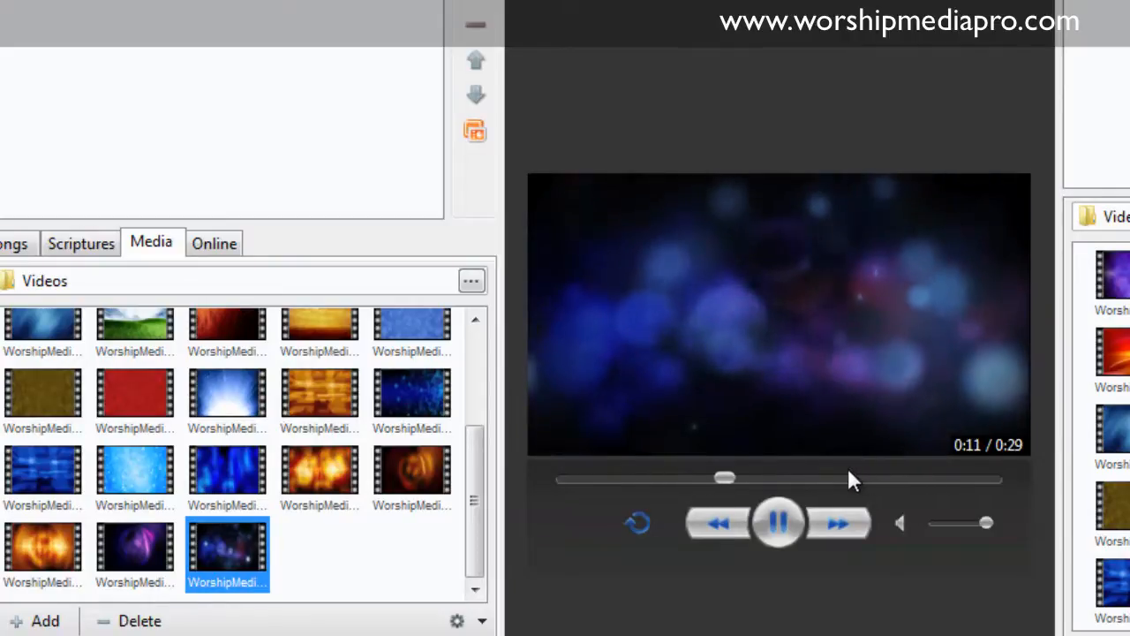
left_click(778, 522)
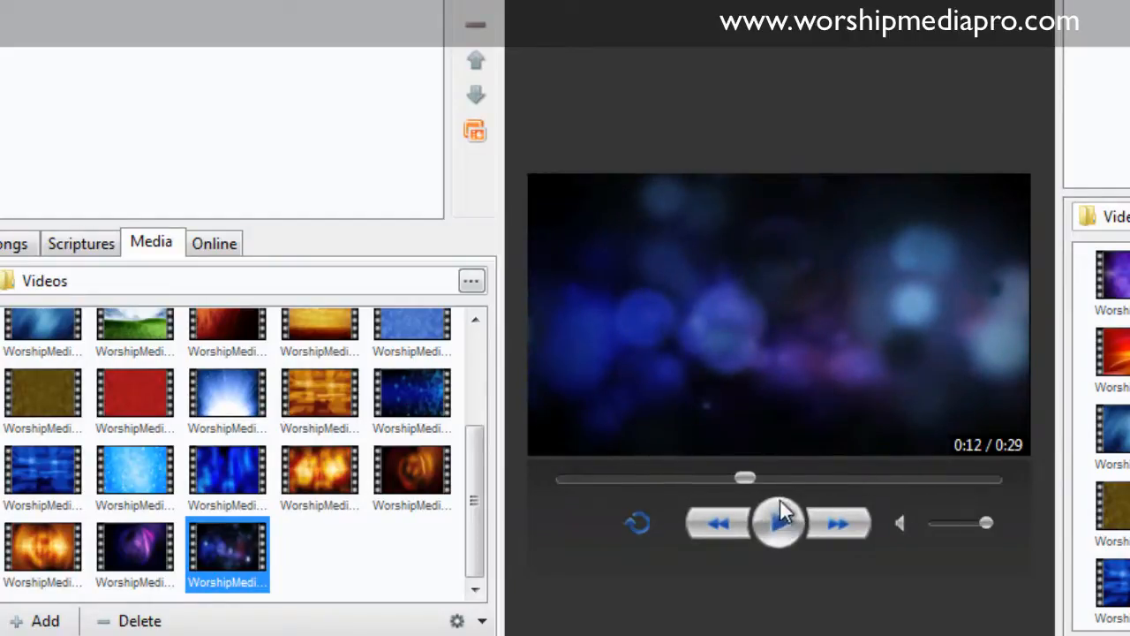
left_click(778, 522)
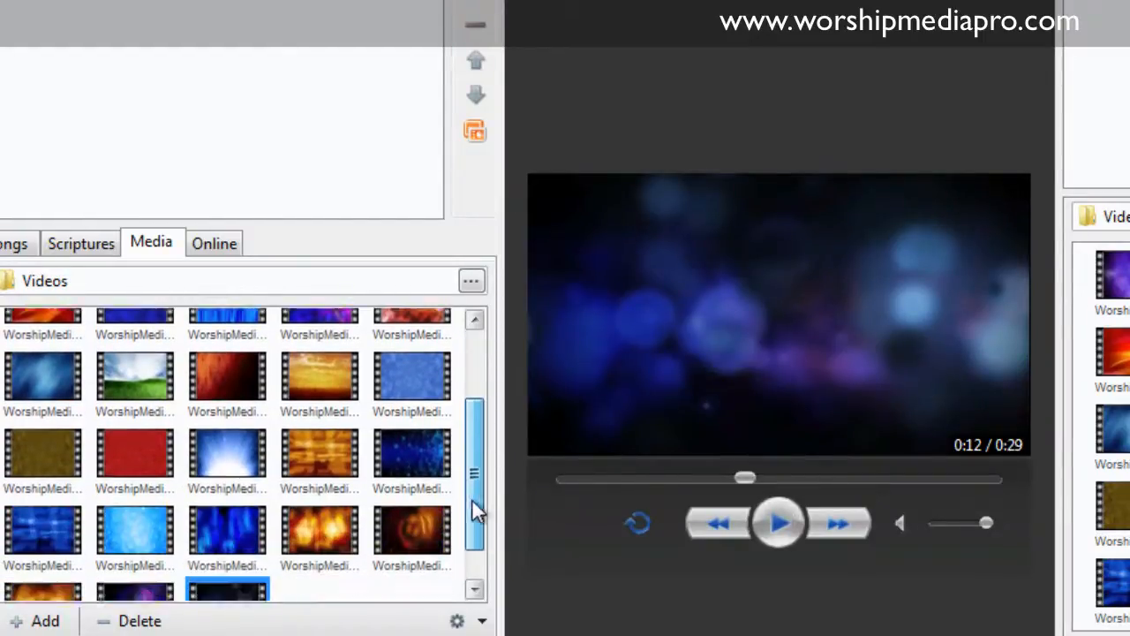
scroll("down", 3)
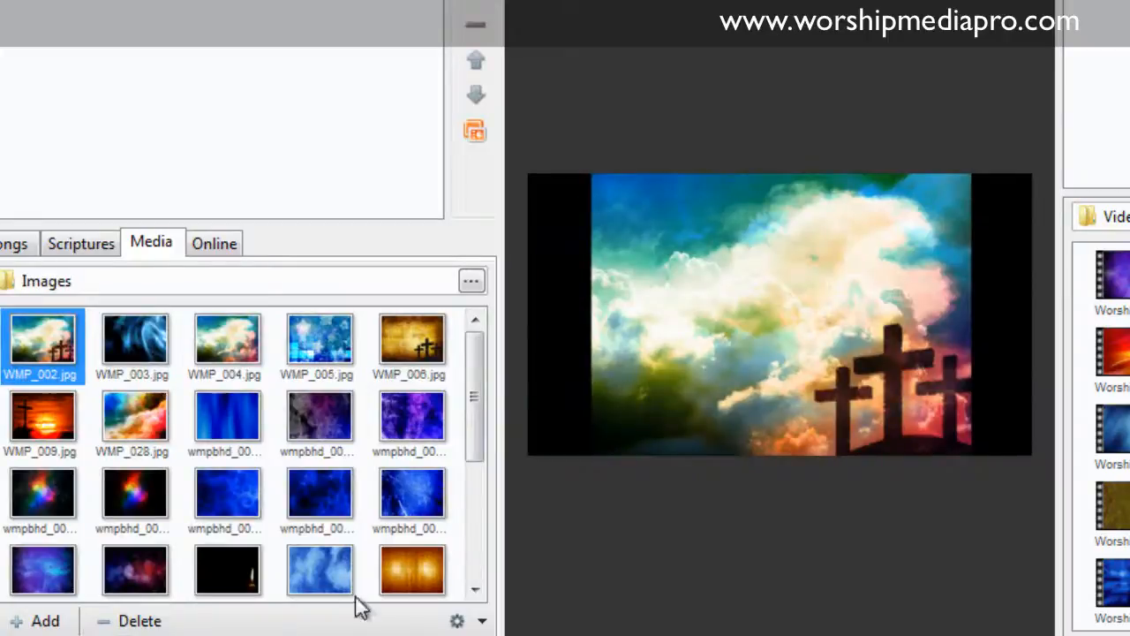
Scroll the Images library and delete wmpbhd_019, confirming the removal with Yes.
scroll("down", 3)
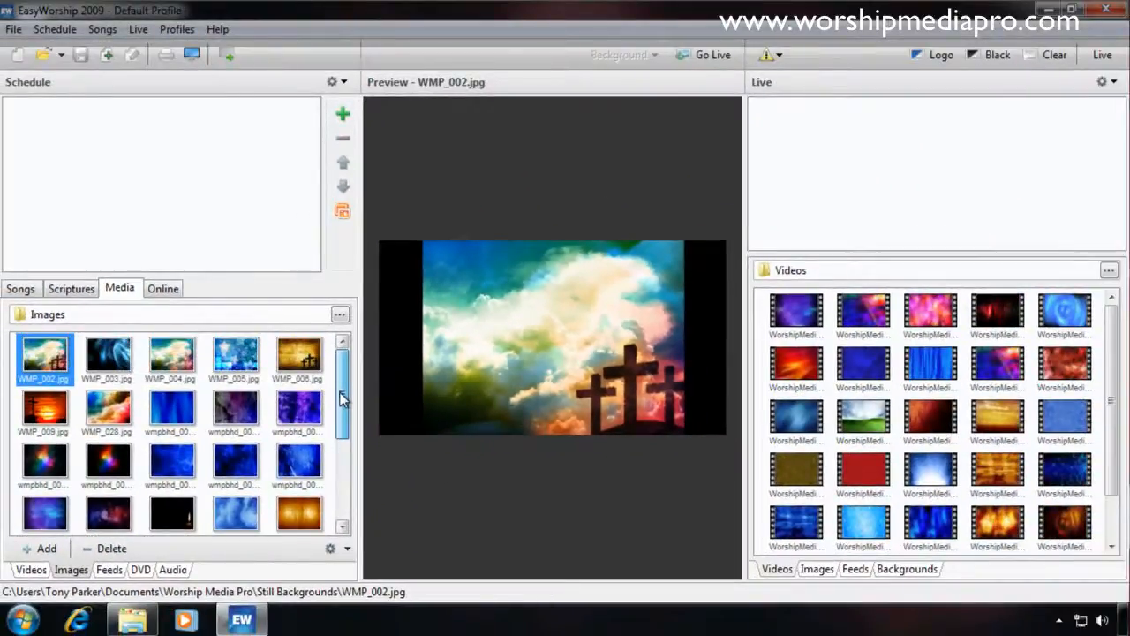
scroll("down", 3)
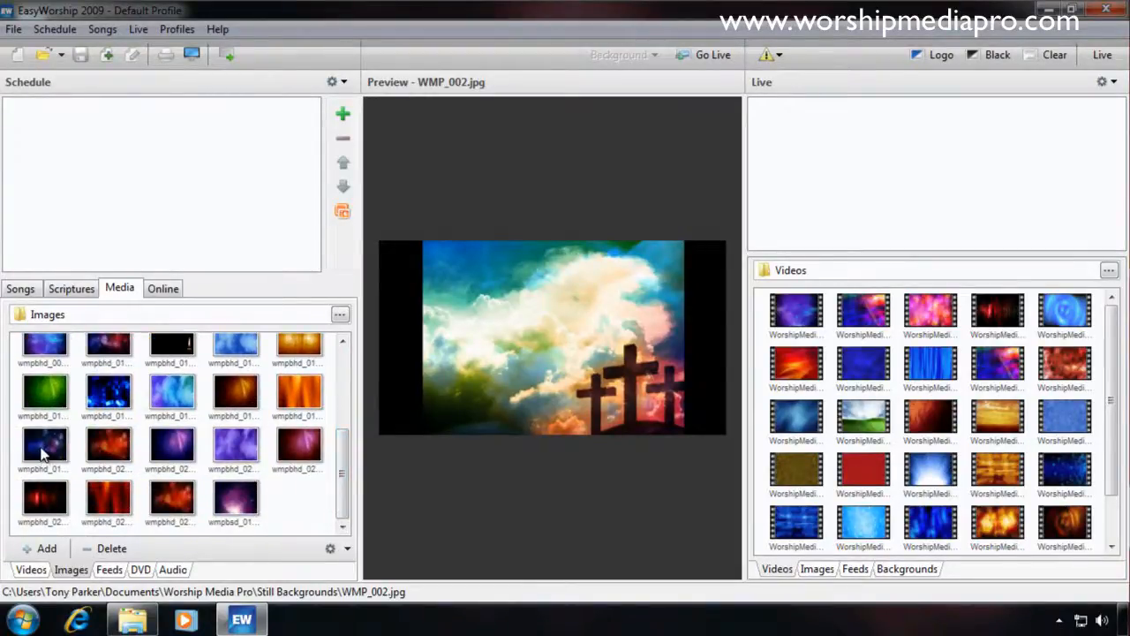
left_click(111, 548)
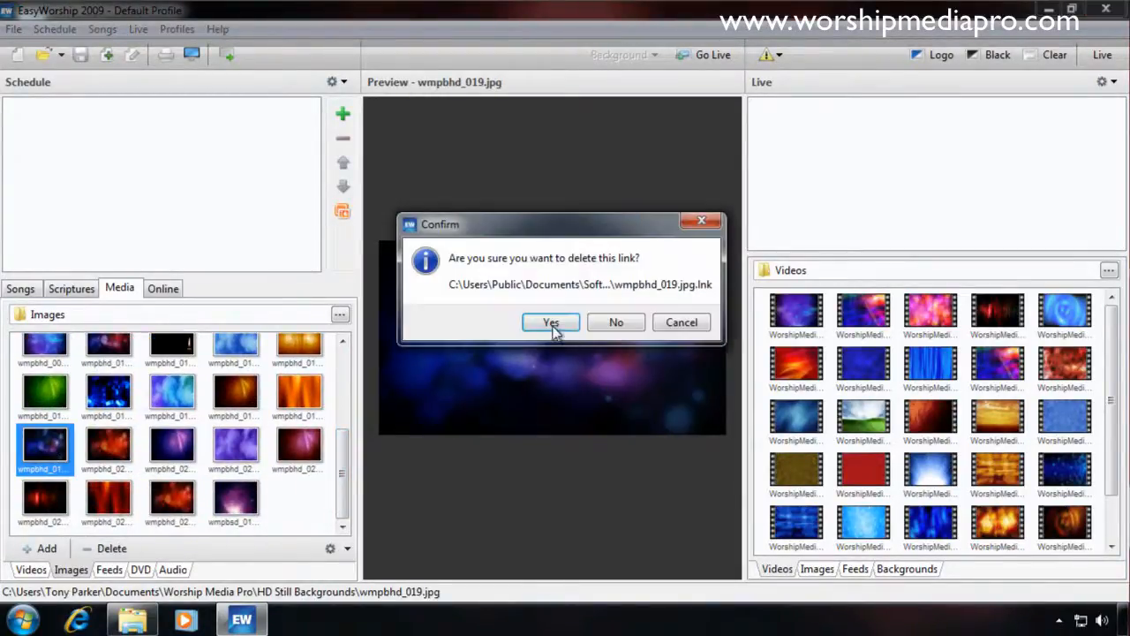
left_click(551, 322)
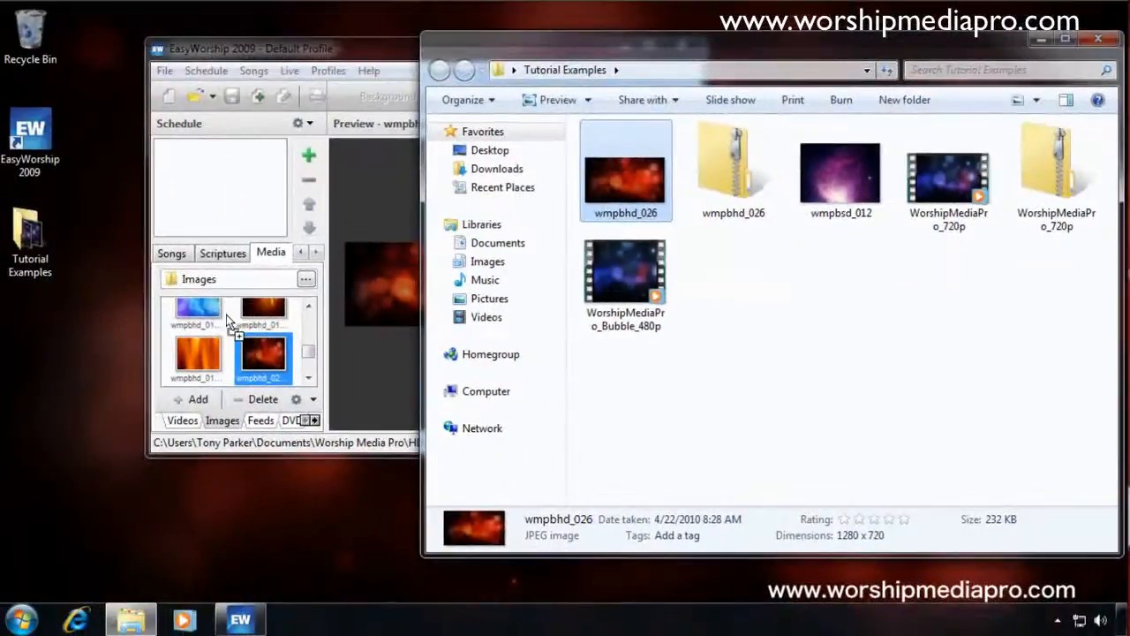
mouse_move(260, 353)
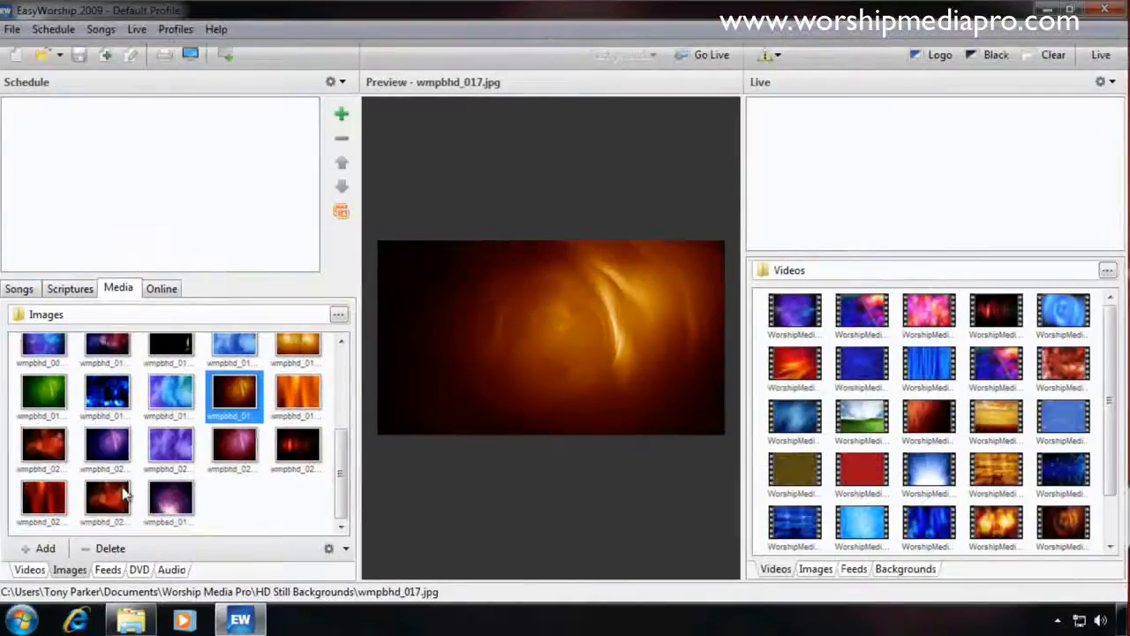
mouse_move(56, 464)
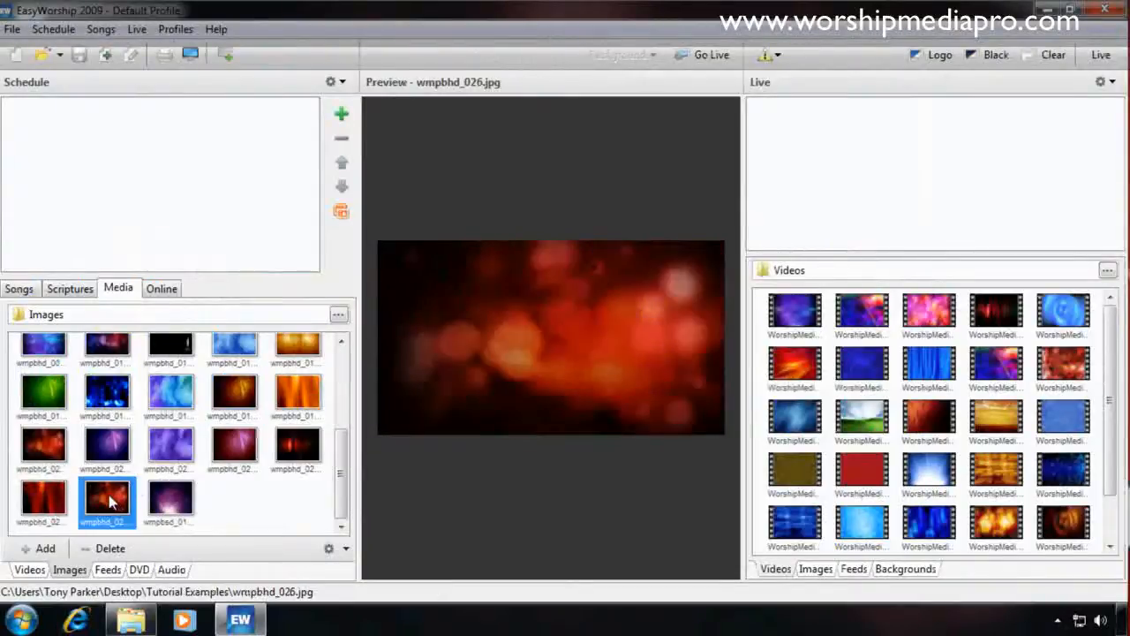
Delete wmpbhd_026 through its right-click Delete Image option, then preview wmpbhd_020.
right_click(108, 502)
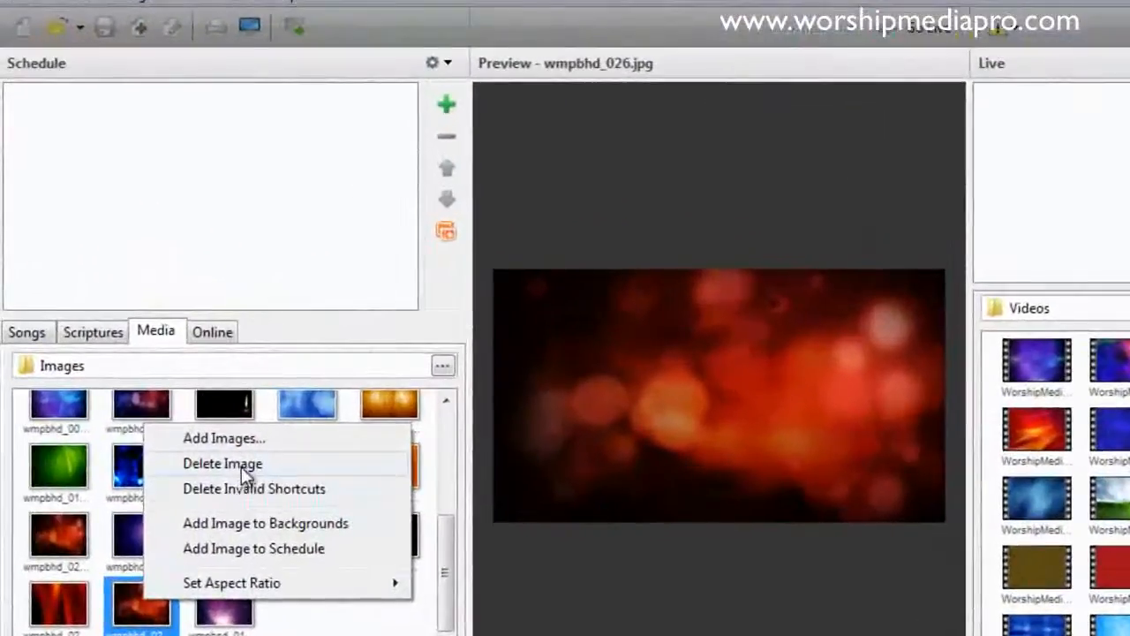
left_click(222, 463)
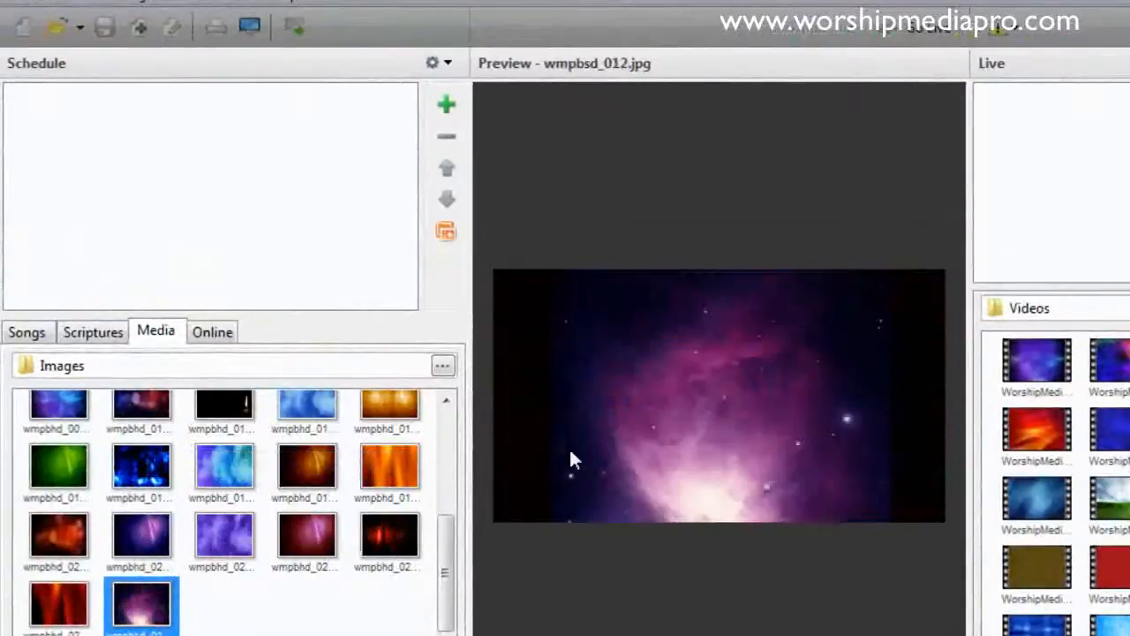
left_click(57, 539)
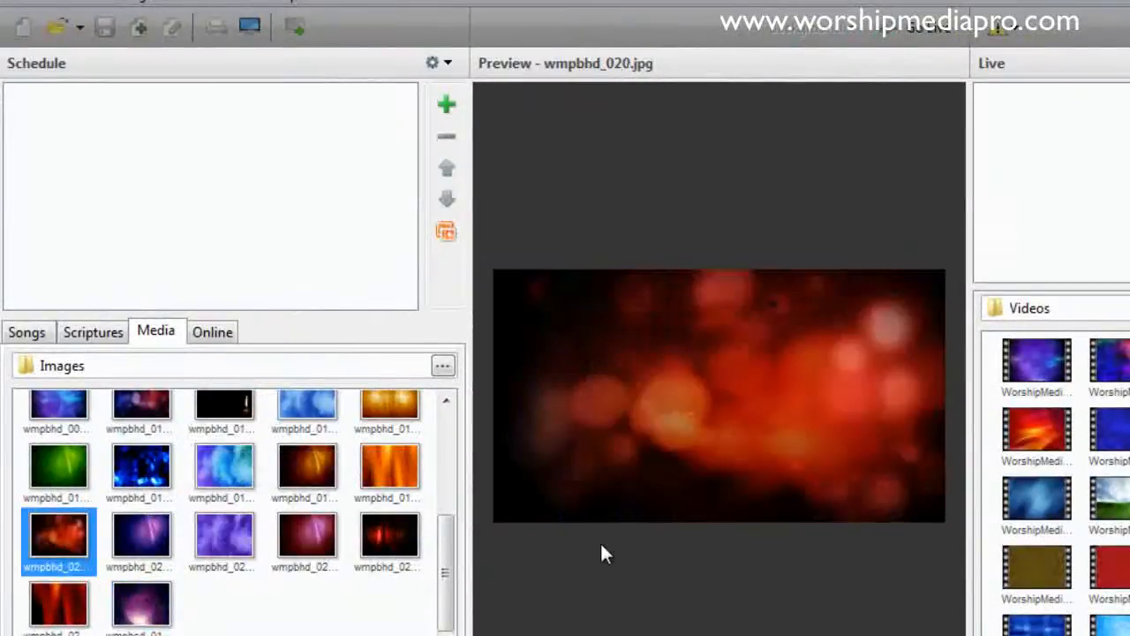
mouse_move(618, 515)
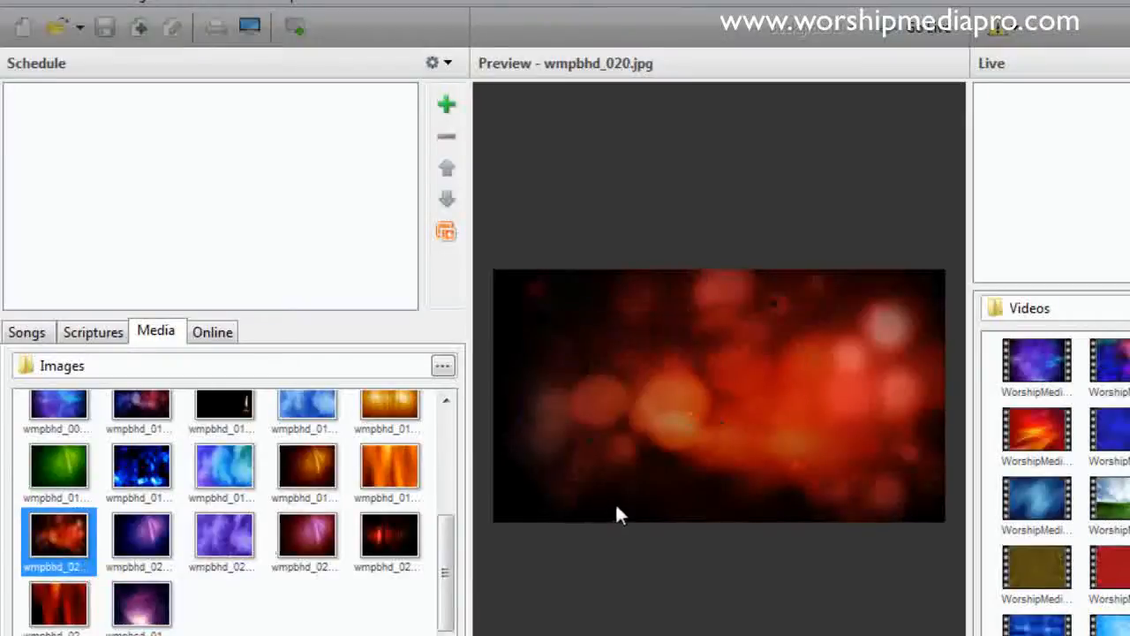
mouse_move(22, 313)
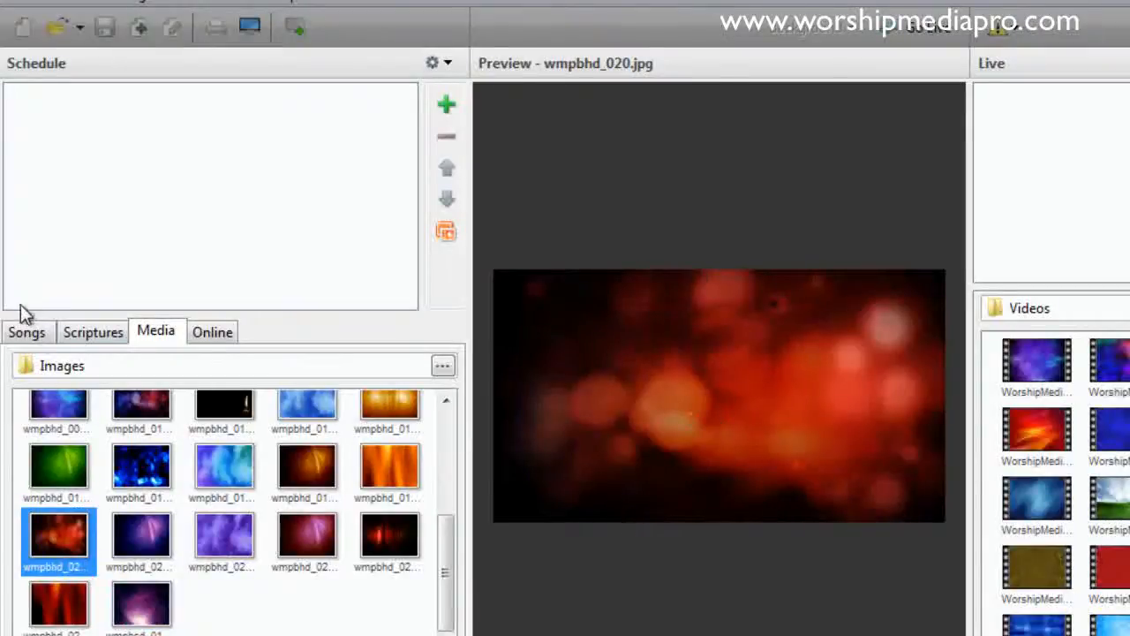
Add A Mighty Fortress Is Our God from Songs and apply the red bokeh background.
left_click(27, 332)
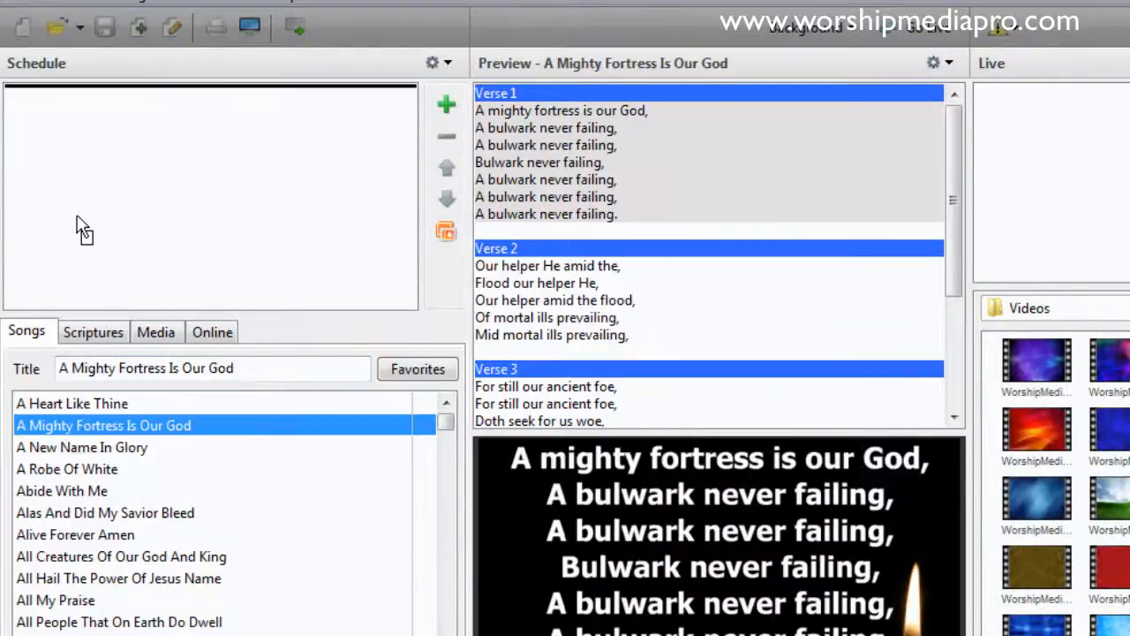
left_click(446, 104)
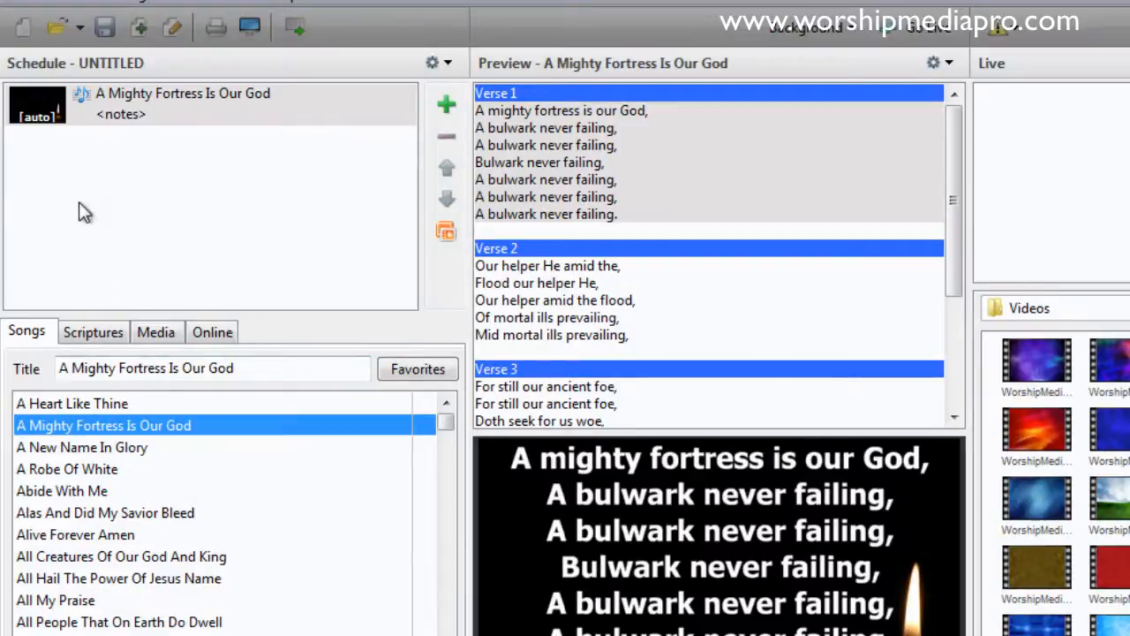
left_click(156, 331)
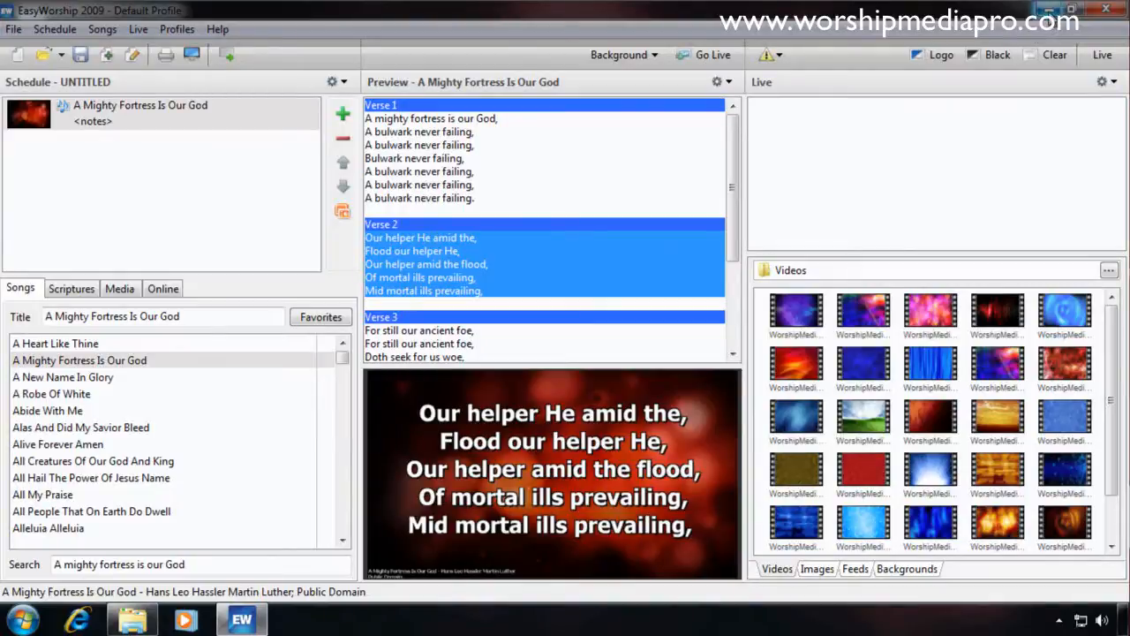
mouse_move(1071, 10)
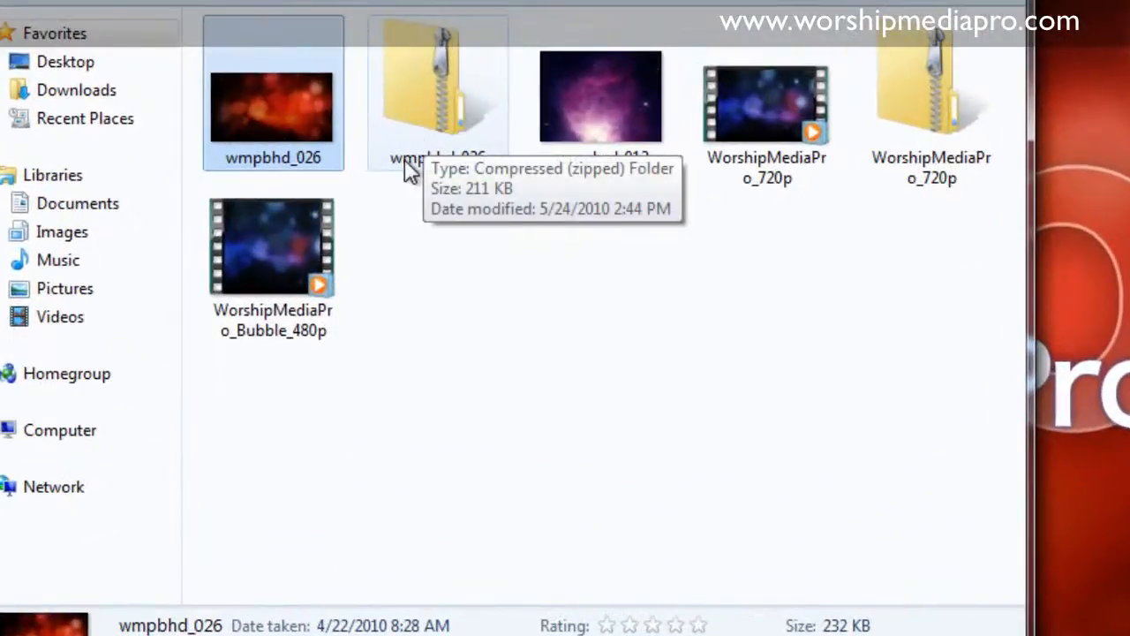
Extract the zipped wmpbhd_026 folder with Extract All.
right_click(437, 97)
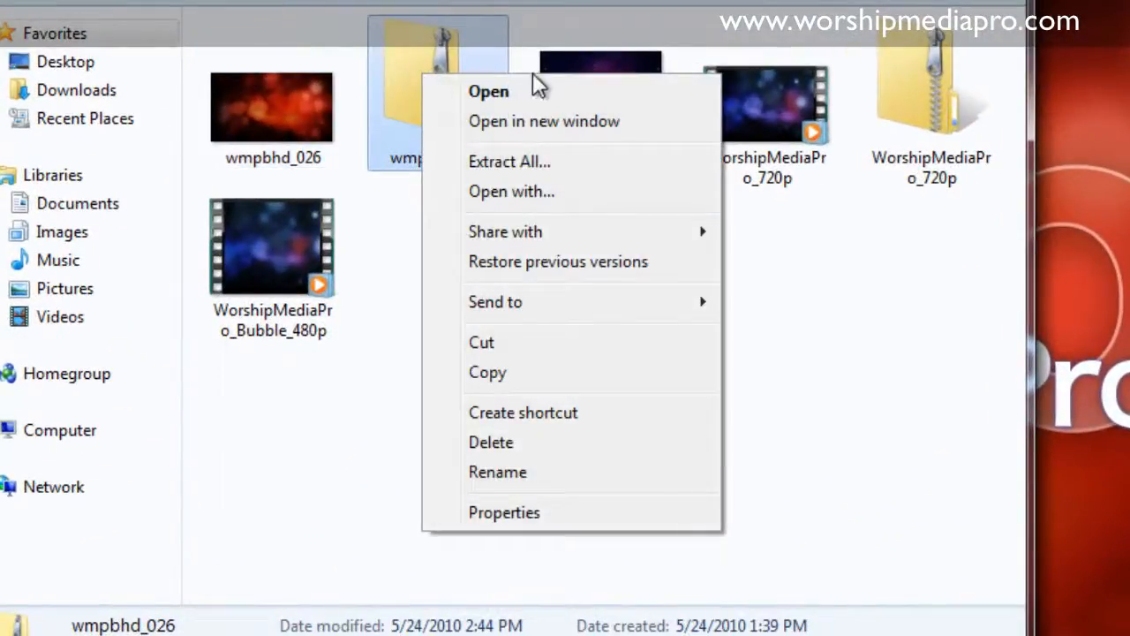
left_click(510, 162)
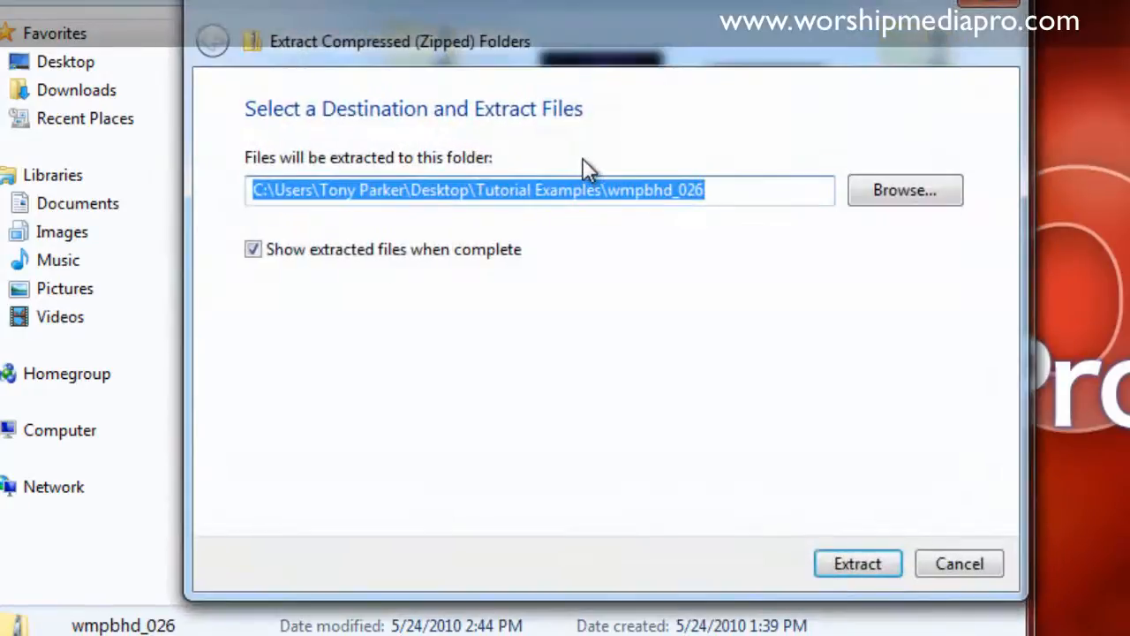
mouse_move(427, 190)
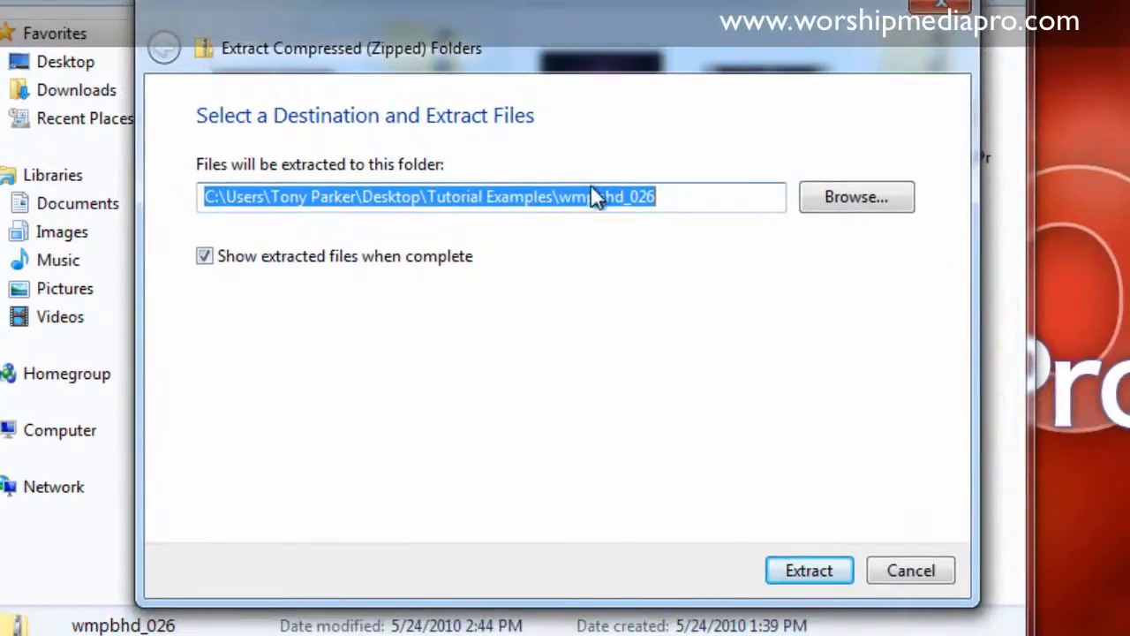
mouse_move(763, 408)
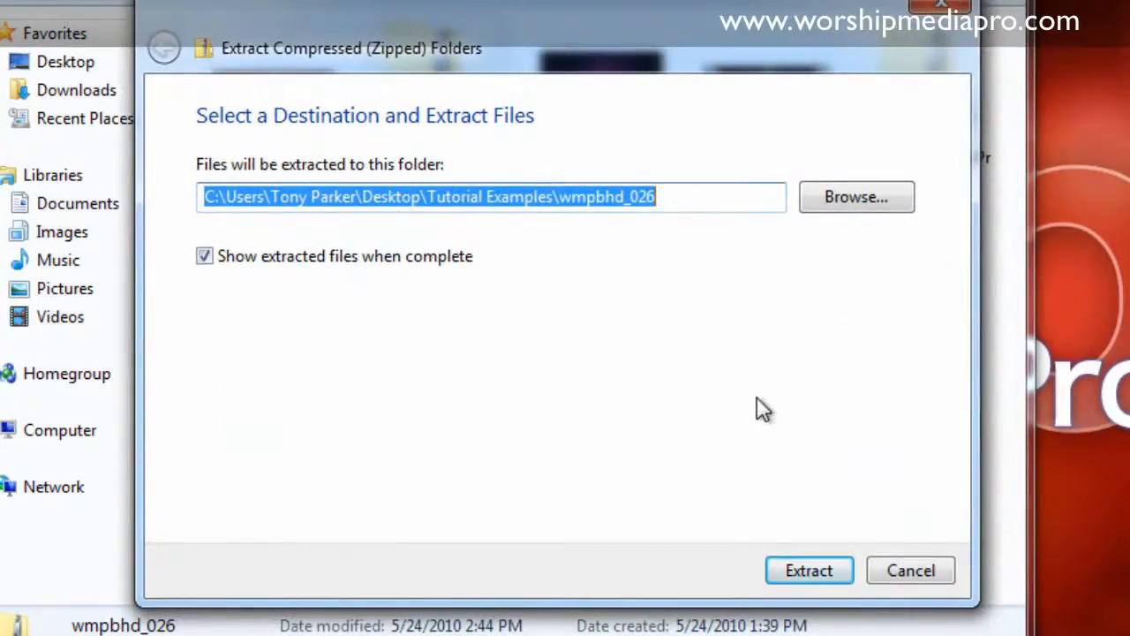
left_click(808, 570)
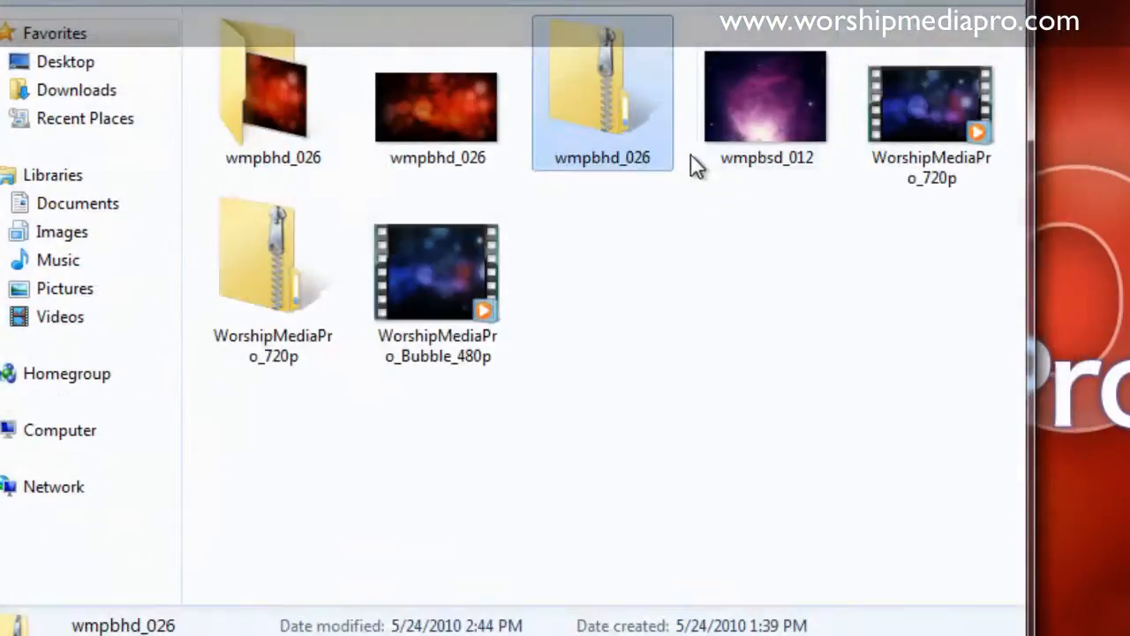
Delete the extracted wmpbhd_026 folder and close the Tutorial Examples window.
left_click(273, 84)
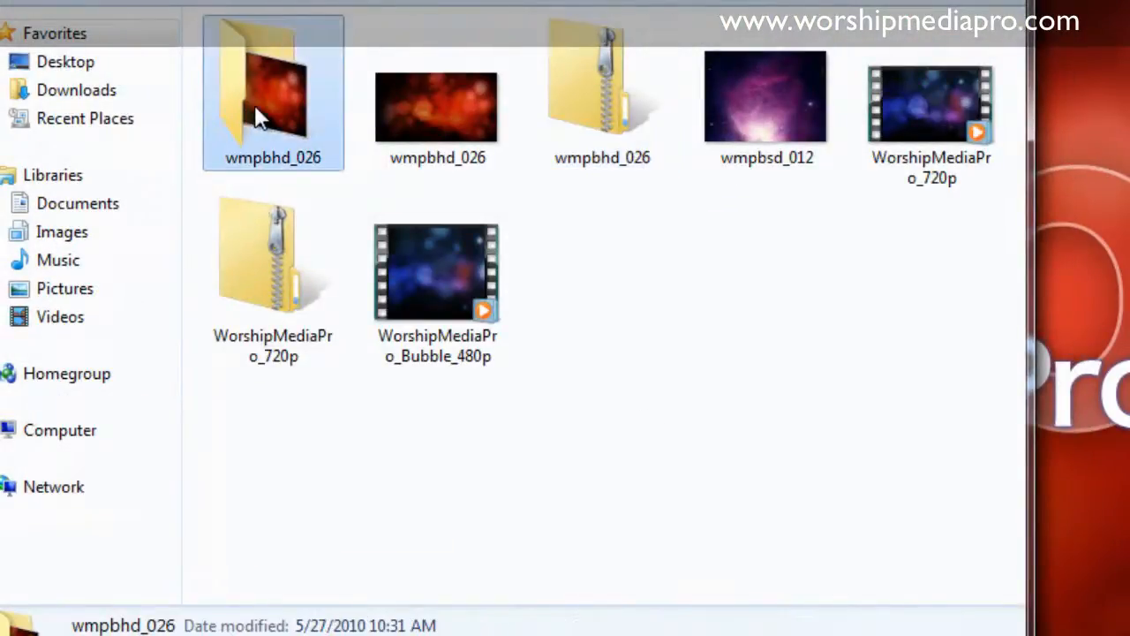
left_click(784, 37)
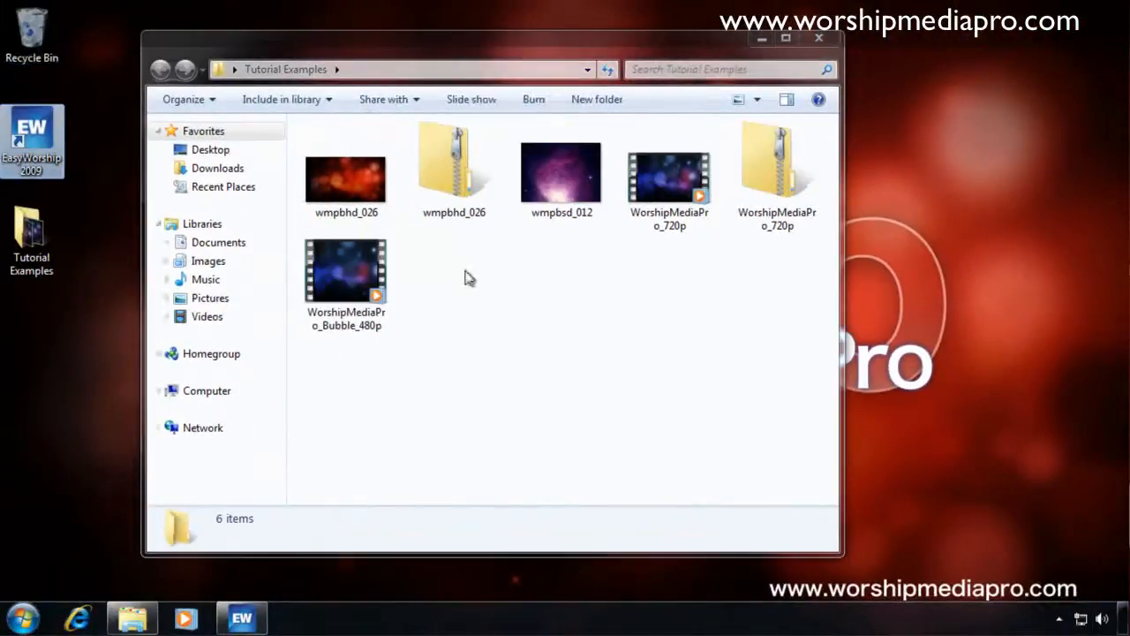
mouse_move(532, 292)
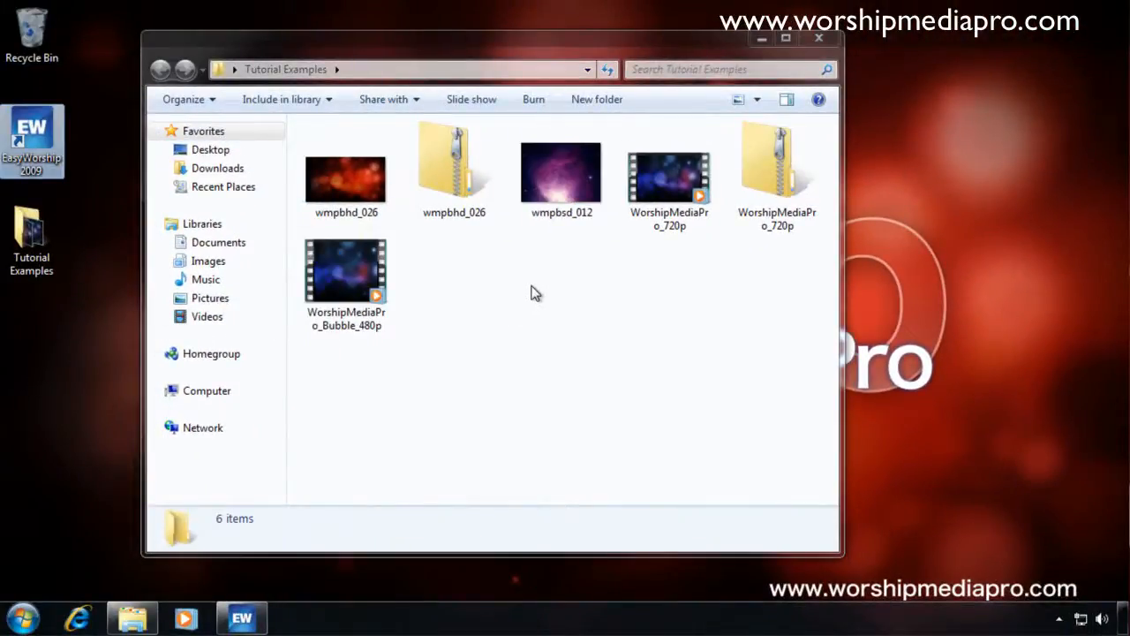
left_click(818, 37)
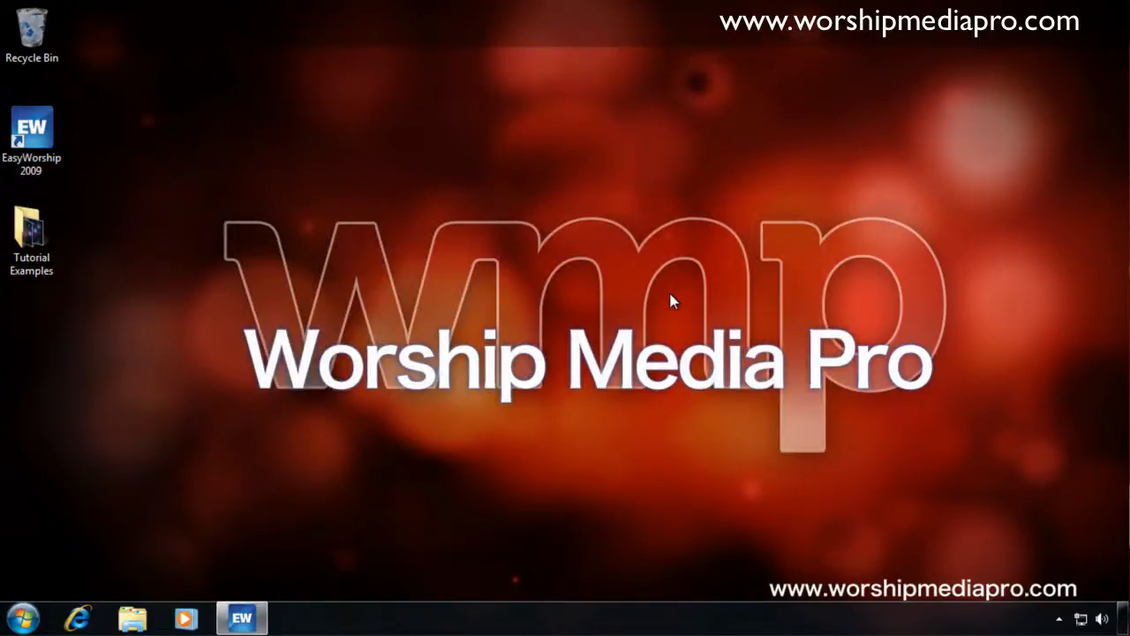
mouse_move(640, 298)
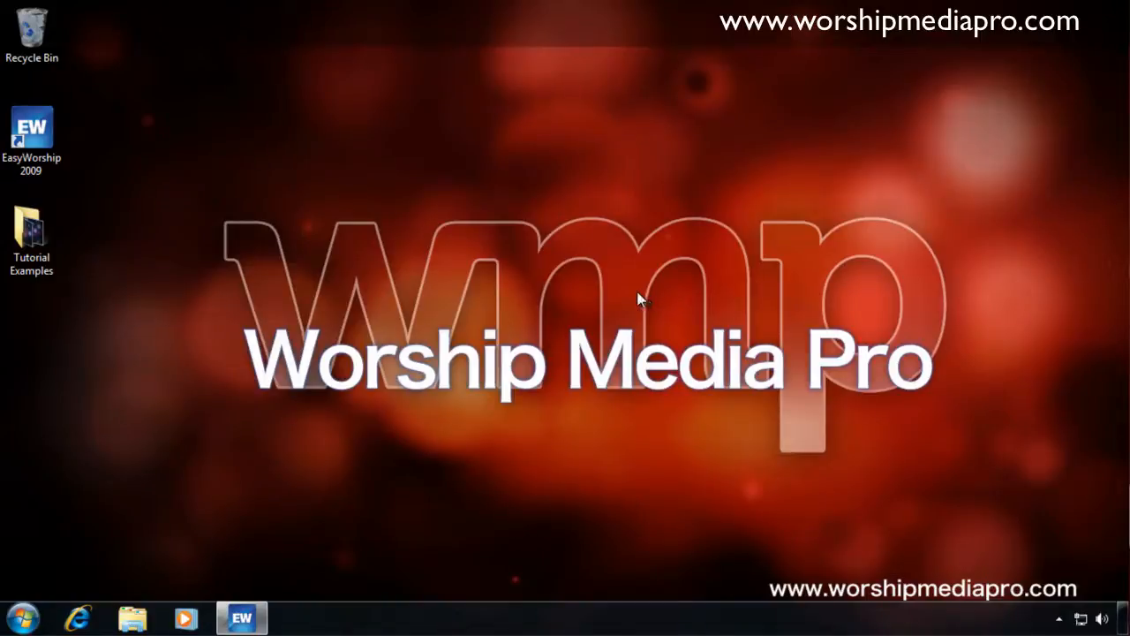
mouse_move(632, 297)
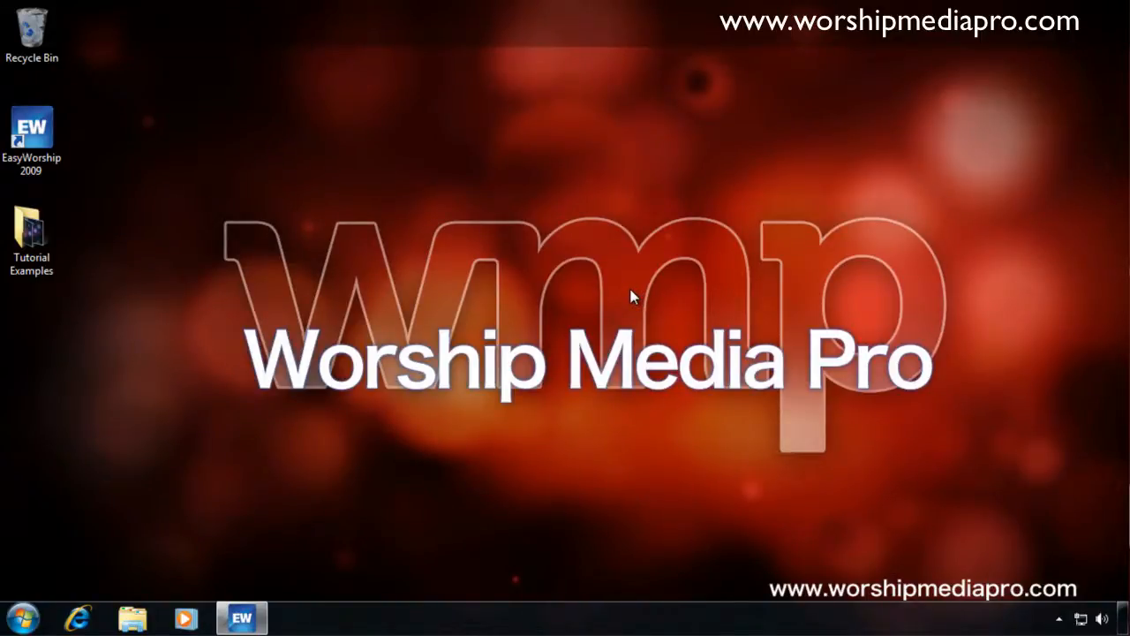
mouse_move(610, 302)
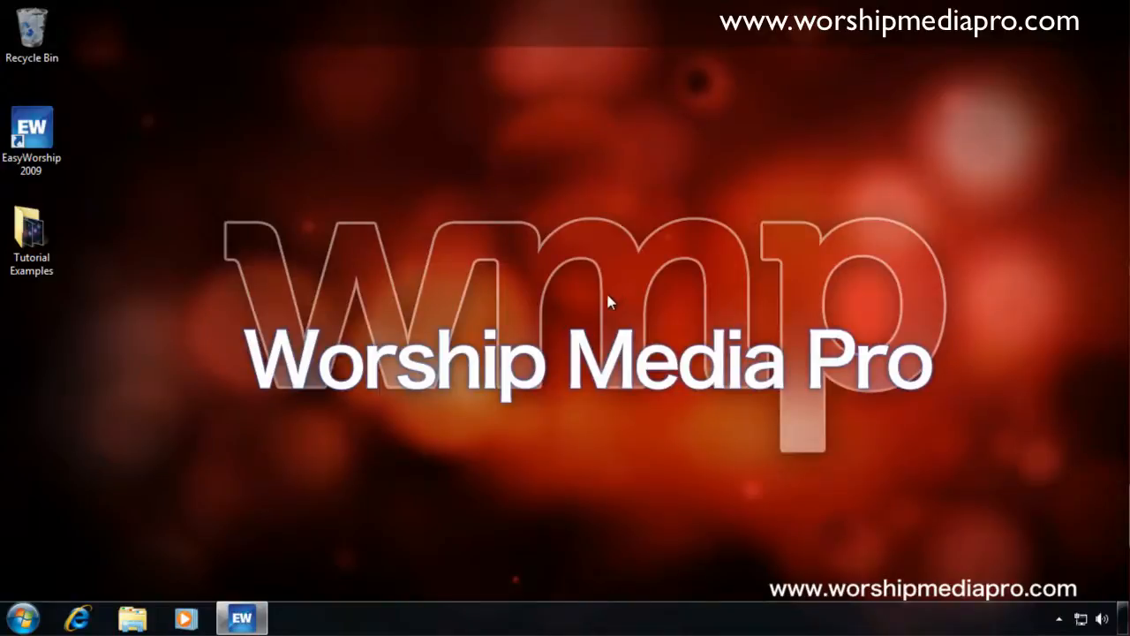